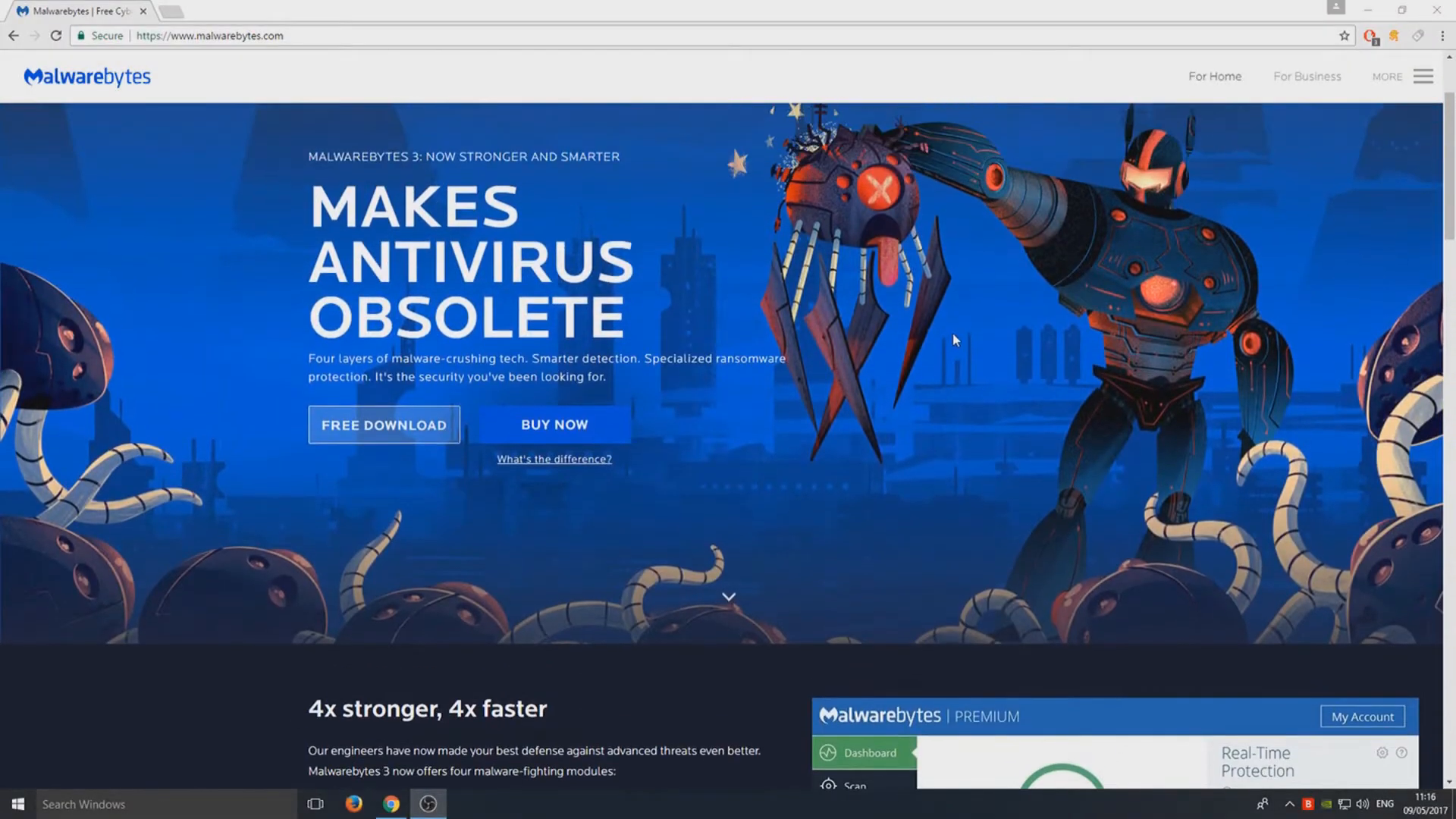
mouse_move(962, 332)
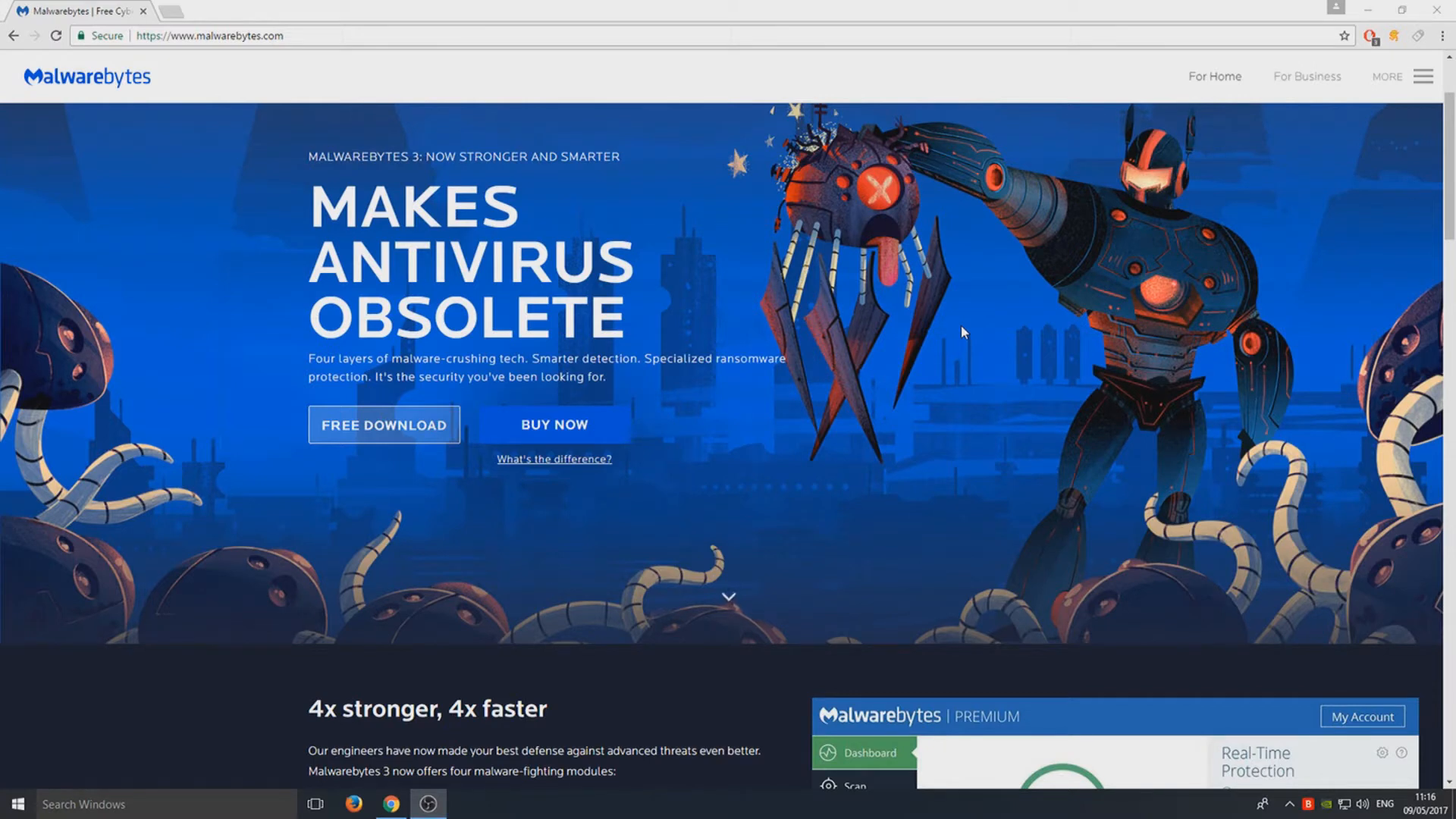
mouse_move(810, 277)
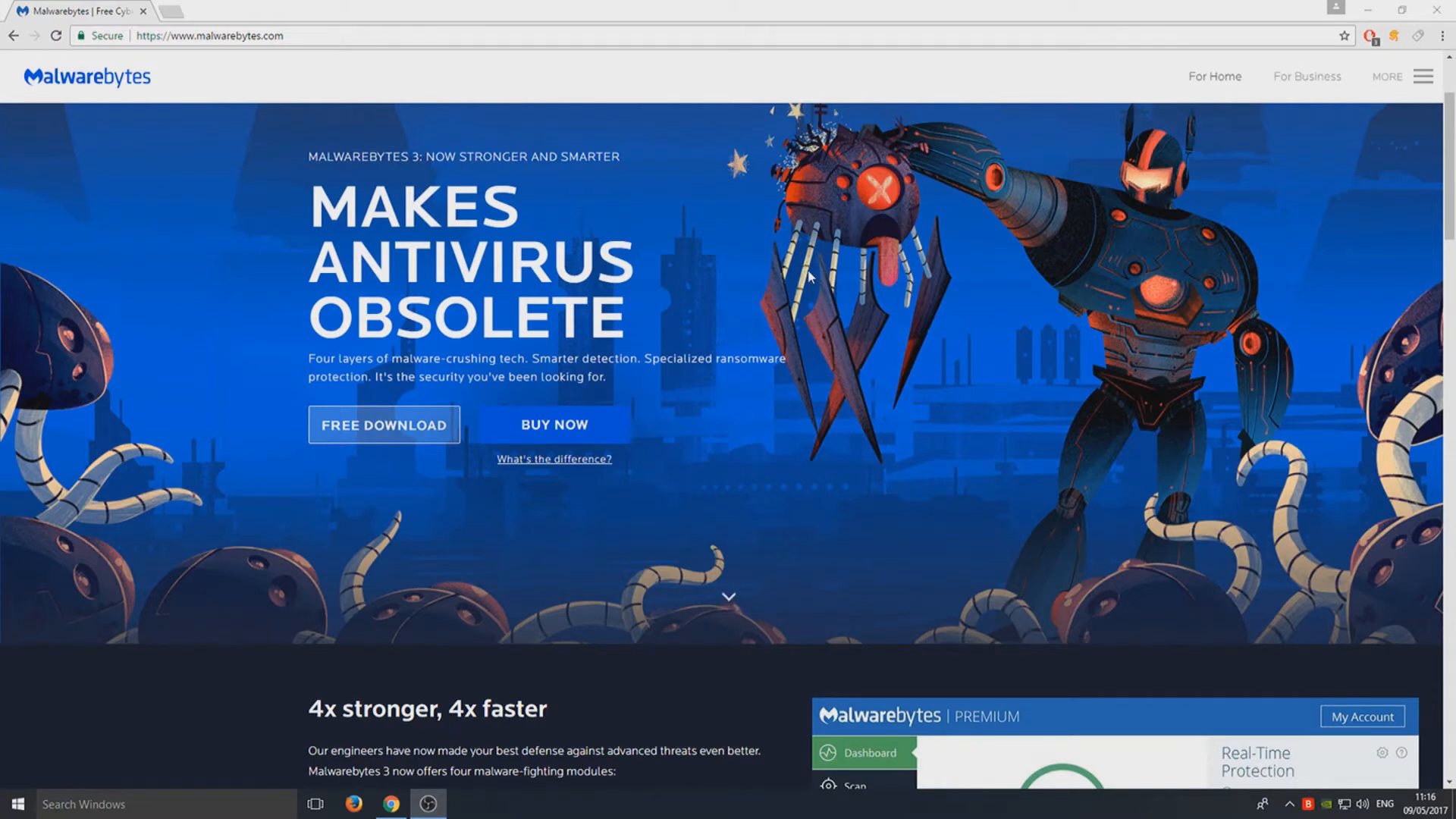
mouse_move(764, 348)
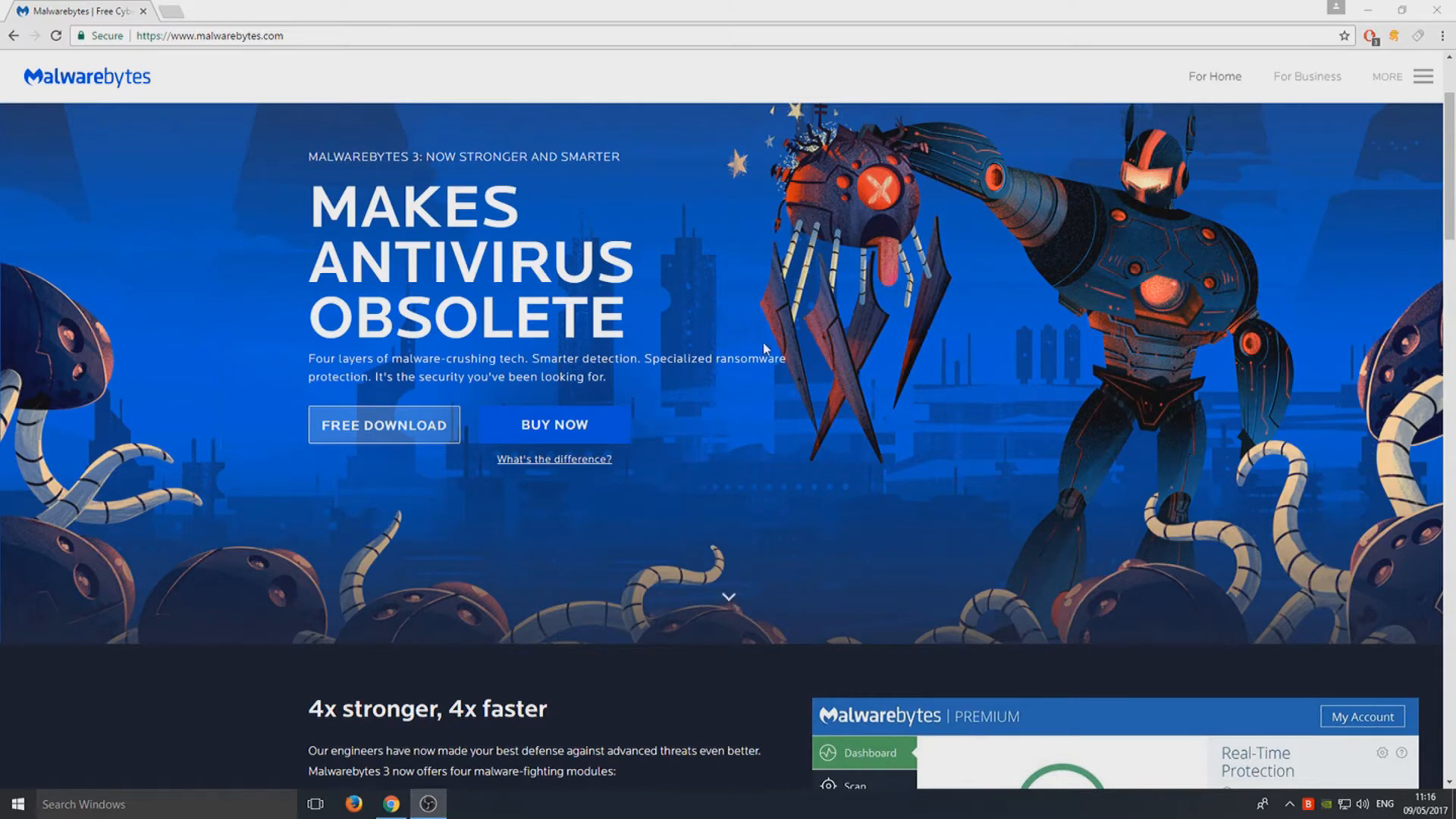
mouse_move(855, 399)
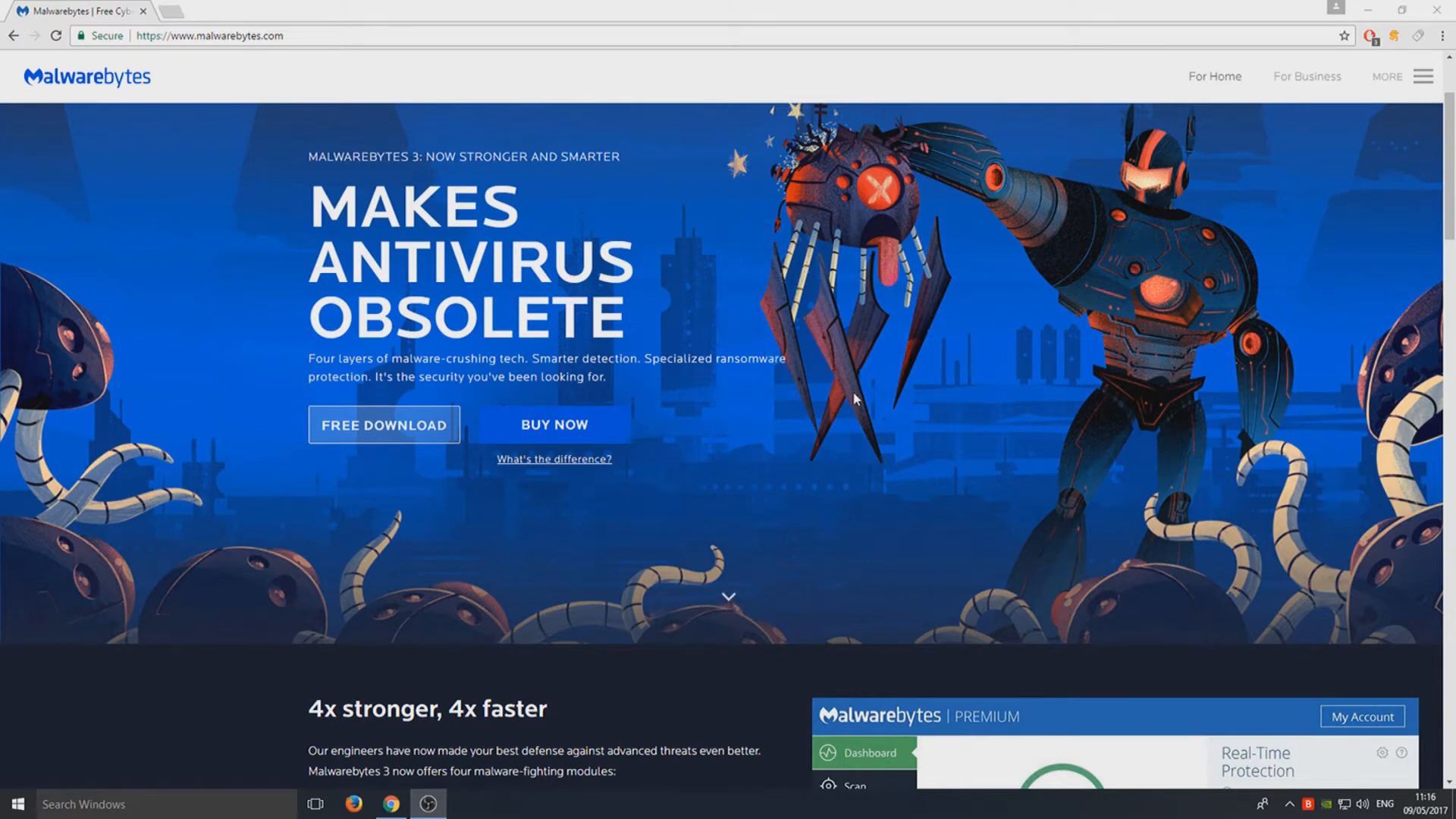
mouse_move(886, 243)
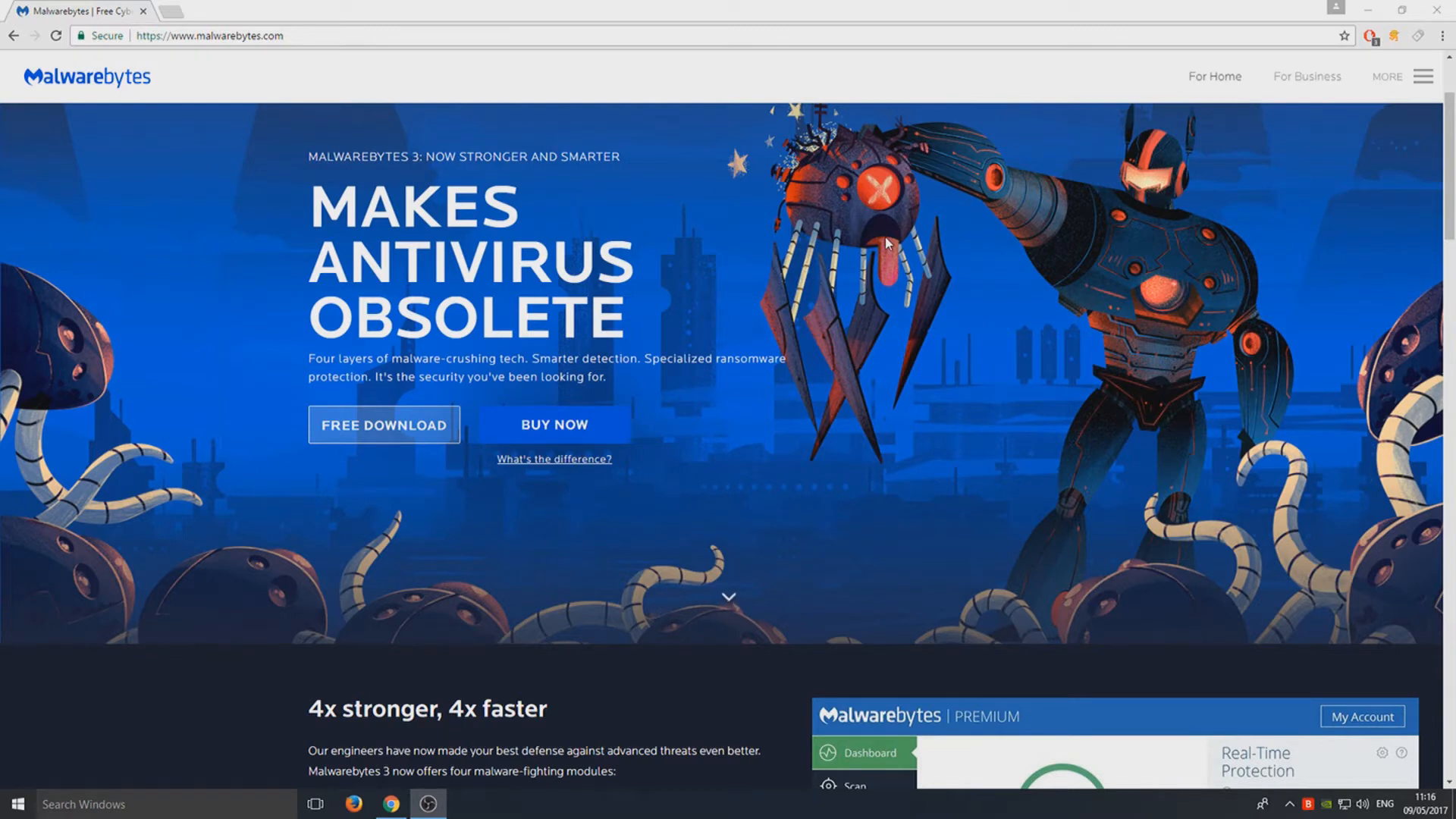
- Download the free Malwarebytes 3 installer from the Malwarebytes website
scroll("down", 3)
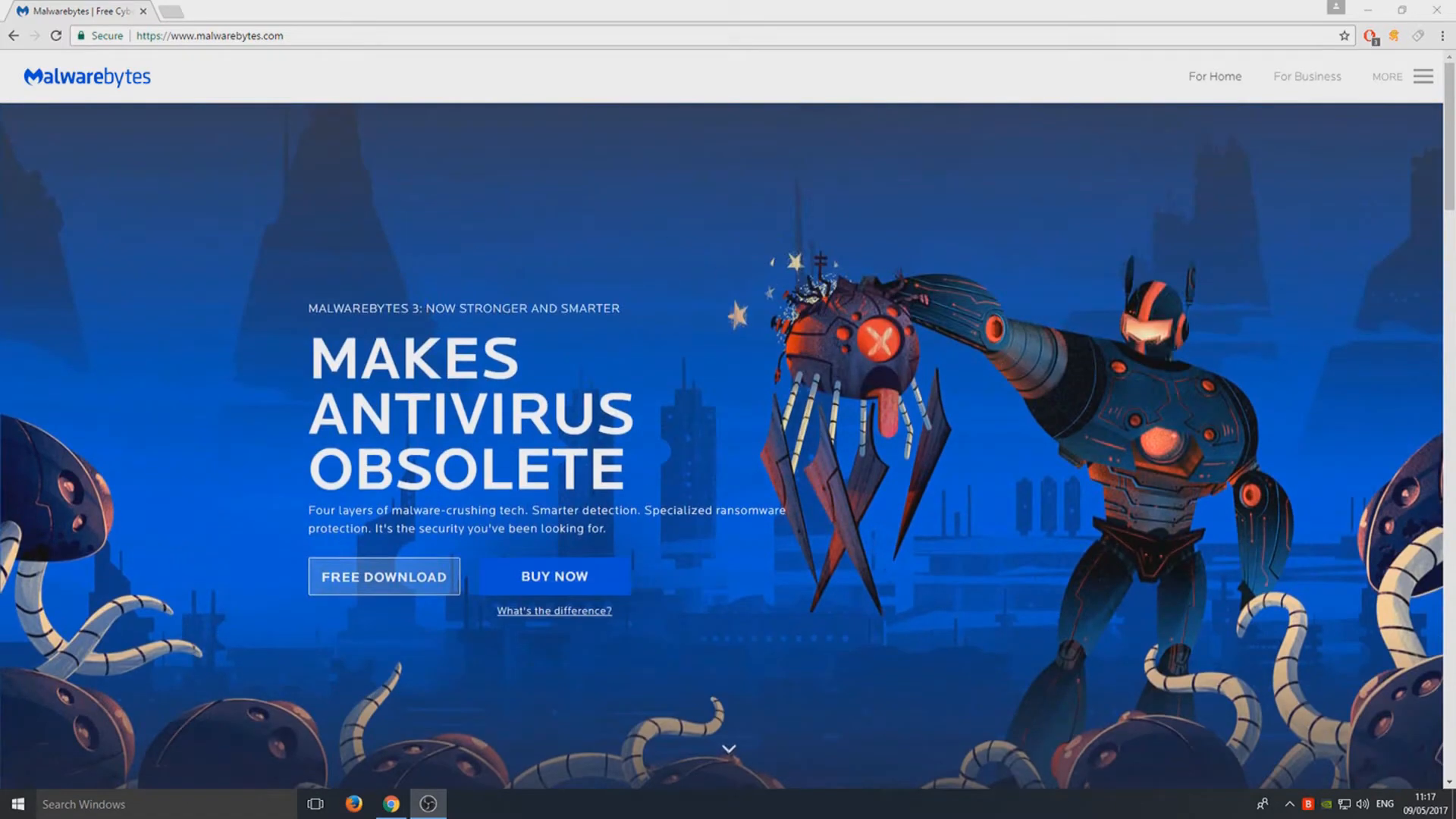
scroll("down", 3)
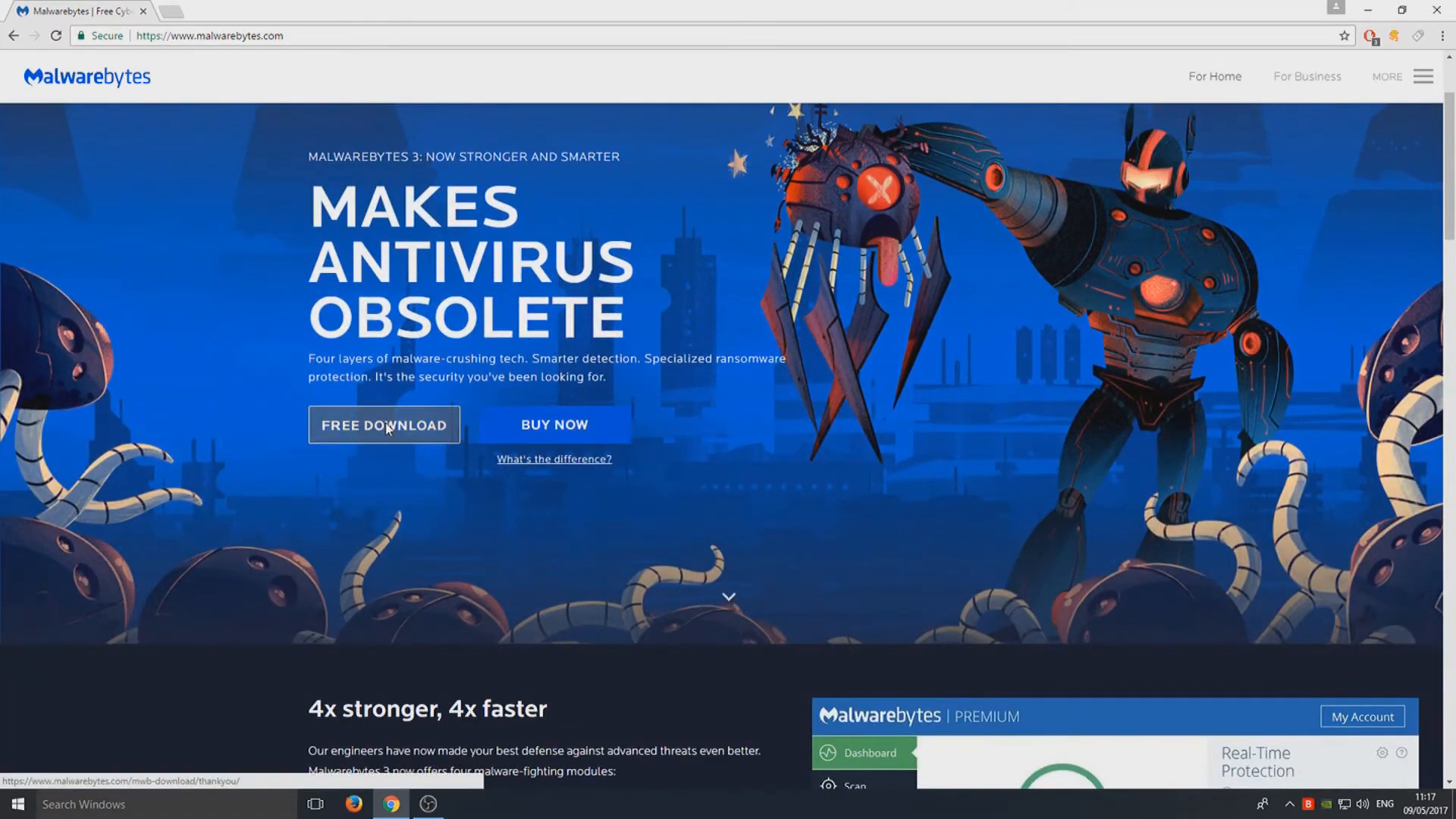
left_click(384, 424)
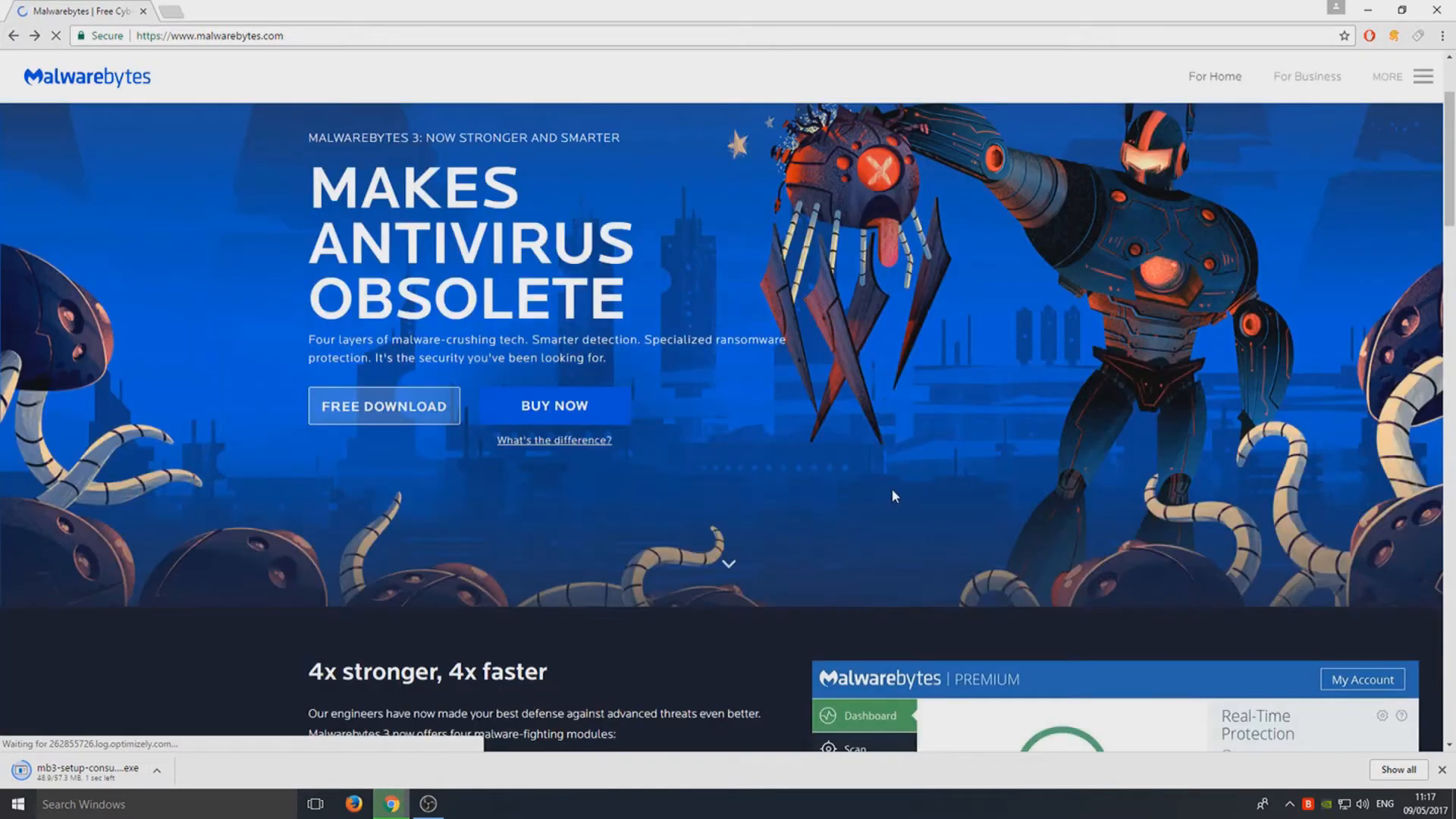
- Look through the product page, then open the downloaded installer .exe
scroll("down", 3)
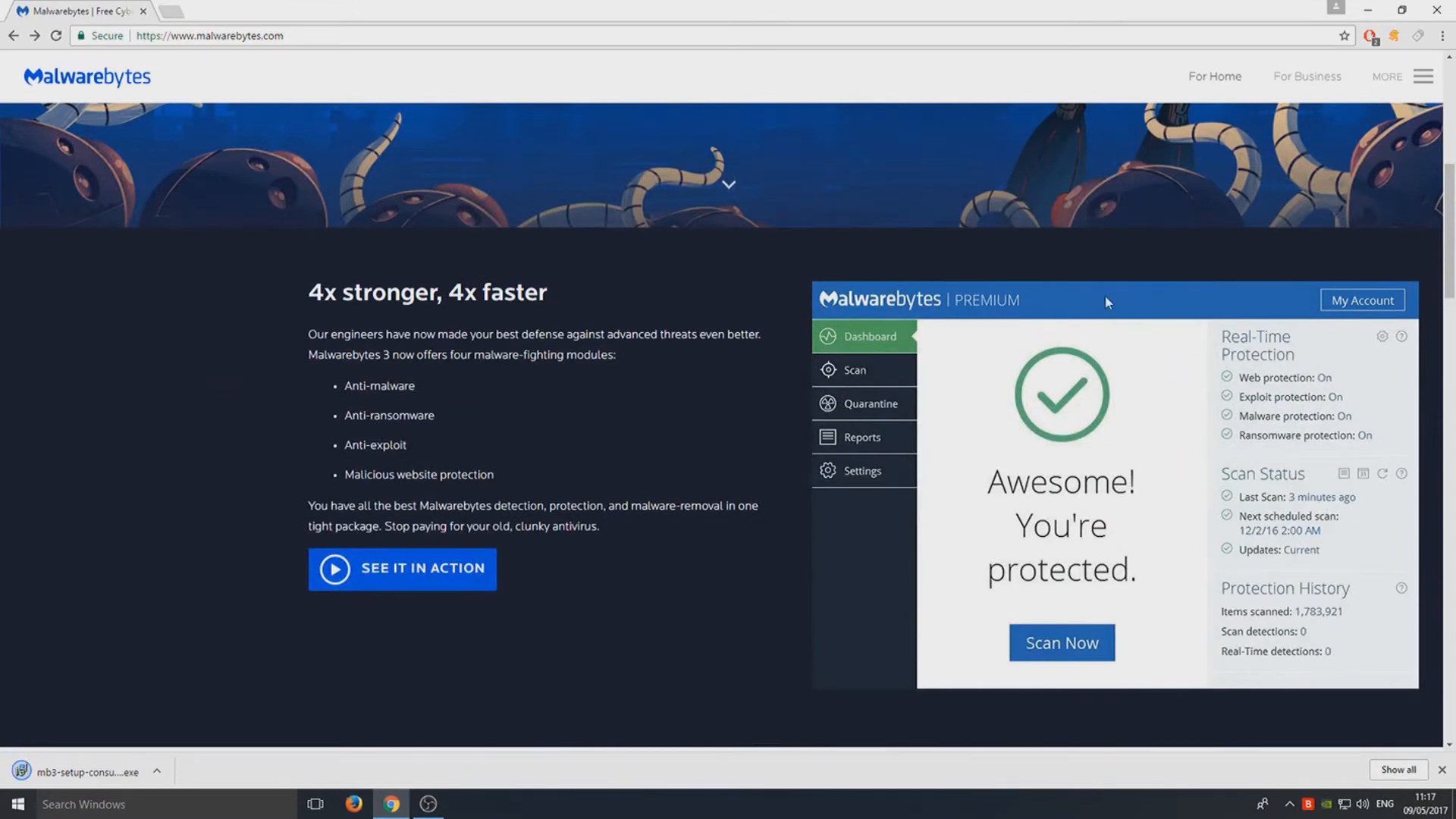
scroll("down", 3)
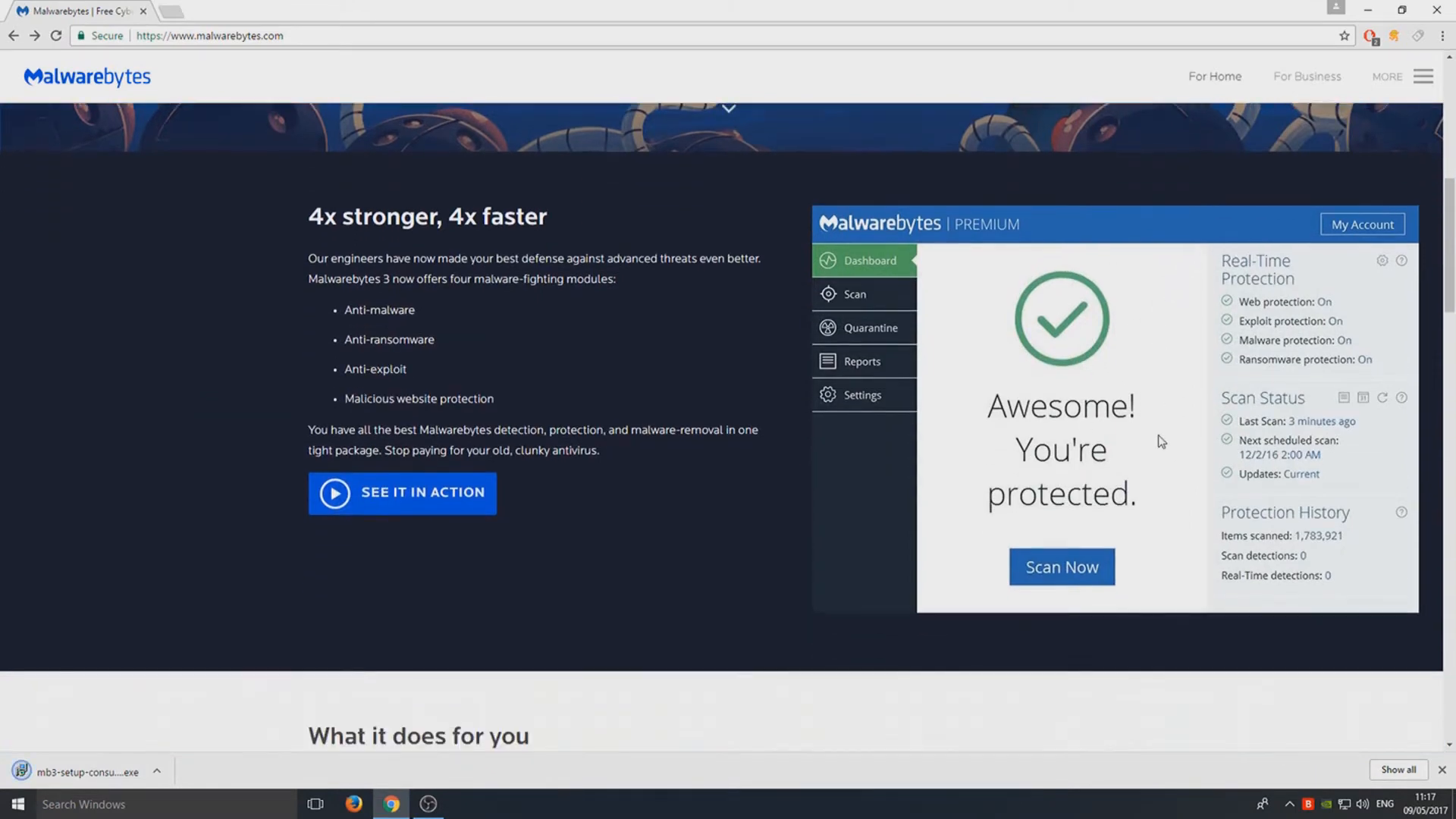
scroll("down", 3)
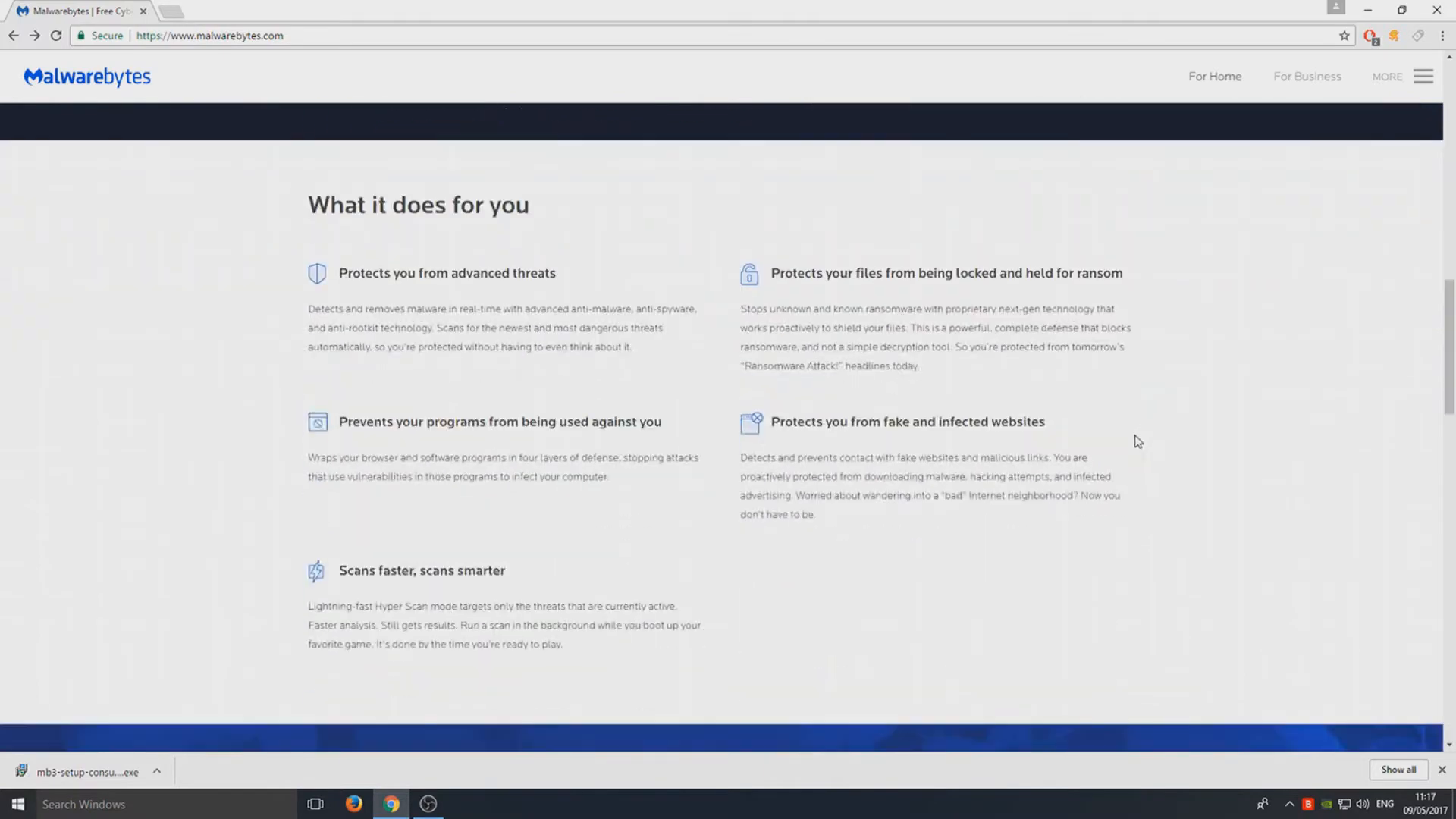
scroll("down", 3)
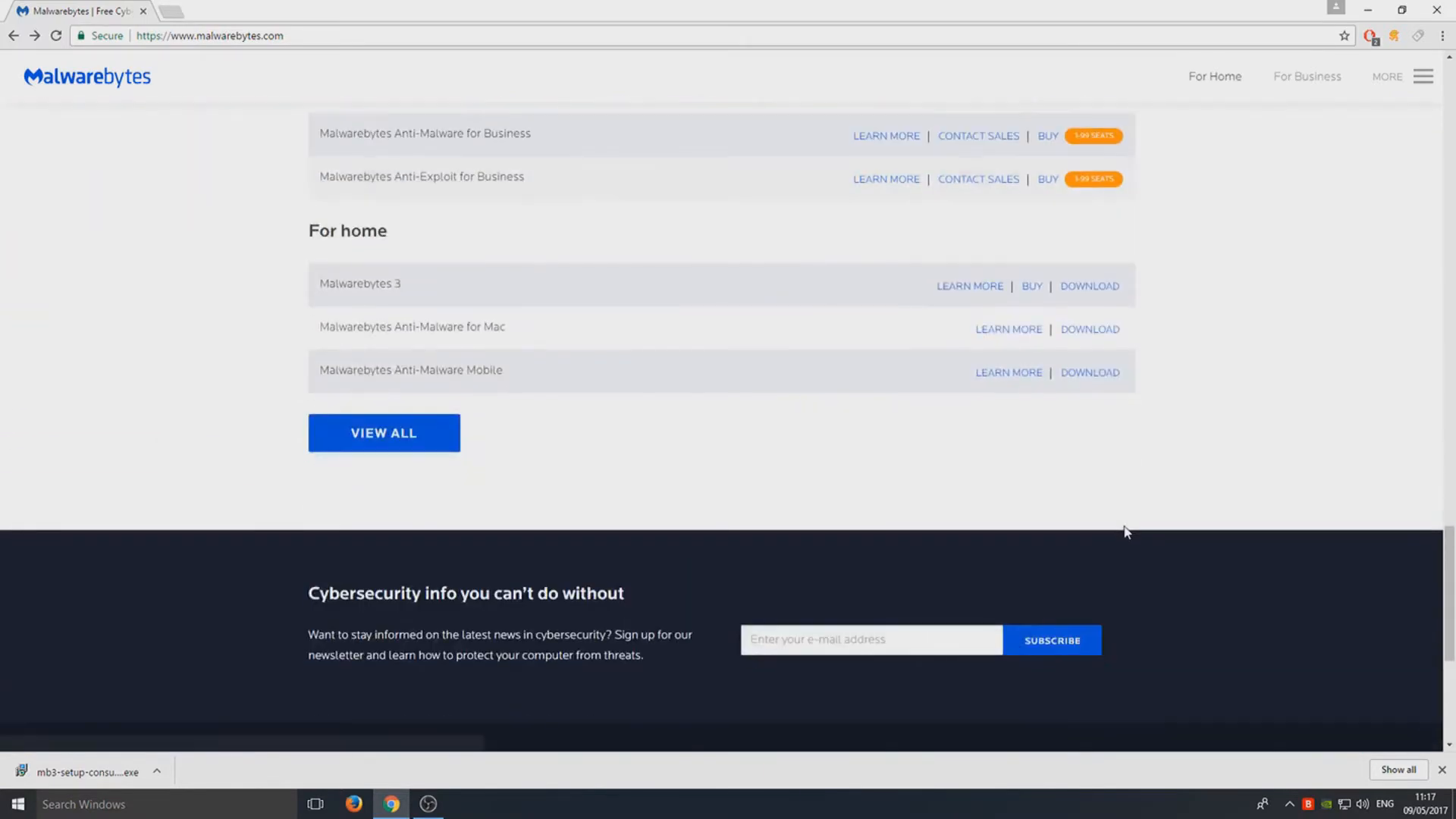
scroll("up", 3)
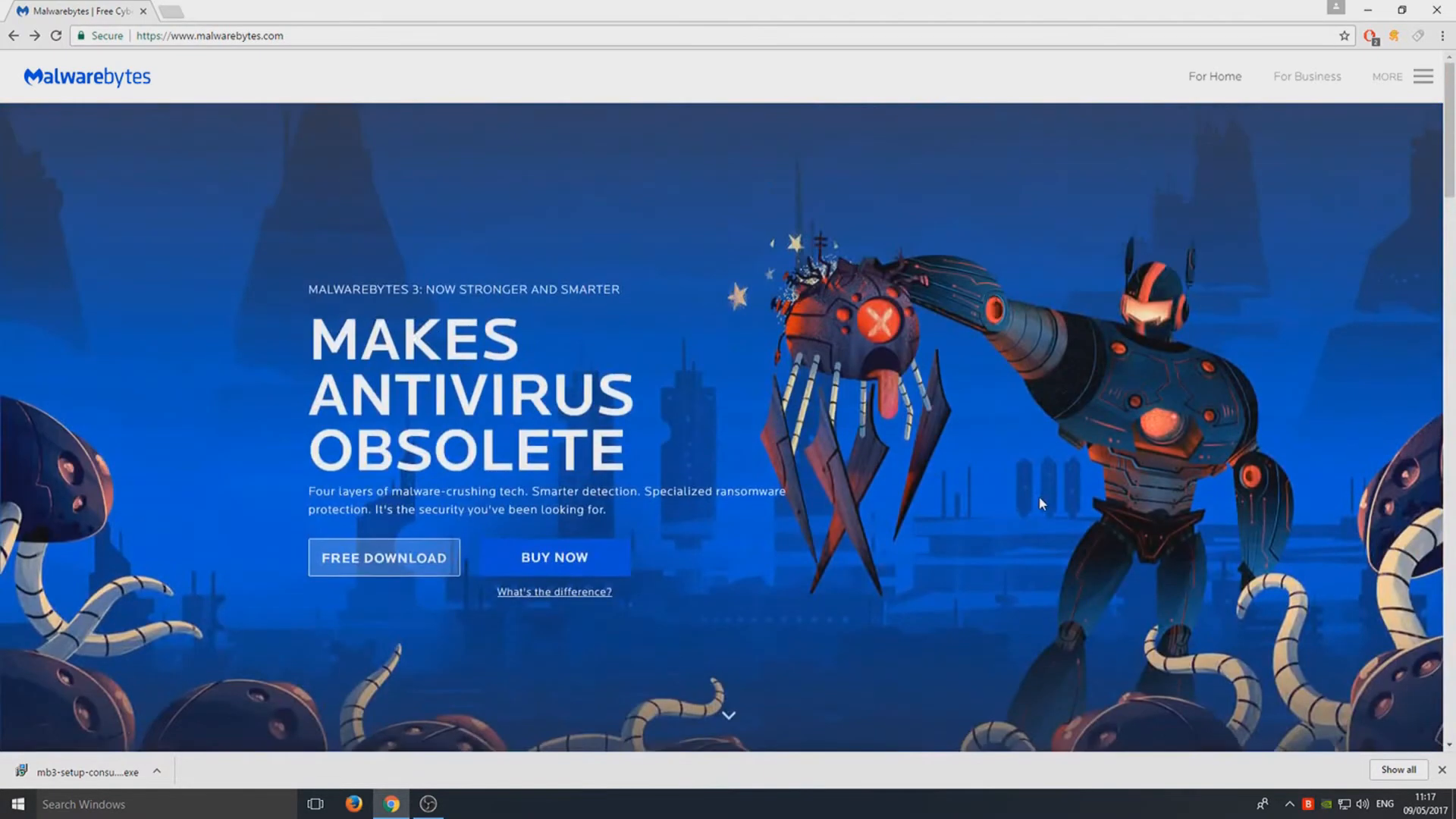
left_click(84, 772)
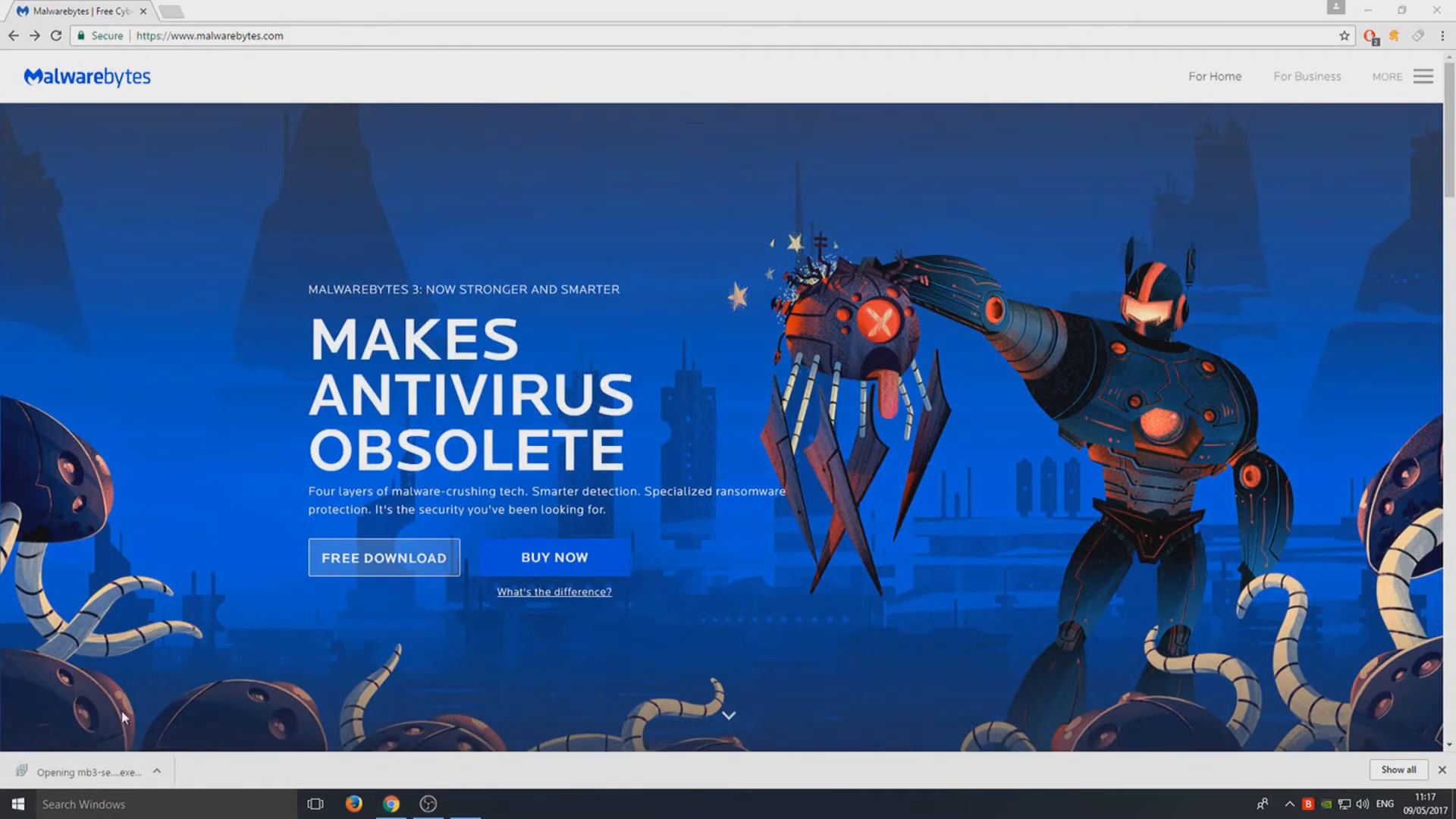
- Install Malwarebytes 3.0.6 accepting the license, default folder and Start Menu folder, then finish
left_click(88, 772)
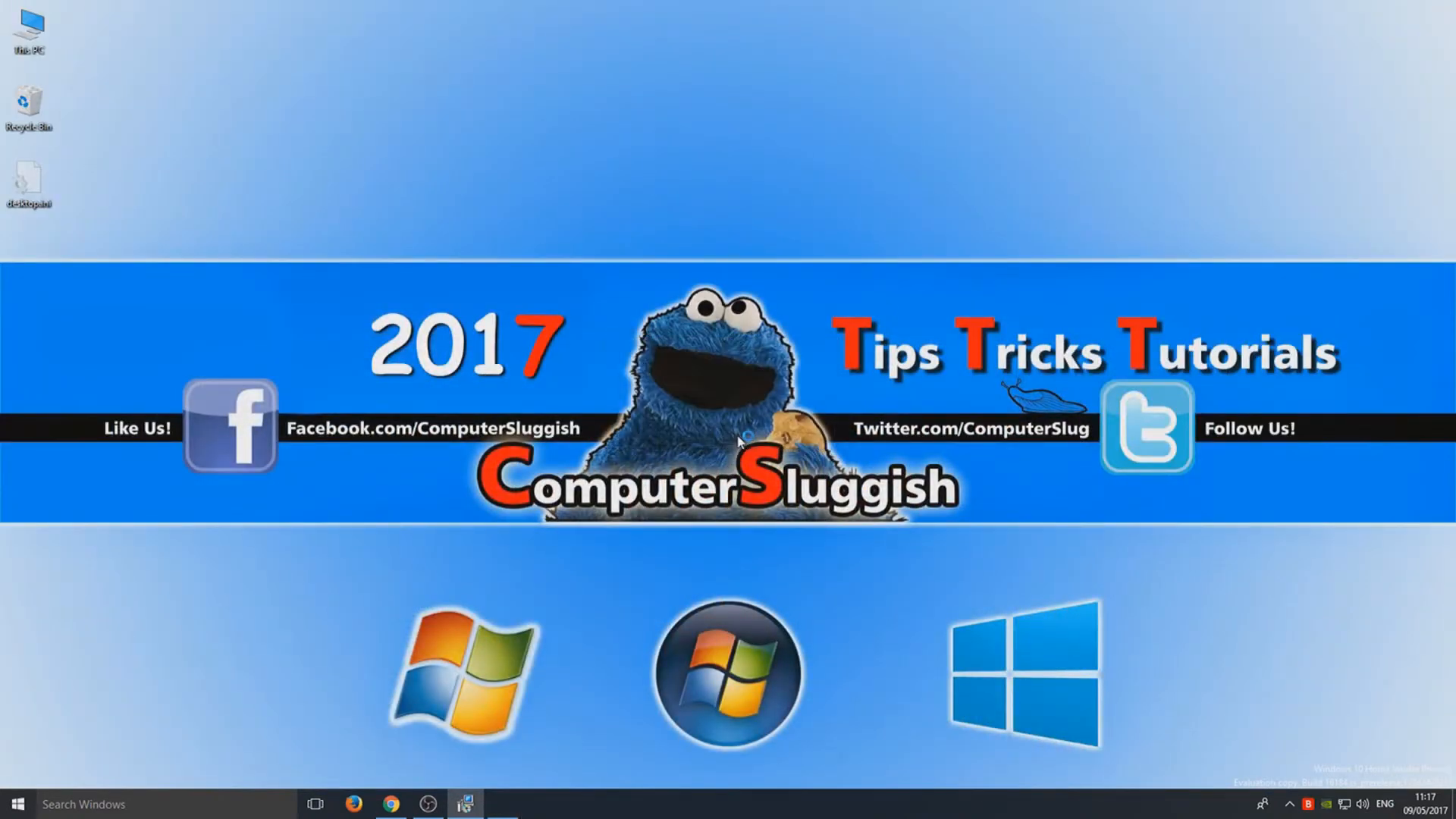
left_click(464, 803)
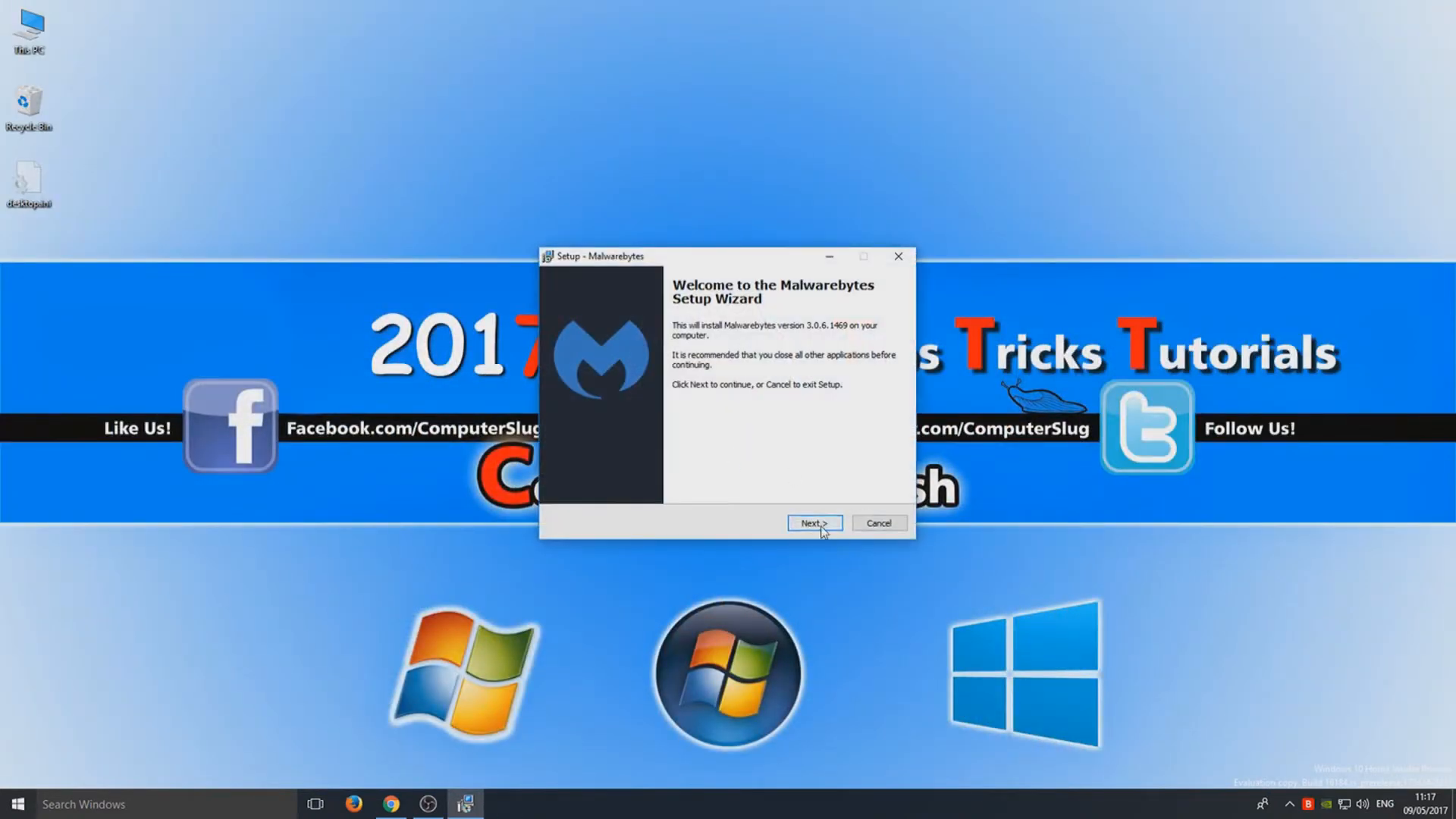
left_click(814, 523)
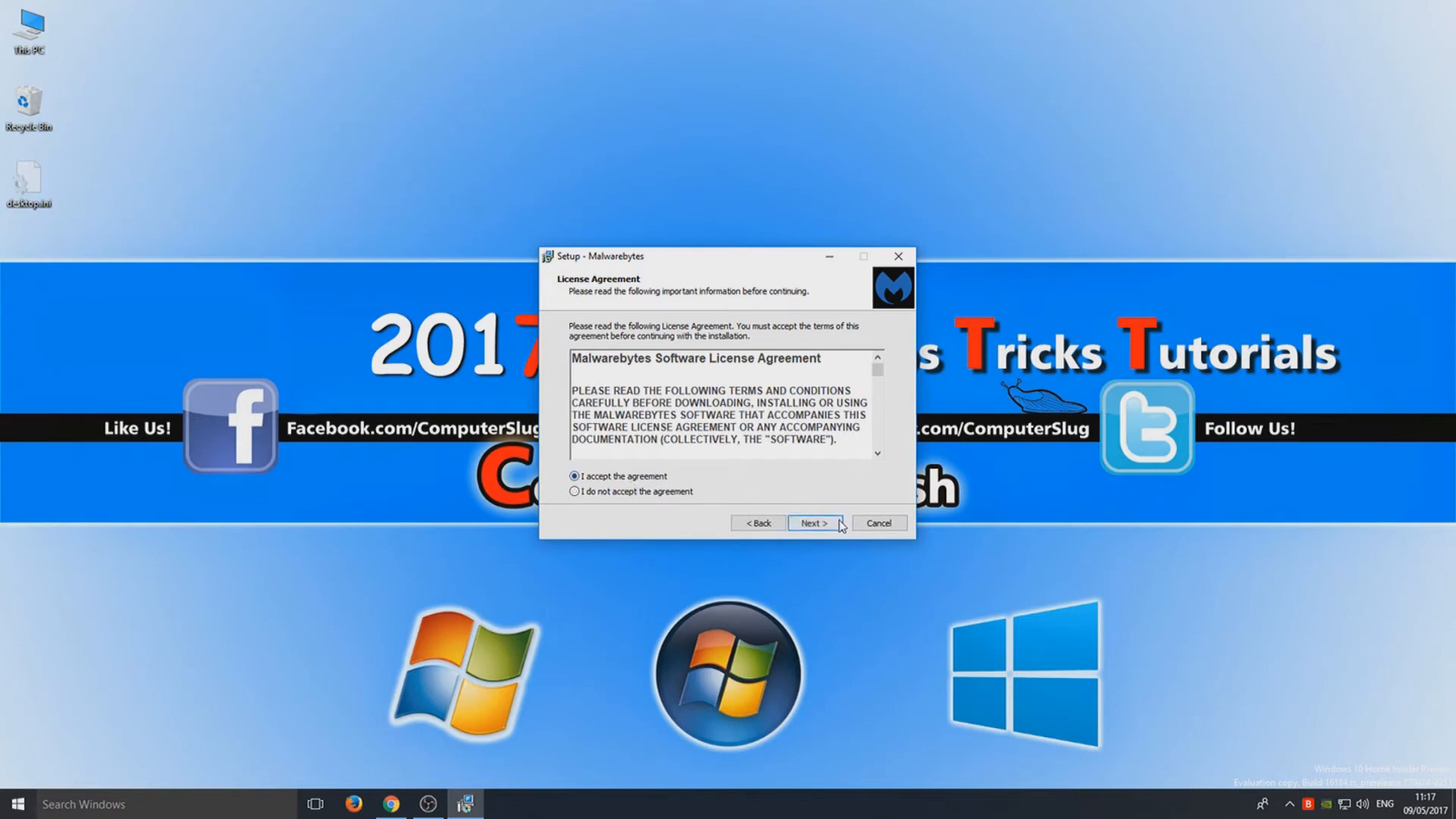
left_click(813, 523)
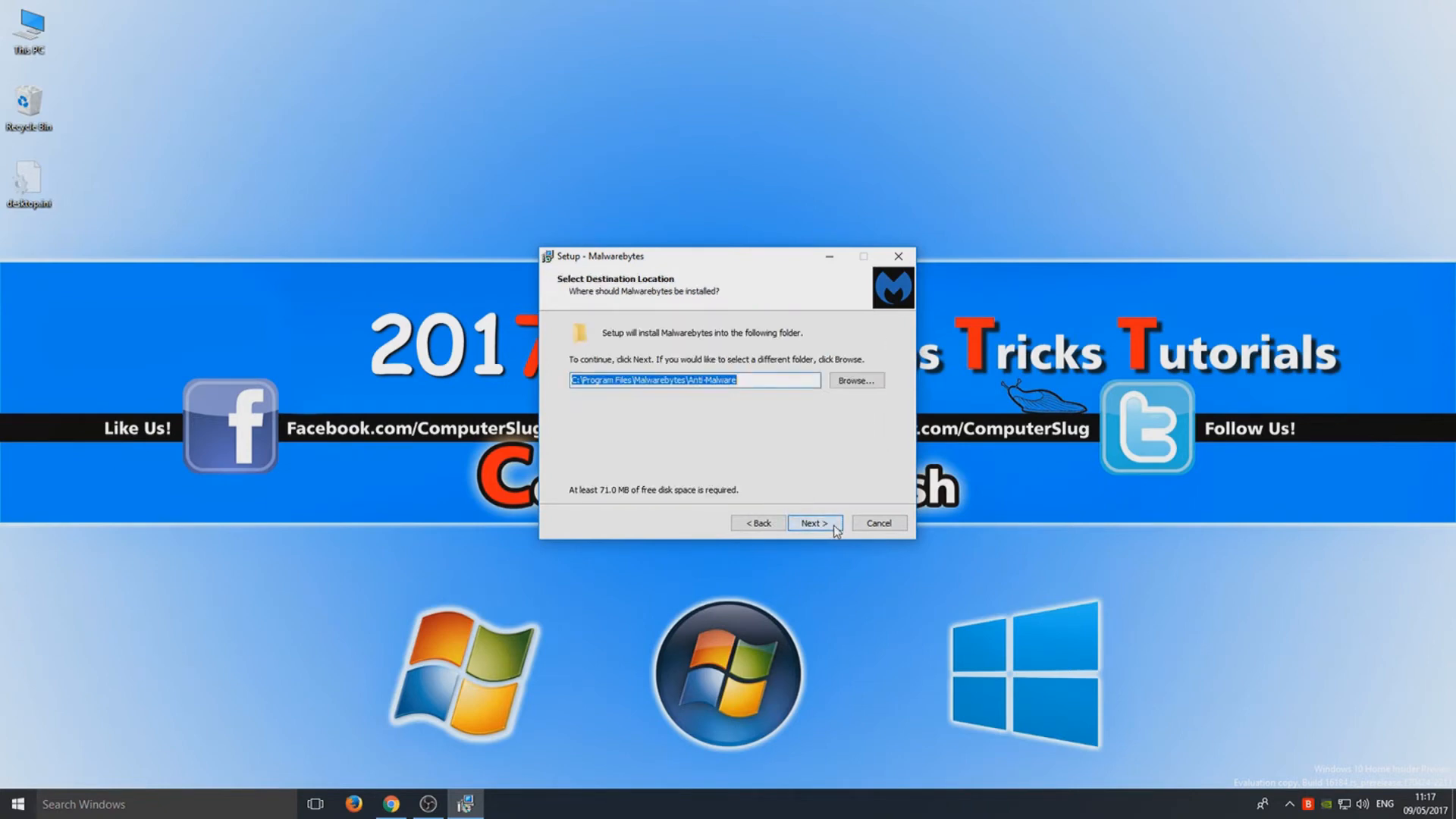
left_click(813, 522)
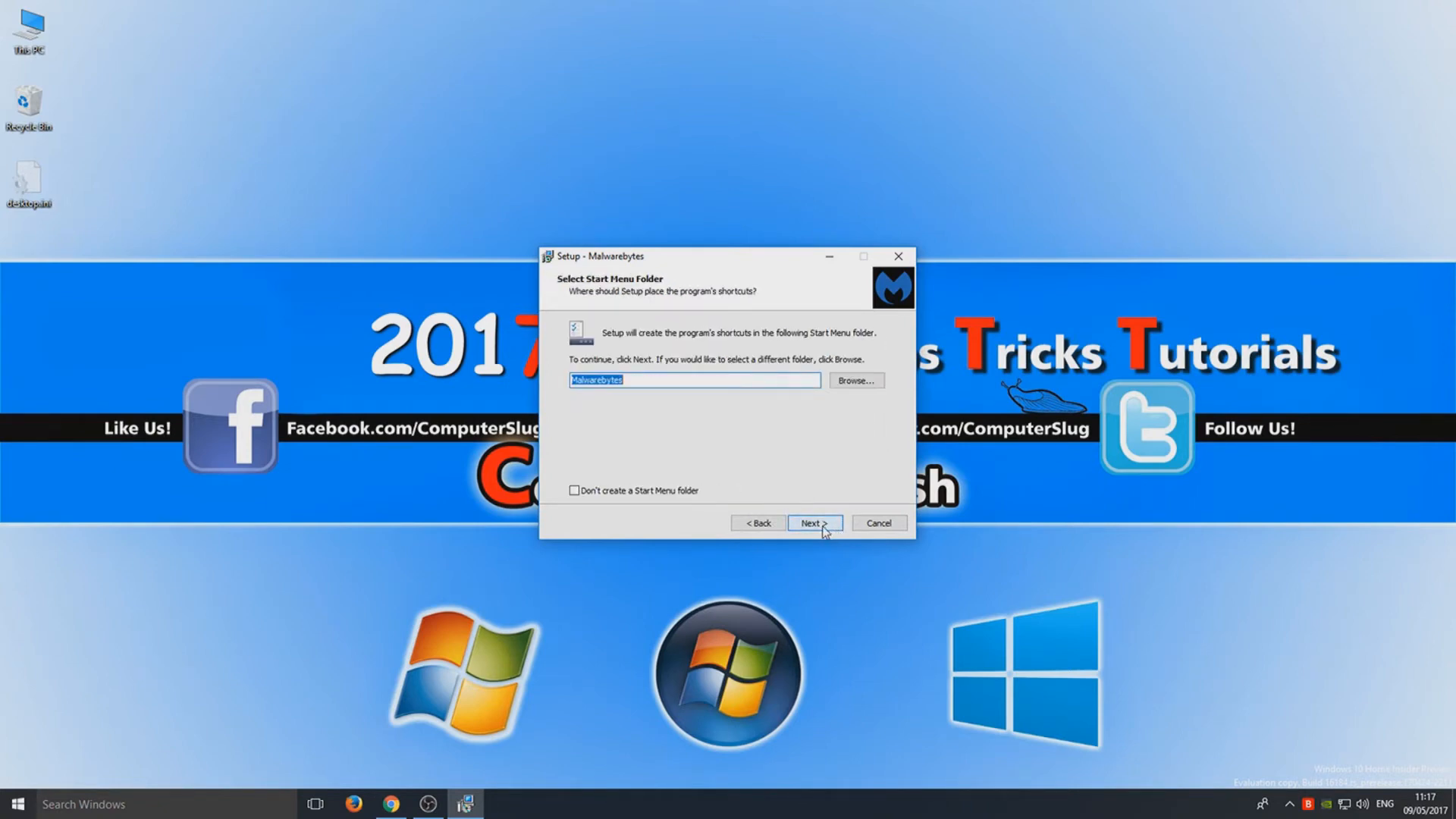
left_click(813, 522)
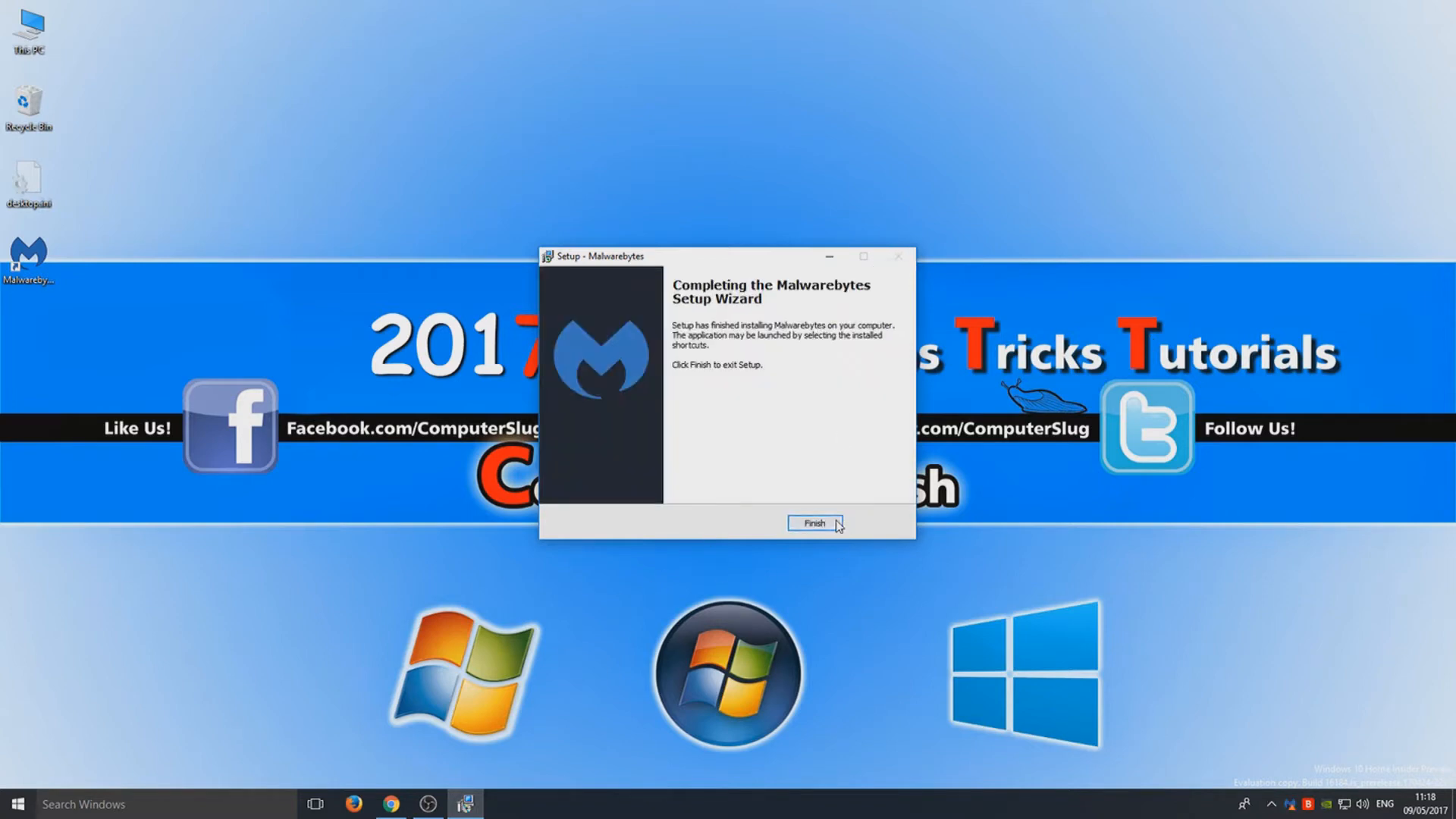
left_click(812, 522)
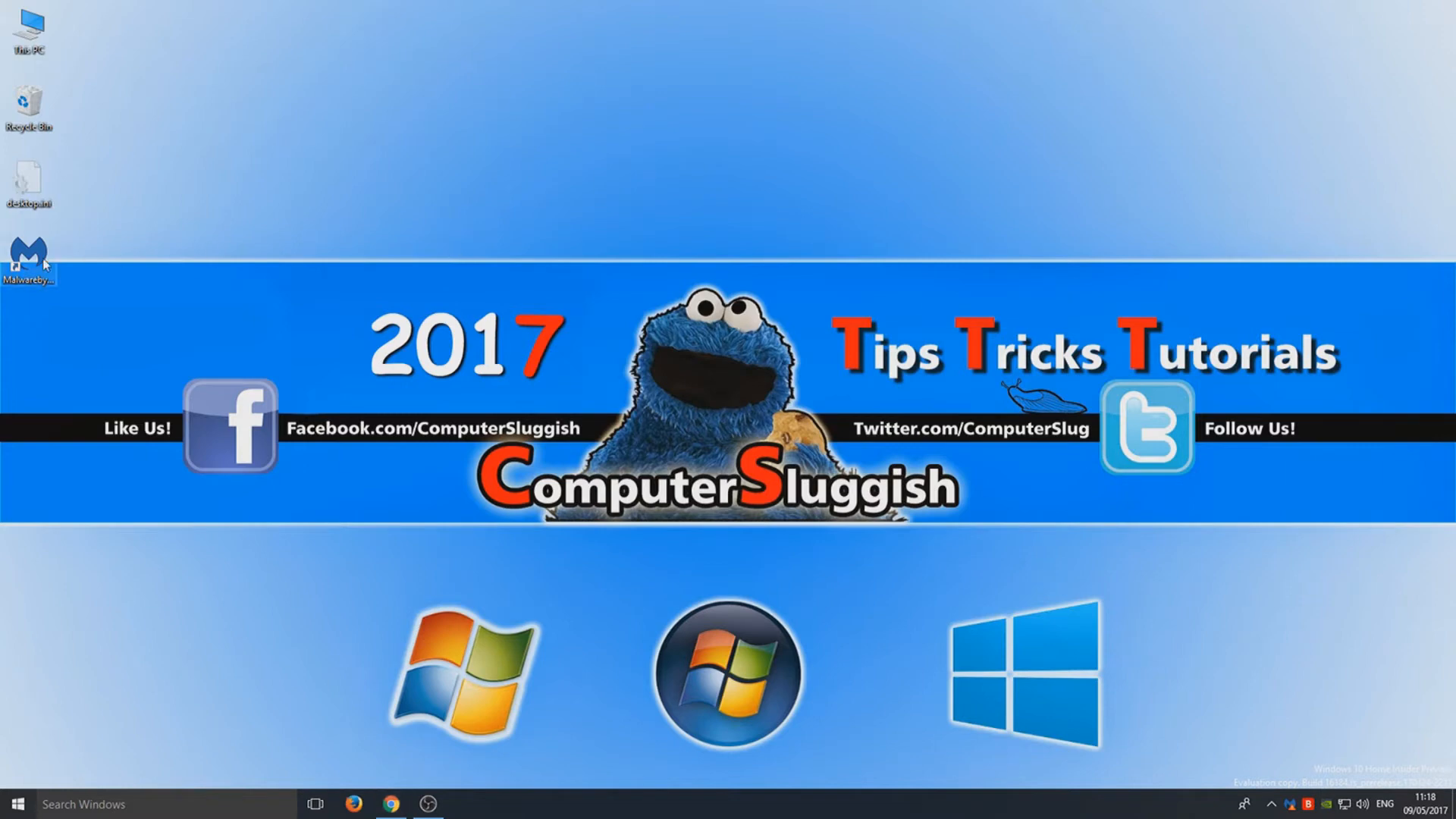
- Launch Malwarebytes from its desktop shortcut
double_click(29, 260)
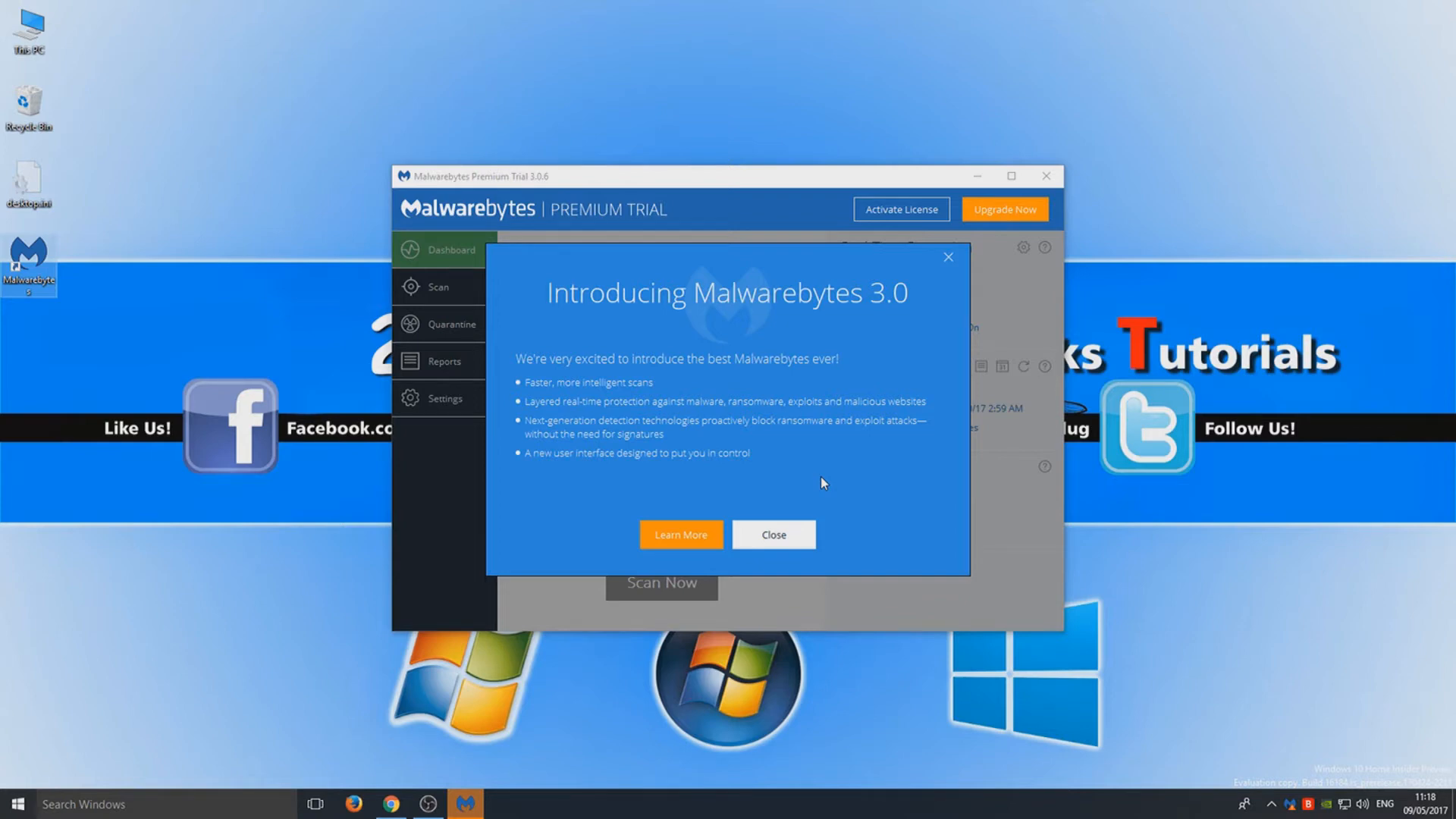
mouse_move(752, 472)
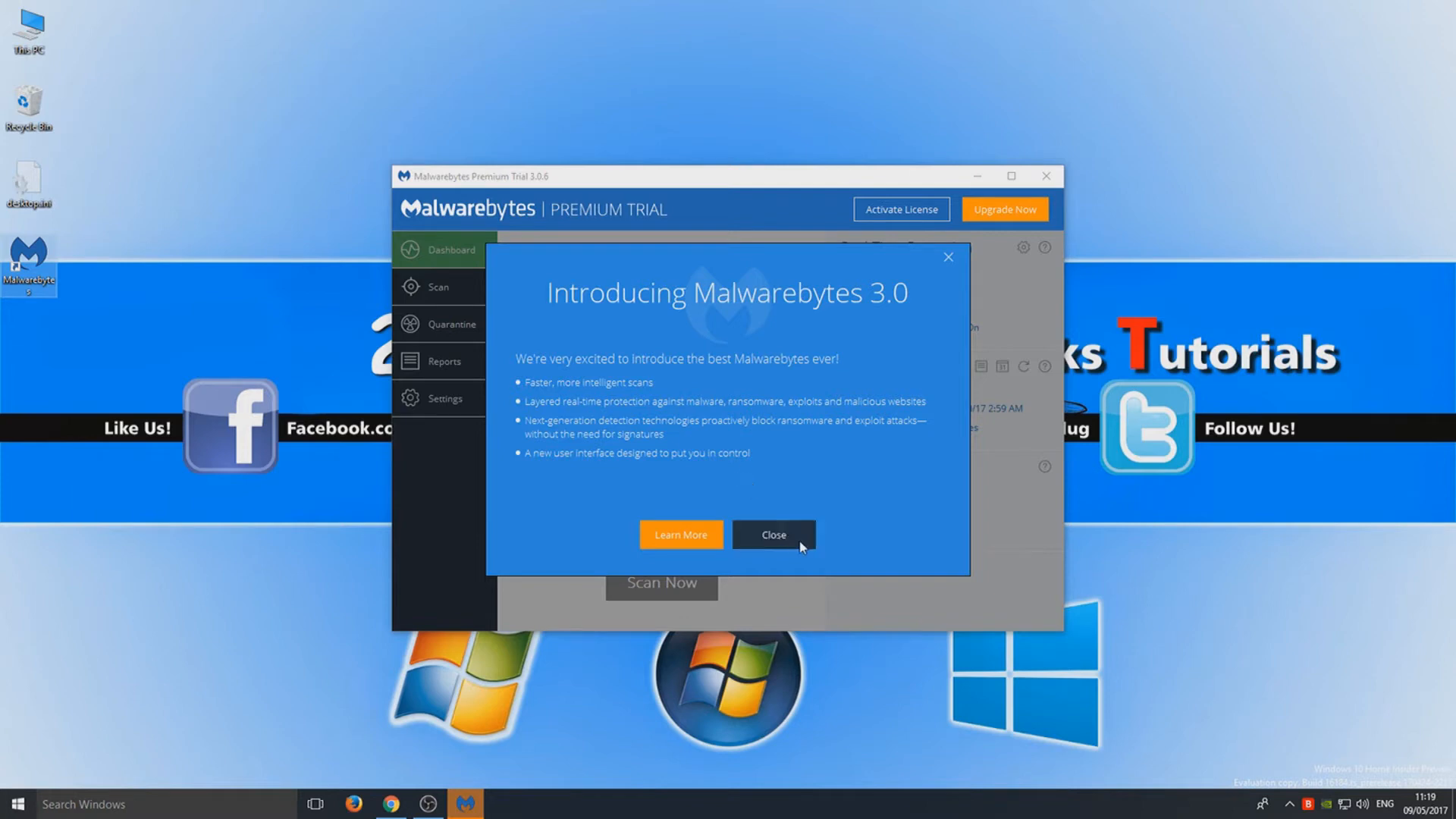
- Close the Introducing Malwarebytes 3.0 message and check for updates
left_click(773, 534)
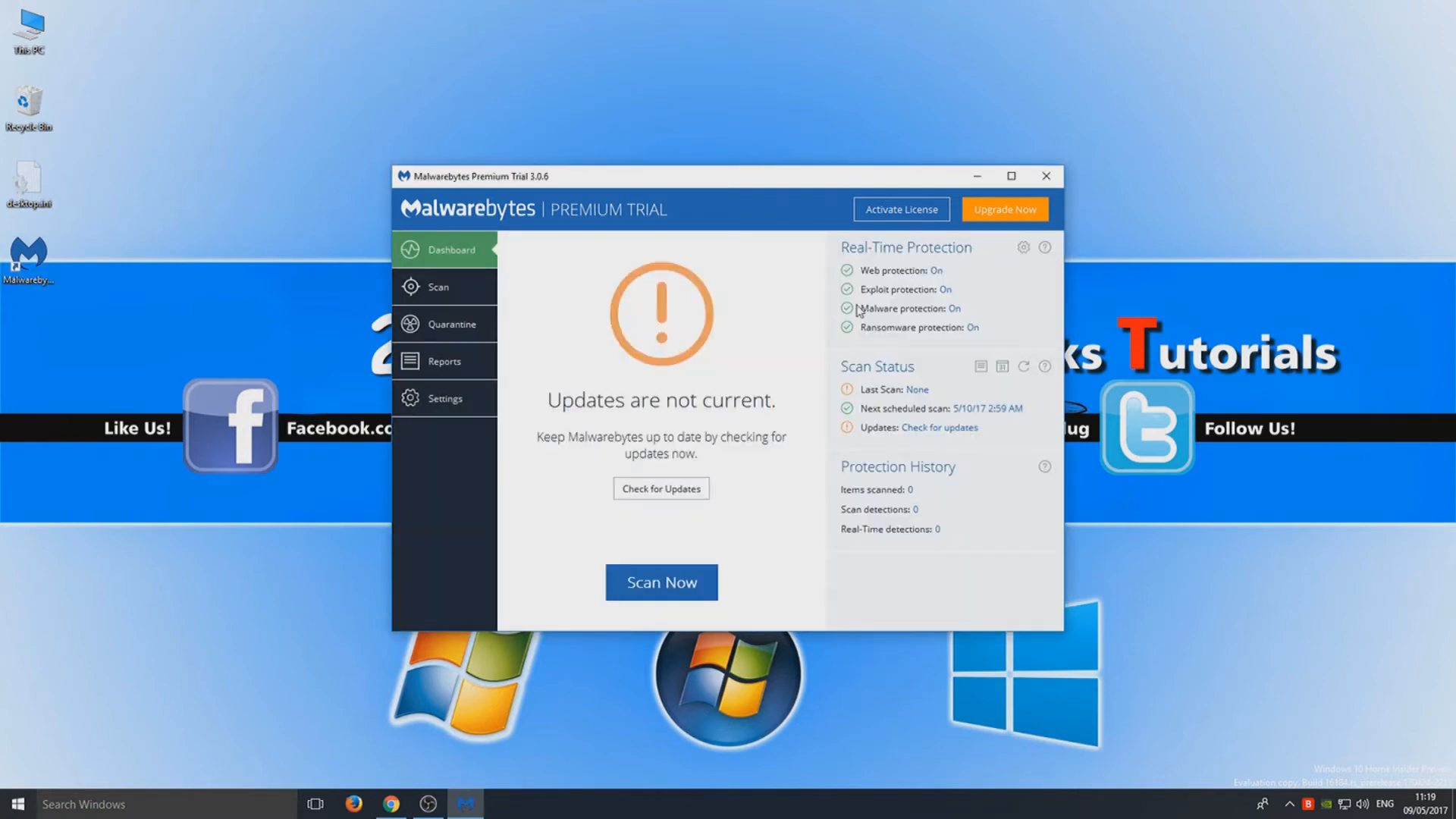
left_click(660, 489)
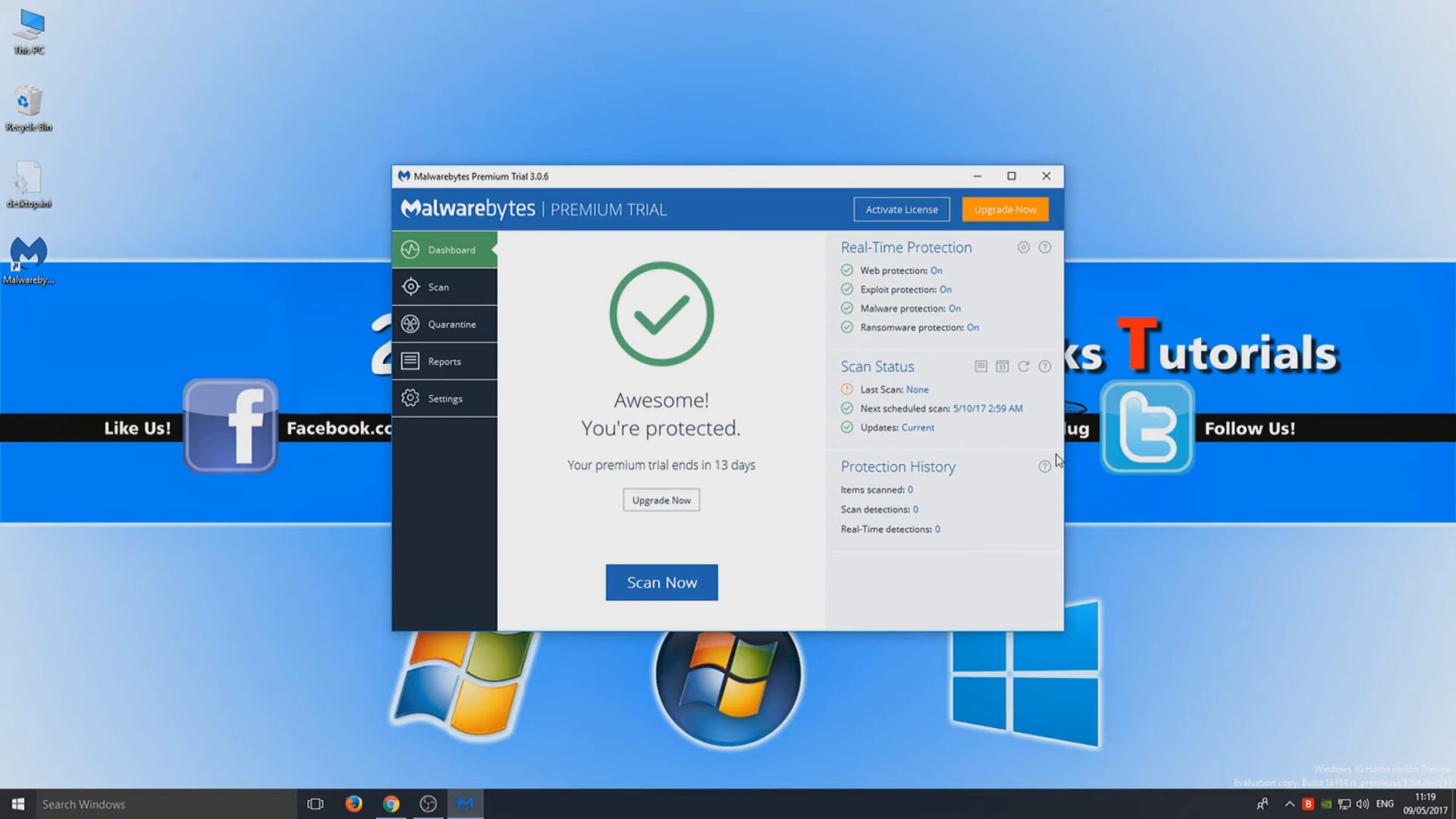
mouse_move(343, 778)
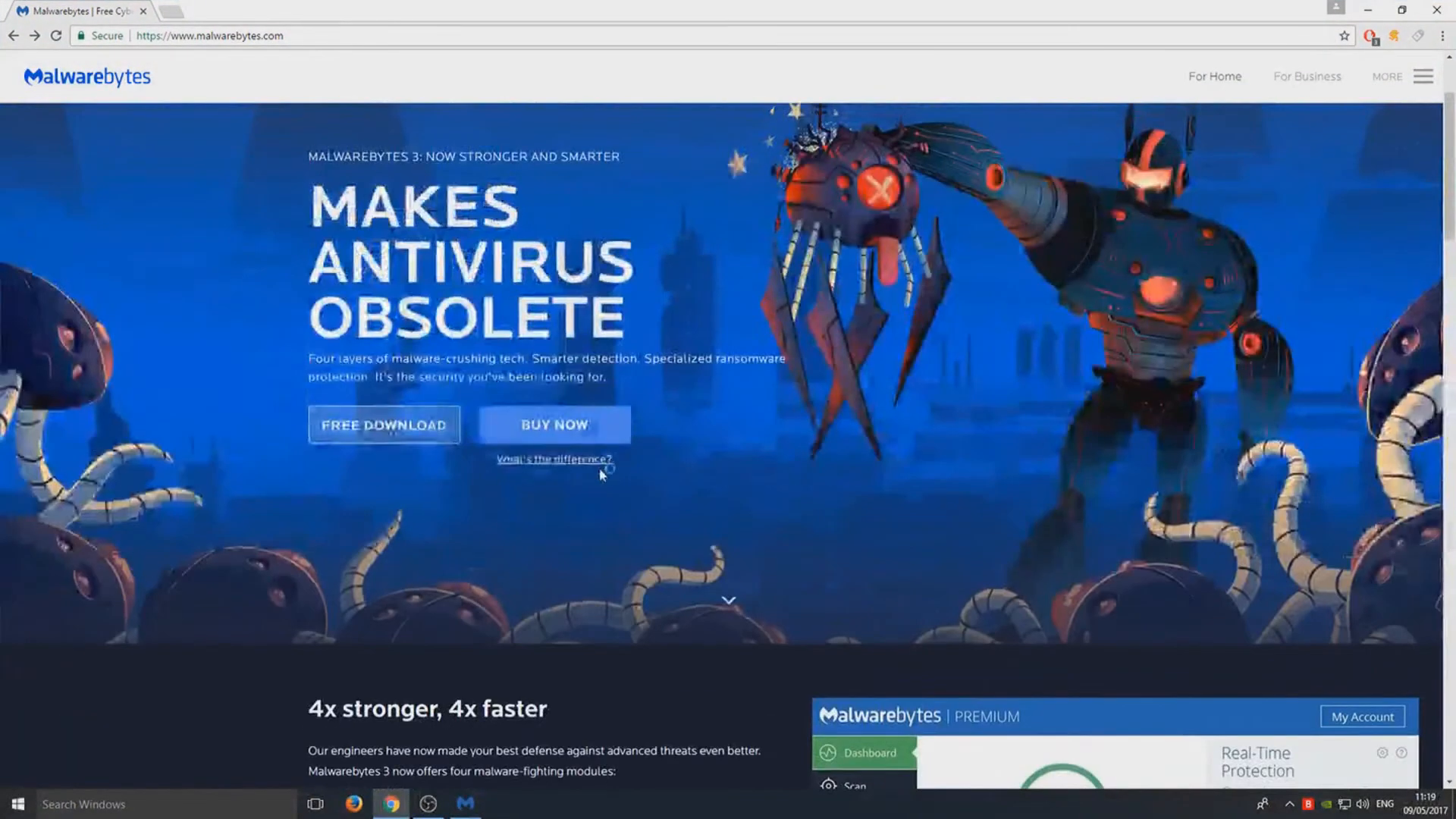
- Open the What's the difference? comparison and scroll to the Free trial features table
left_click(384, 425)
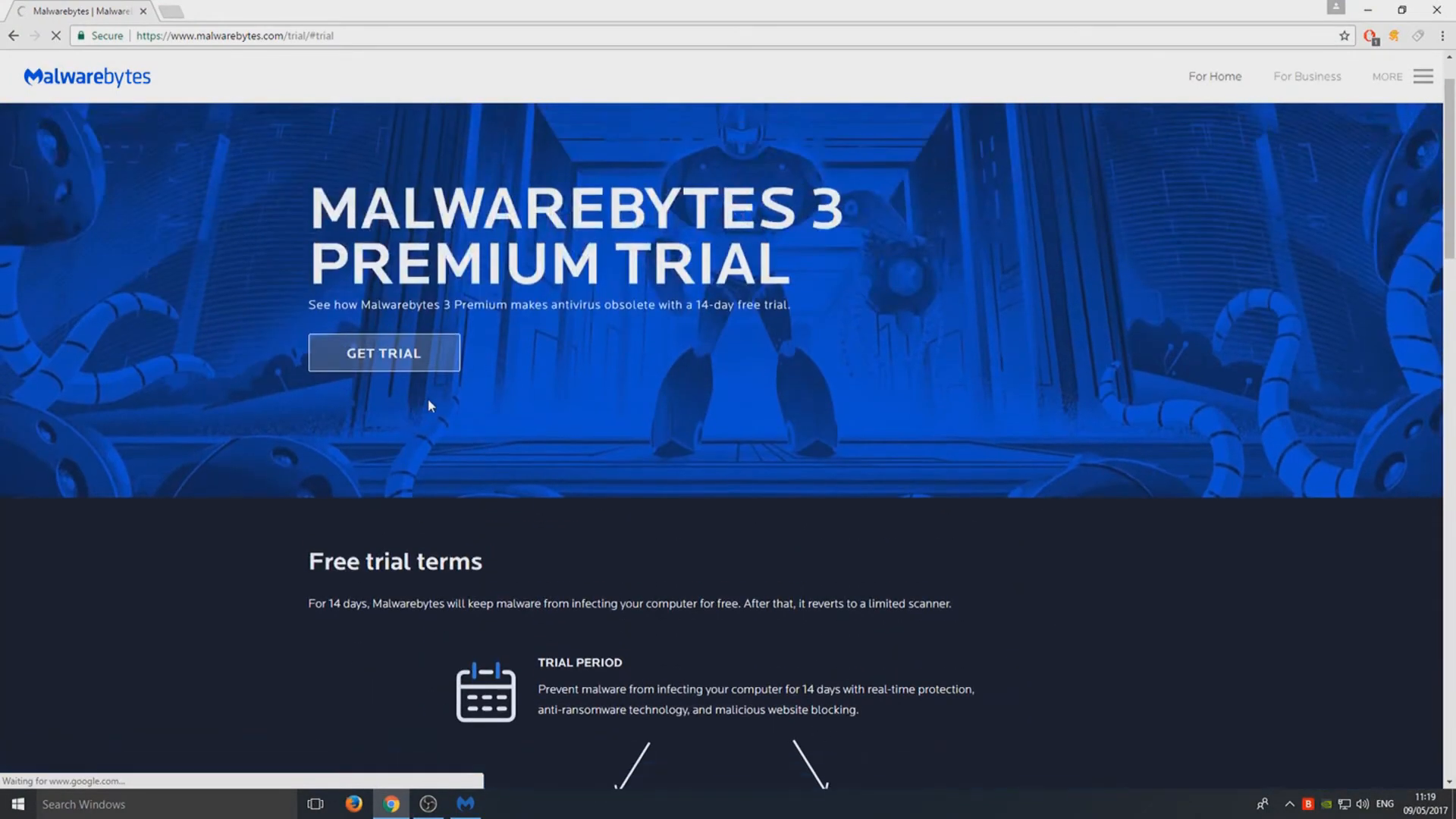
mouse_move(667, 448)
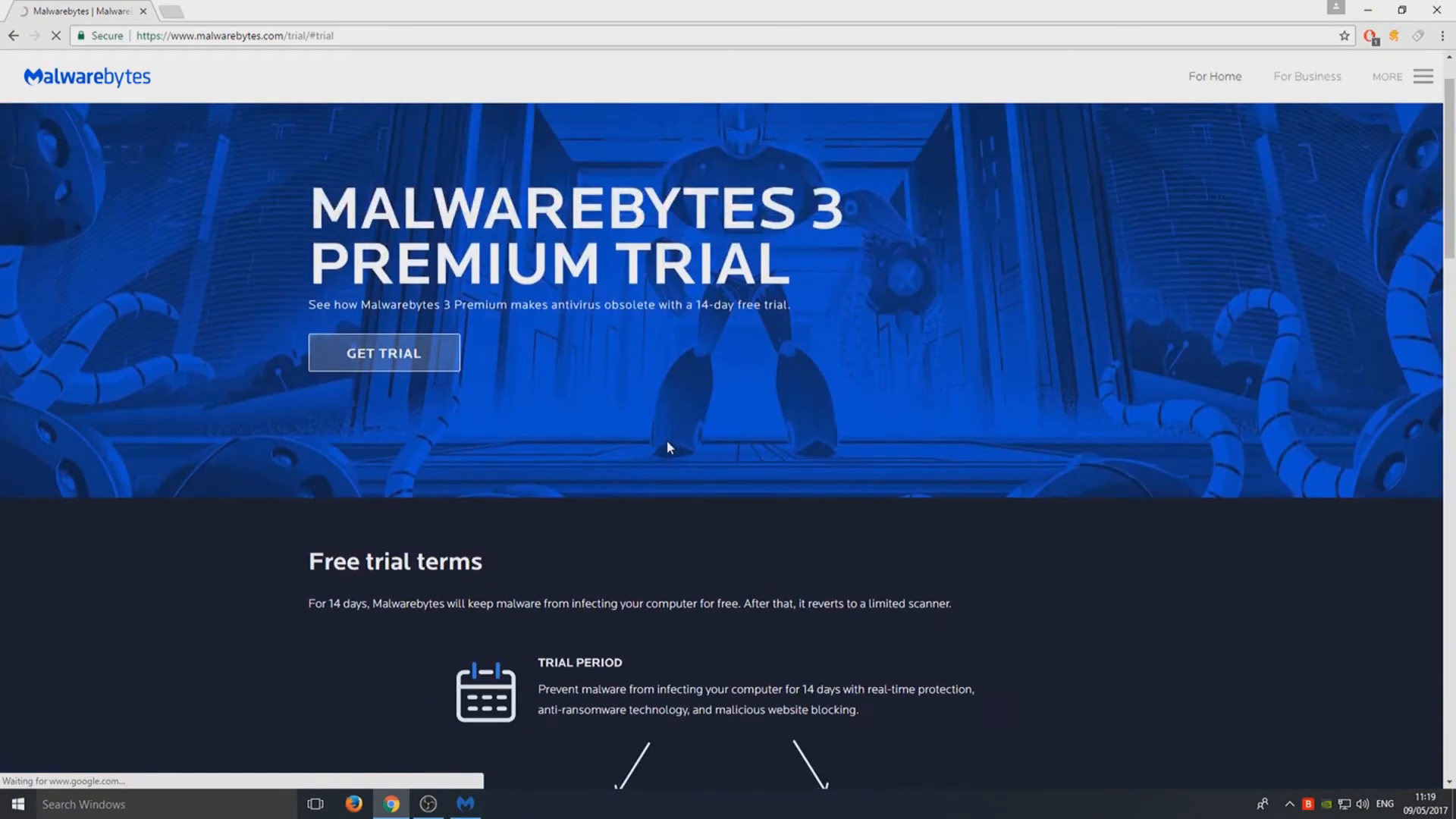
scroll("down", 3)
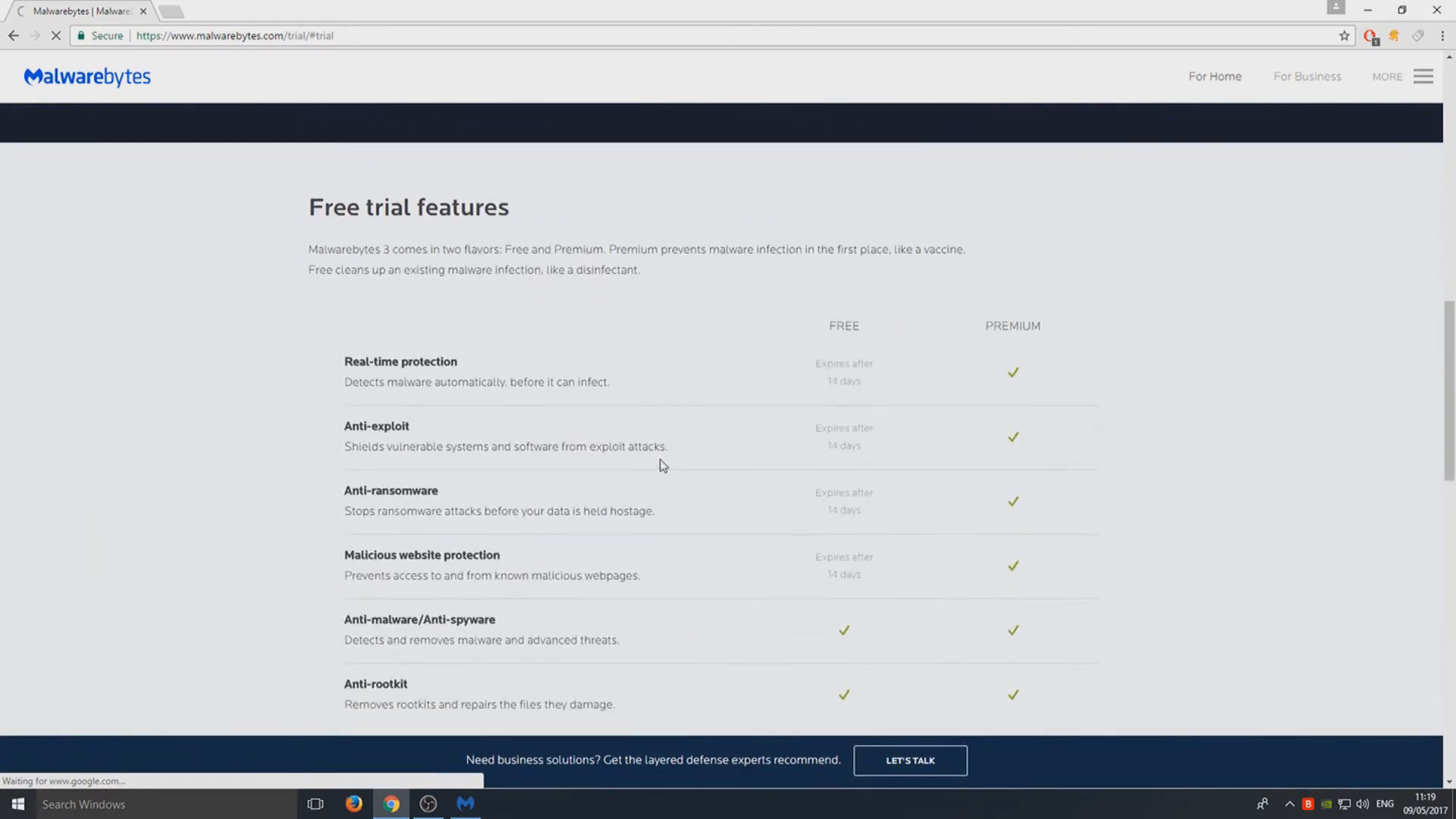
scroll("down", 3)
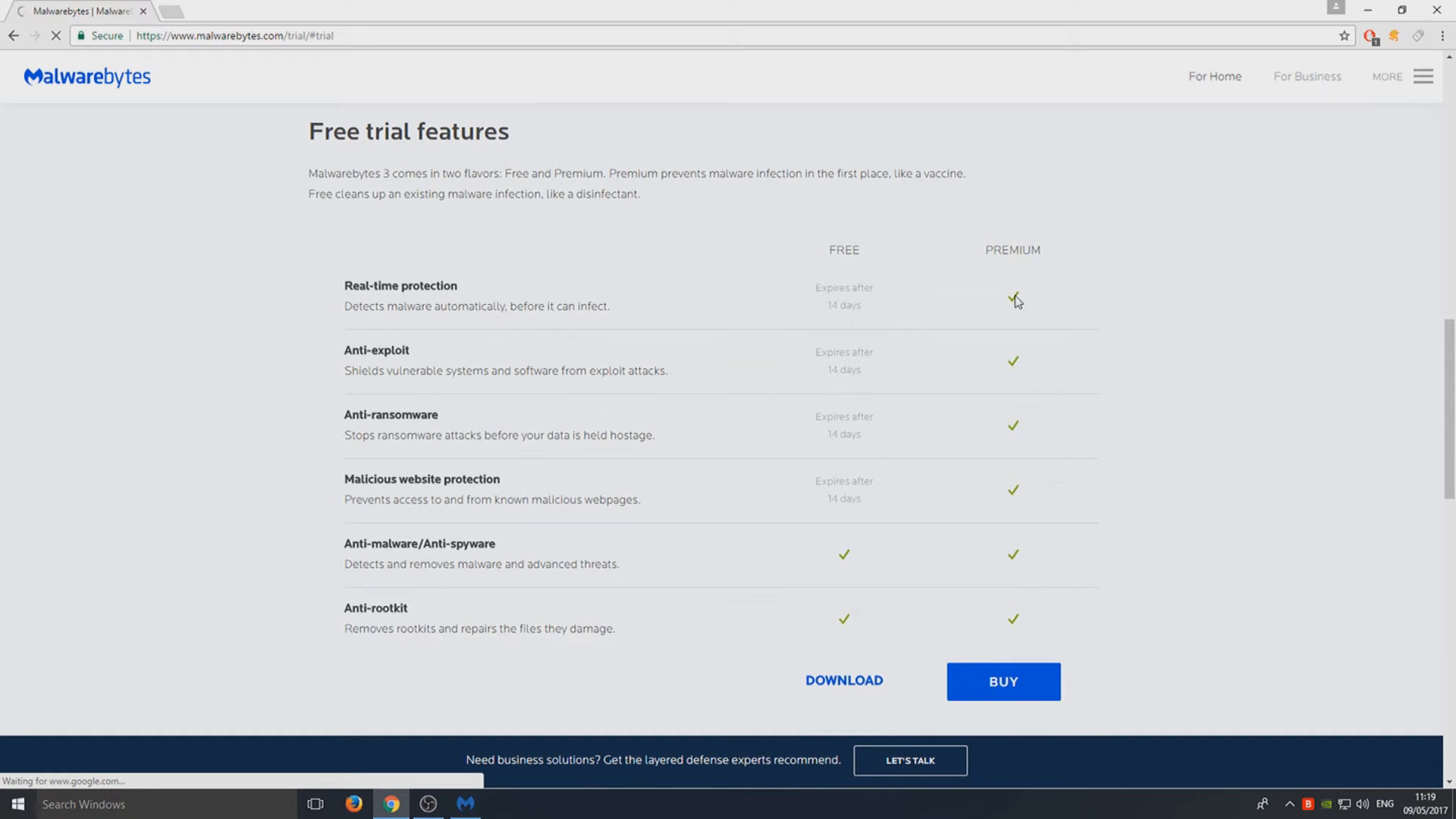
mouse_move(1060, 338)
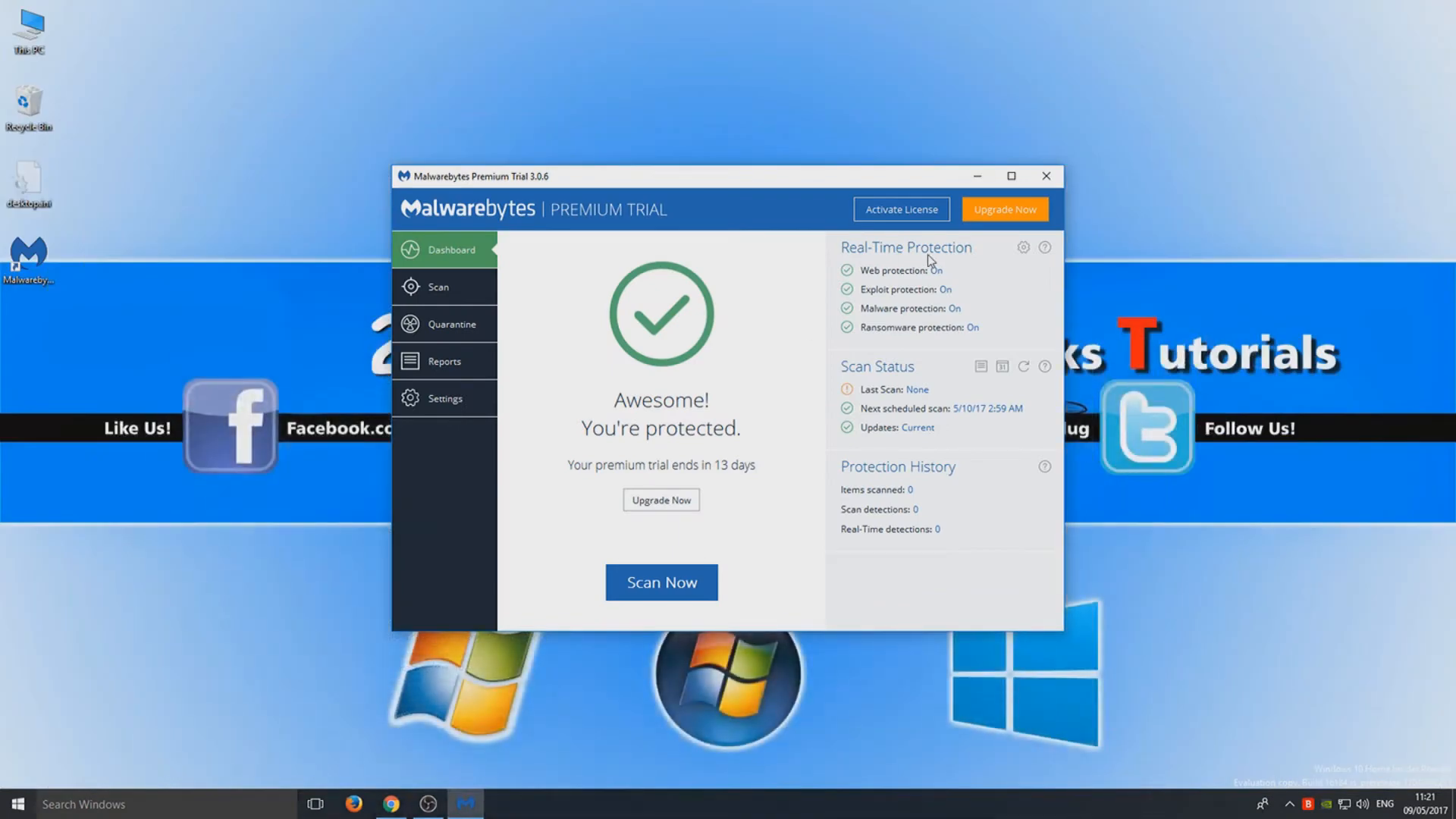
mouse_move(617, 372)
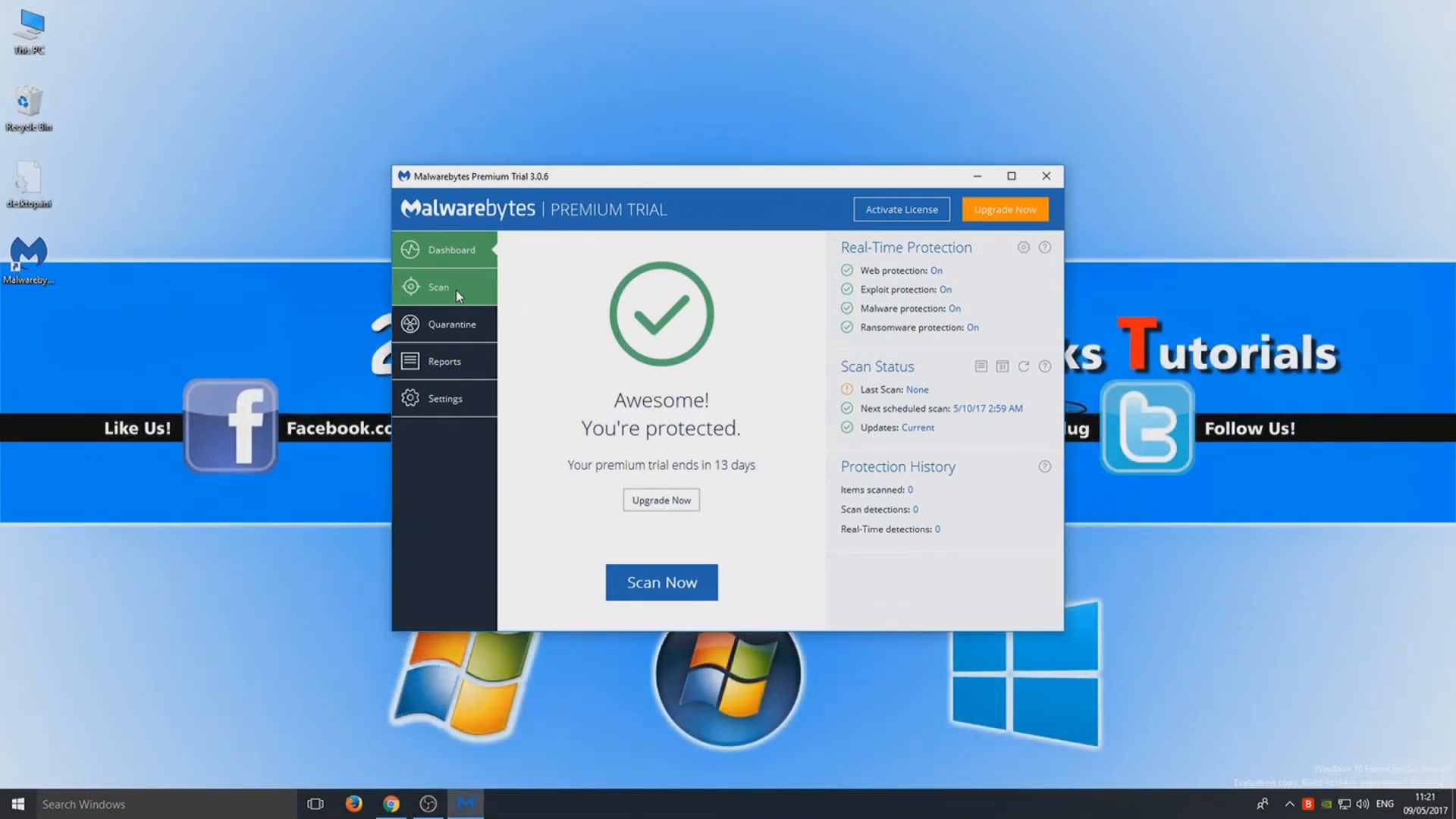
- Open the Scan page listing Threat, Custom and Hyper scan methods
left_click(439, 286)
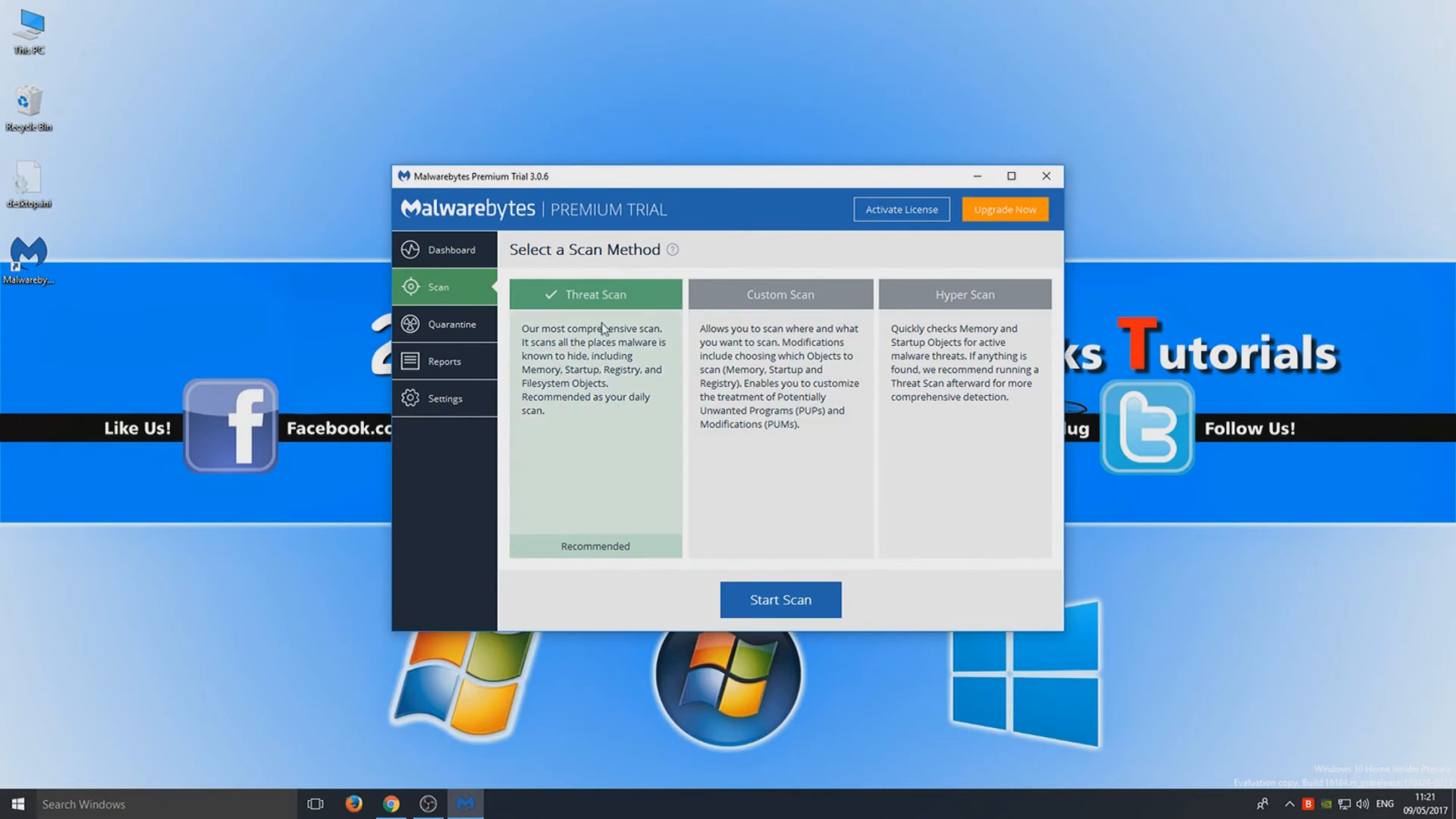
mouse_move(611, 347)
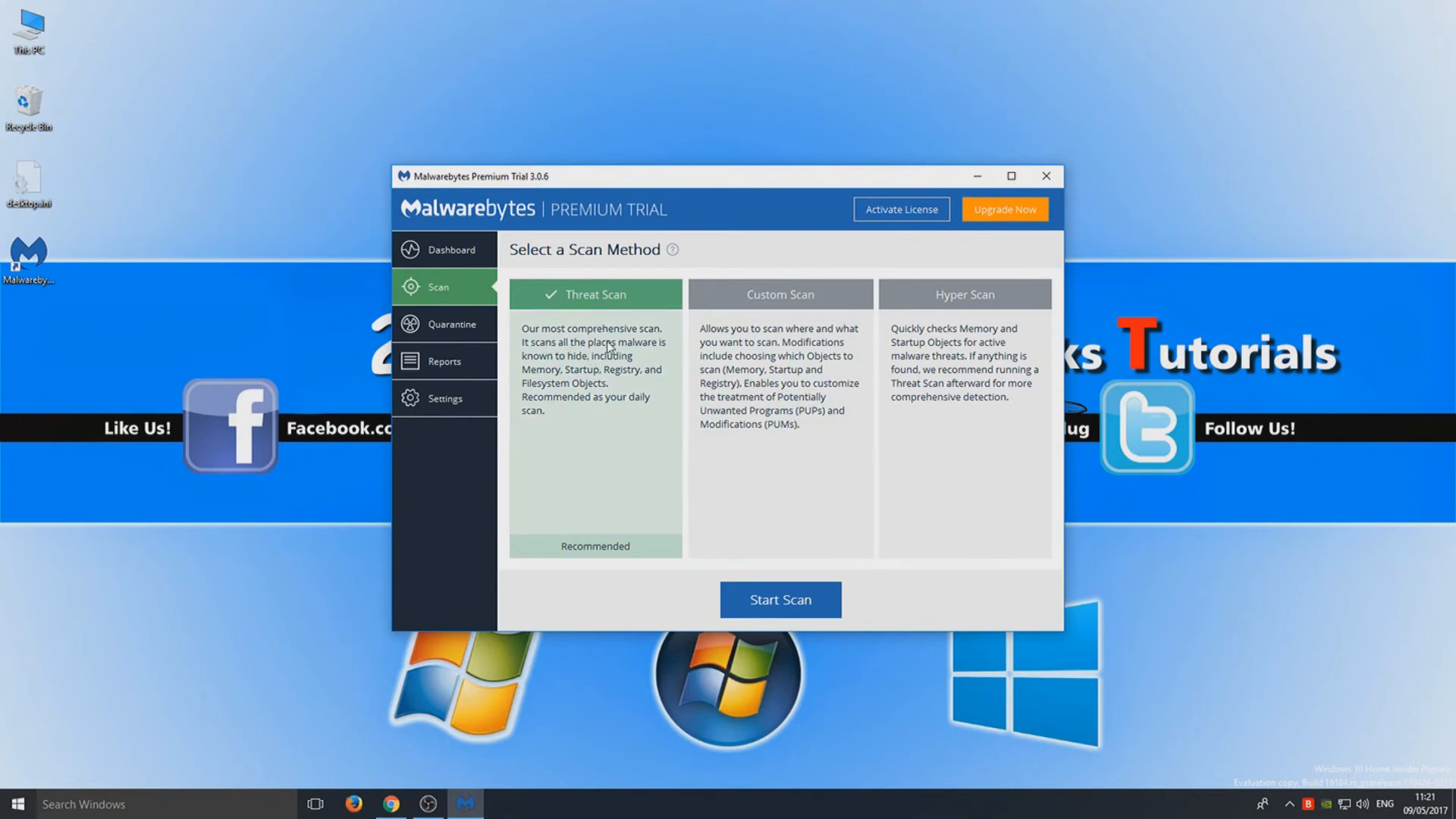
mouse_move(566, 360)
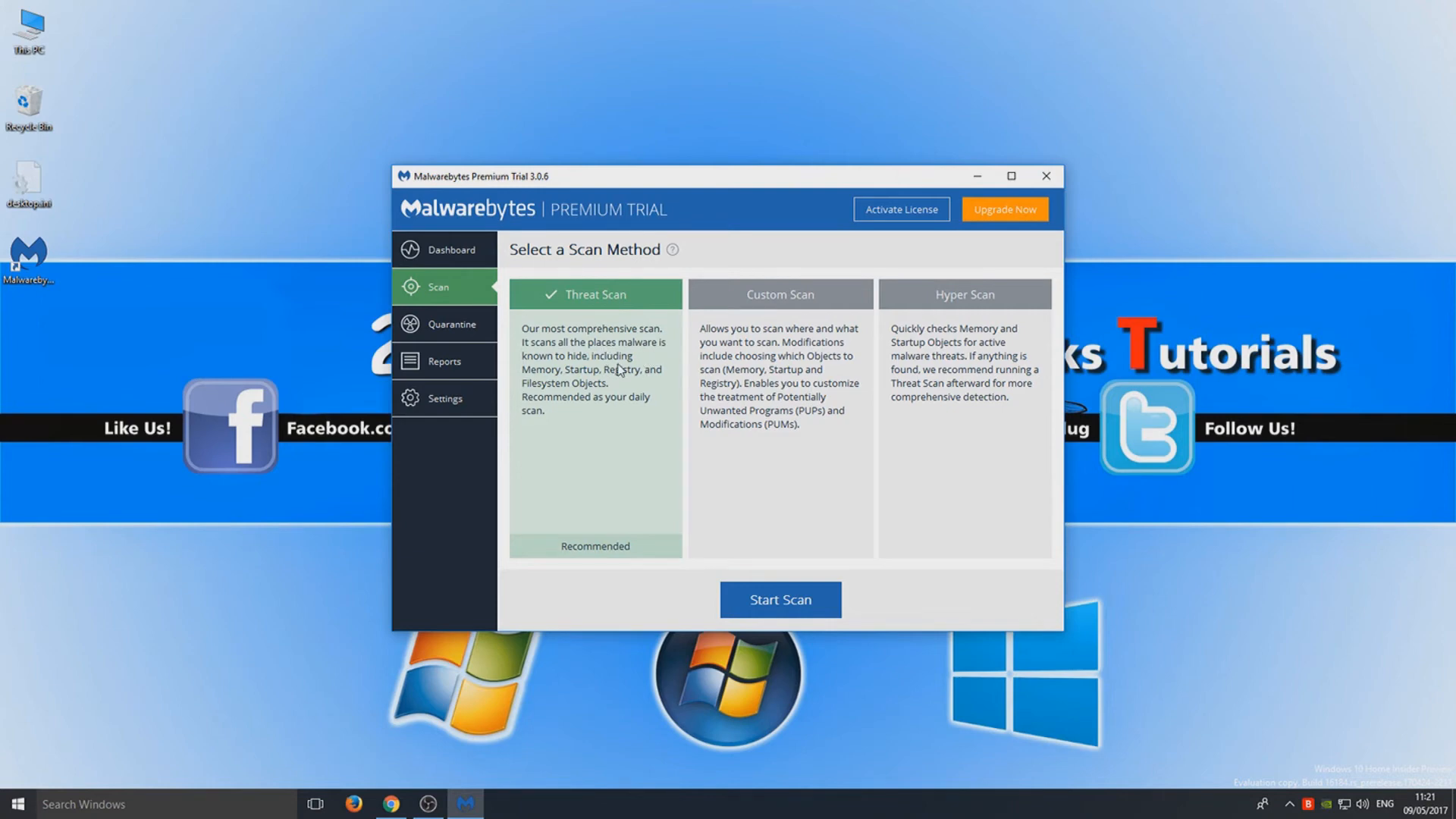
mouse_move(675, 388)
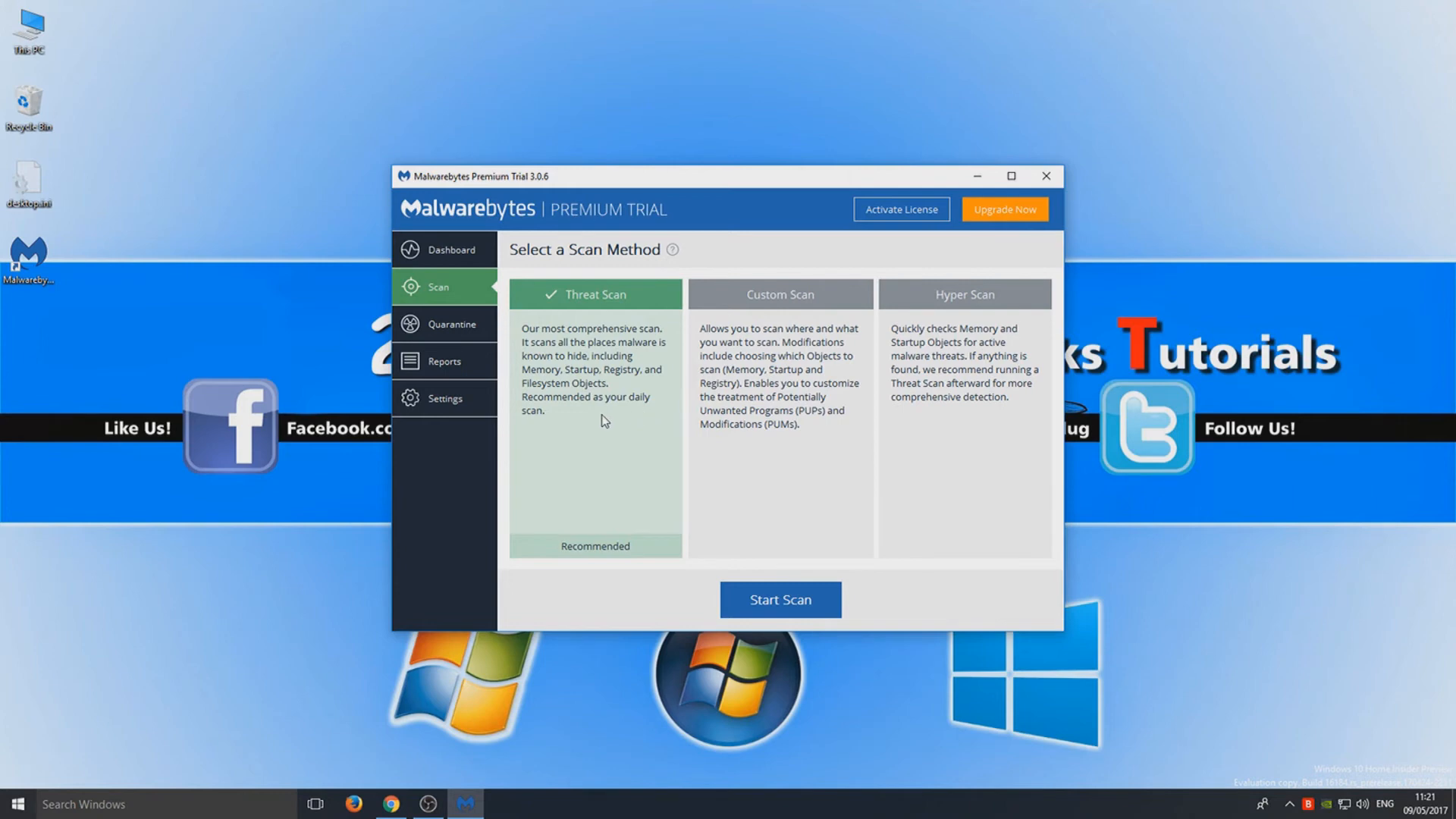
mouse_move(616, 450)
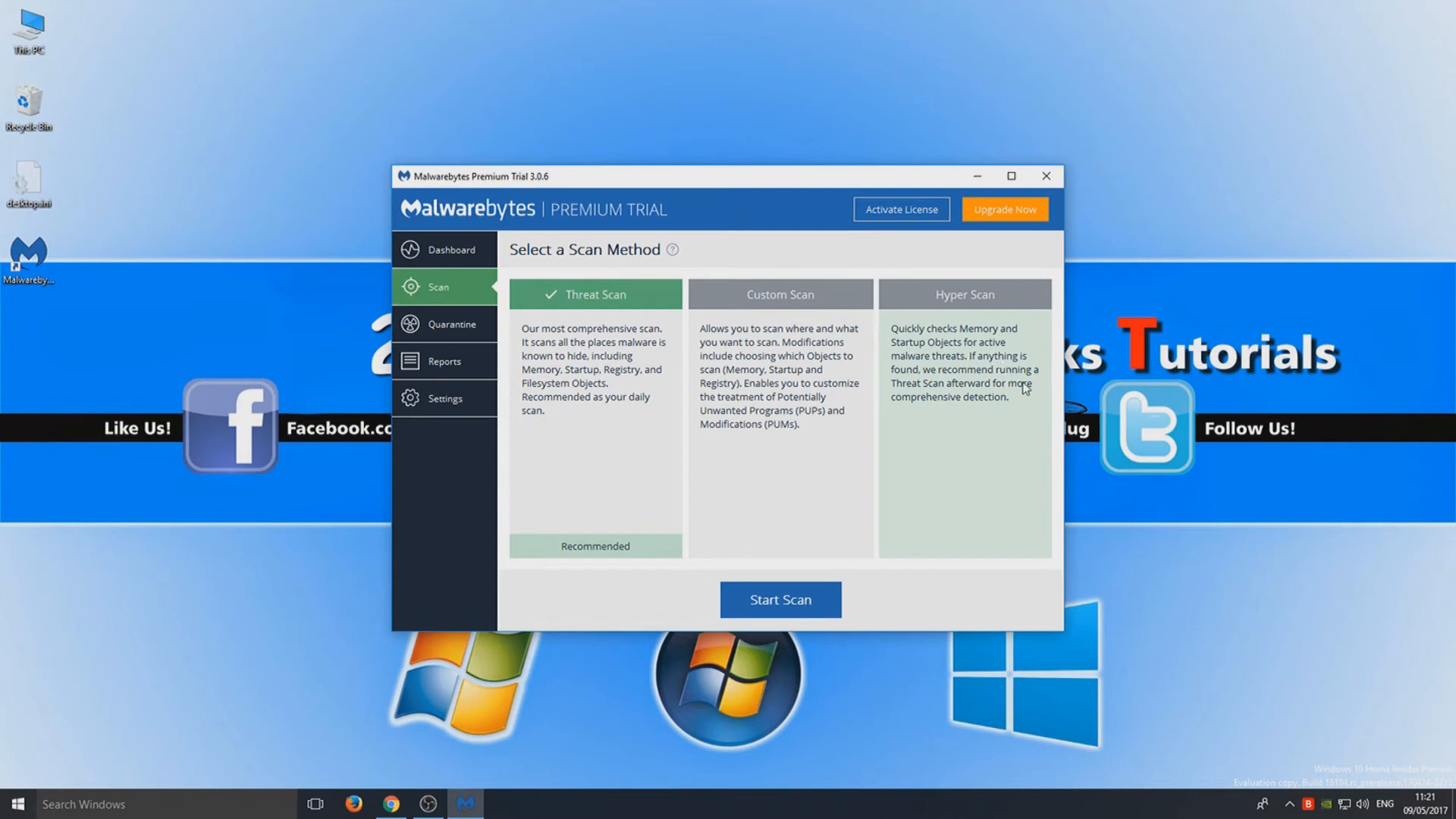
mouse_move(1047, 393)
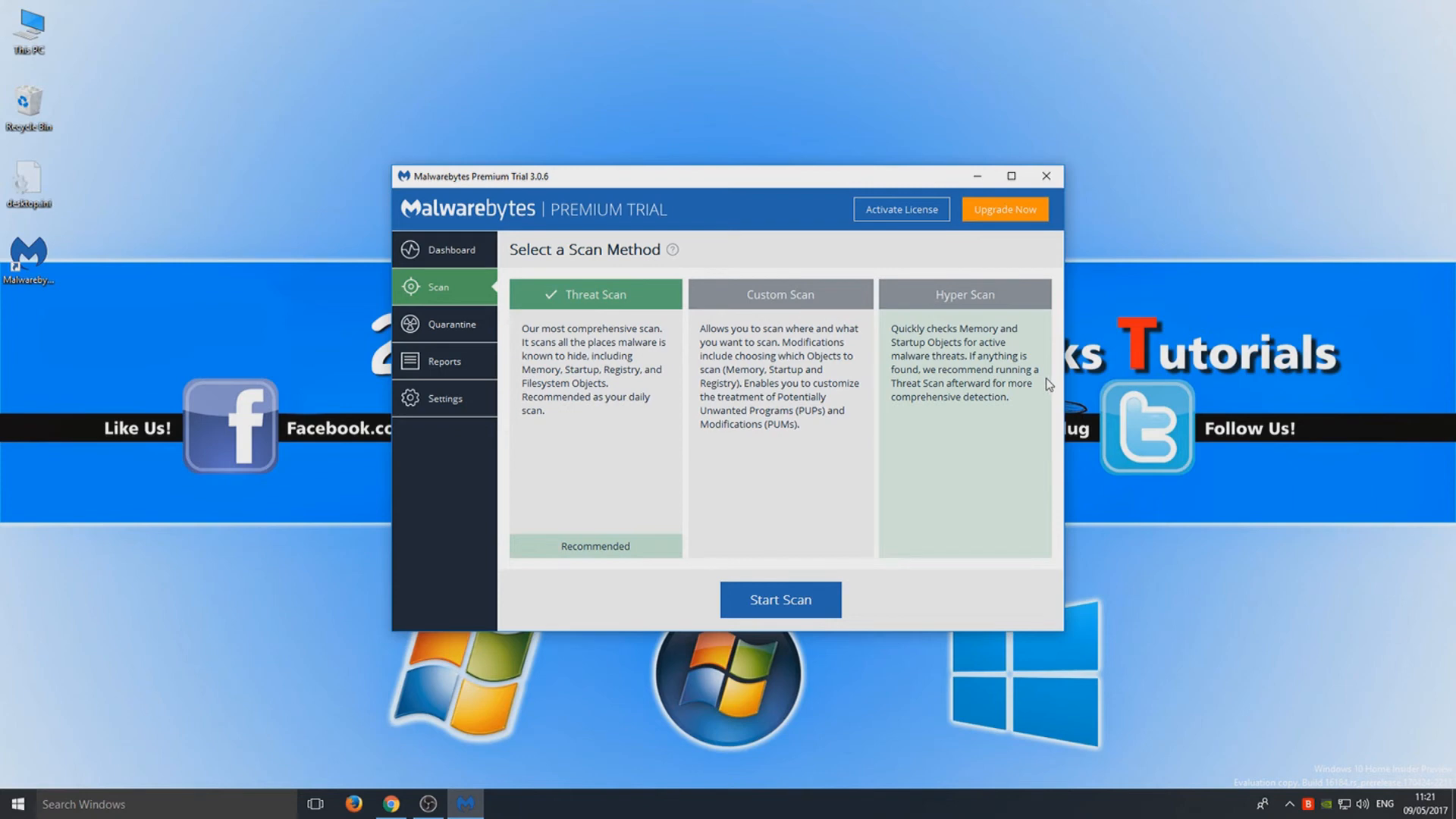
mouse_move(973, 418)
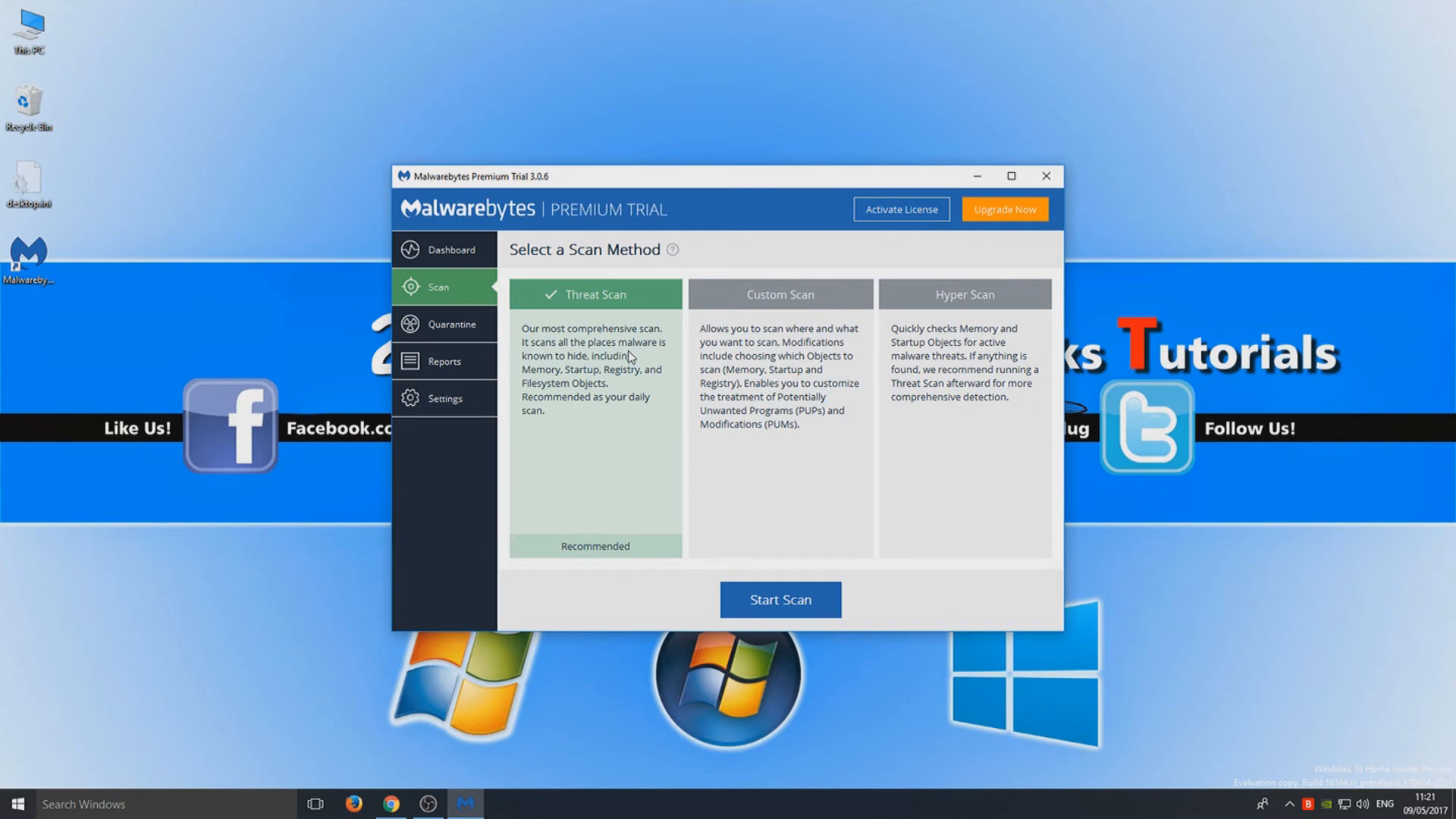
- View the empty Quarantine list, then the empty Reports list
left_click(443, 324)
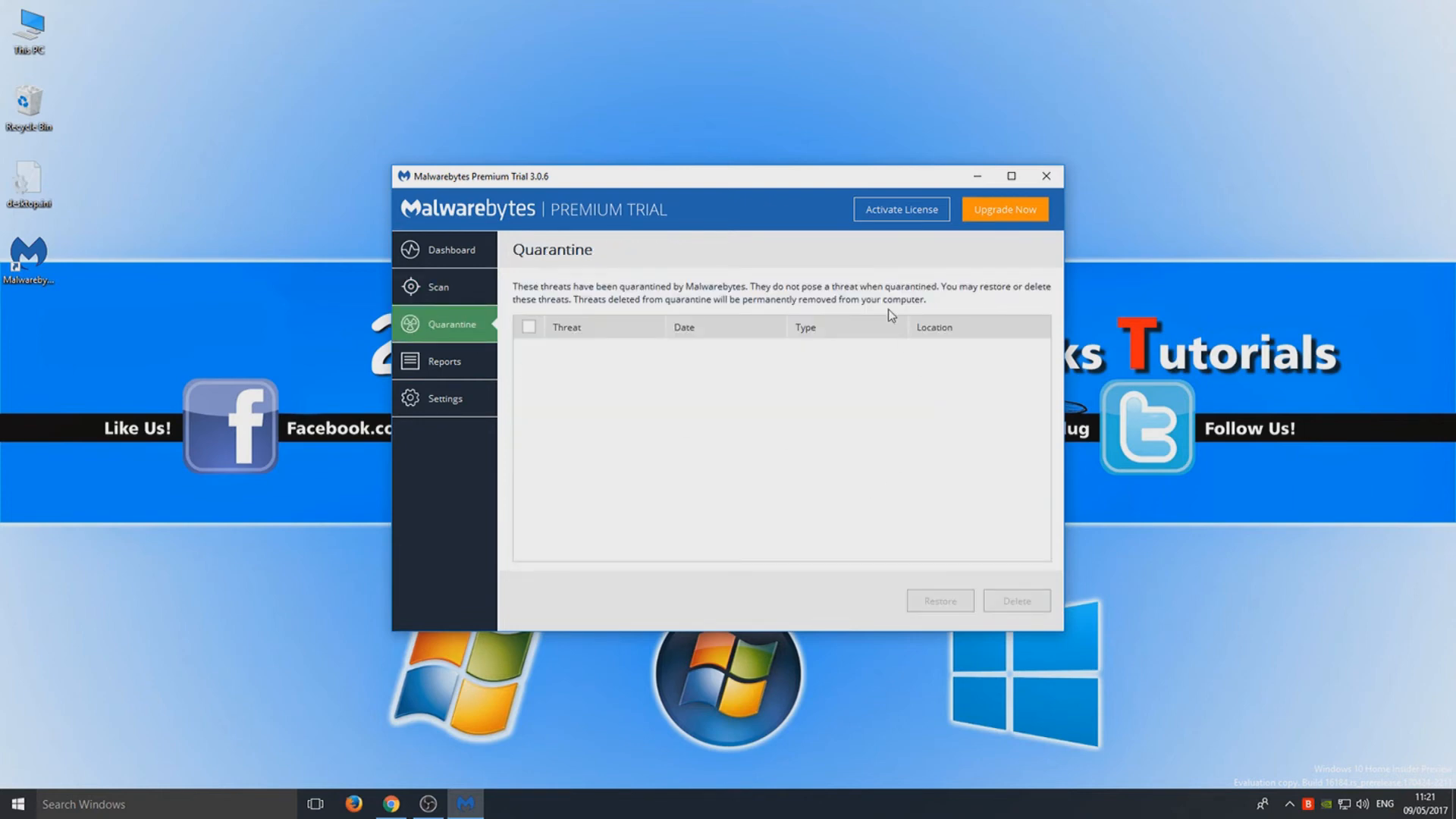
mouse_move(778, 455)
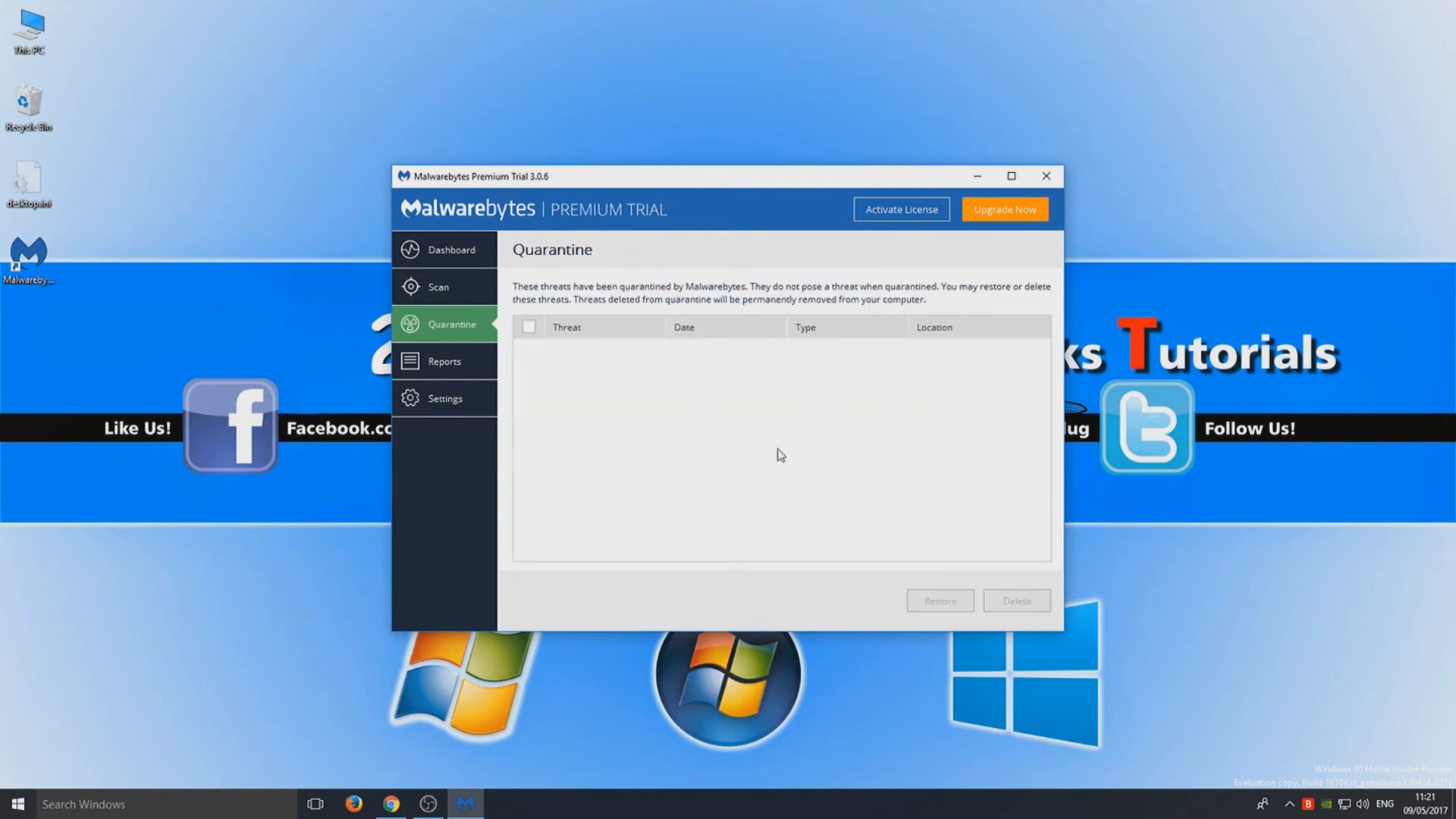
mouse_move(443, 398)
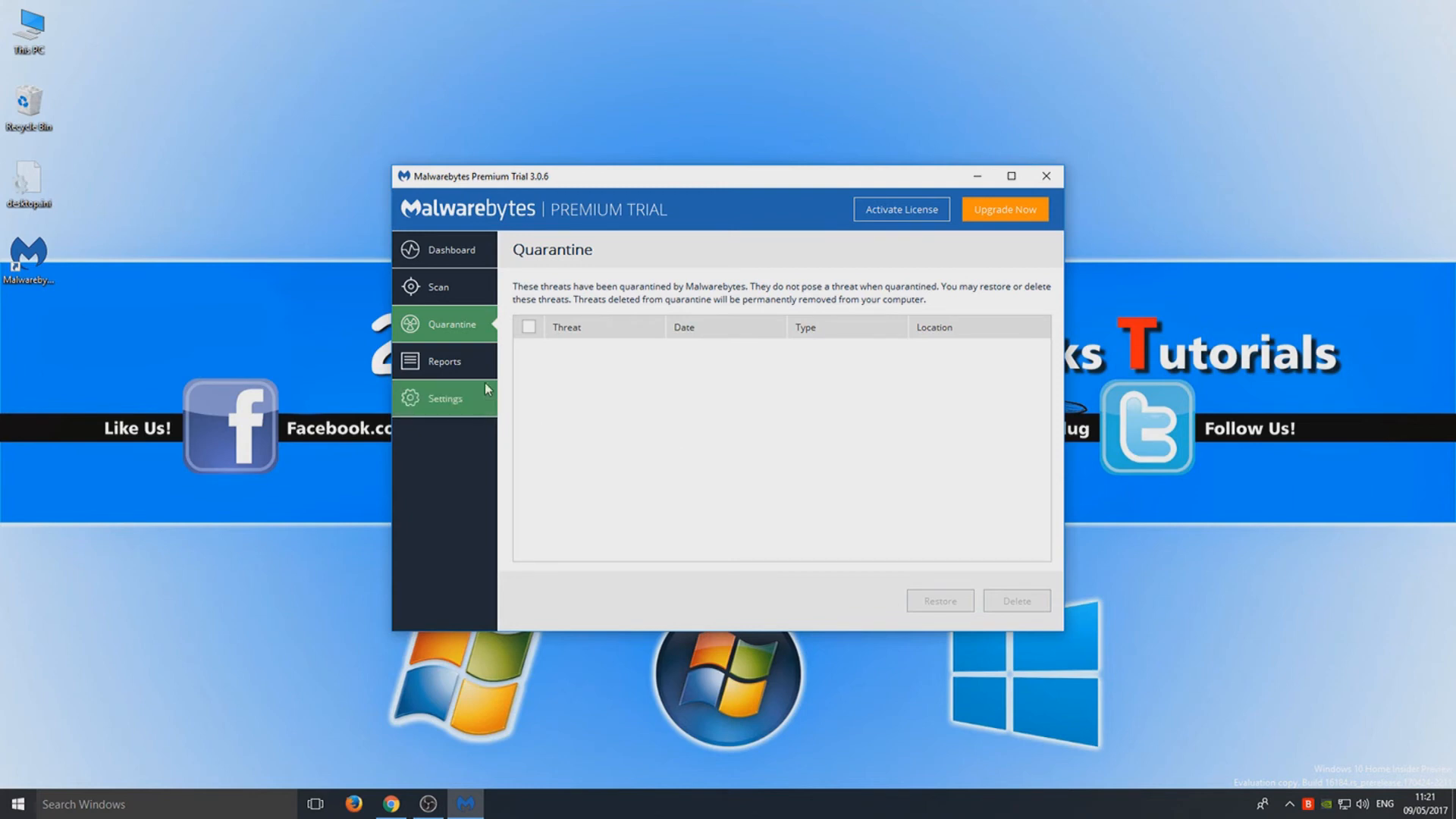
left_click(443, 361)
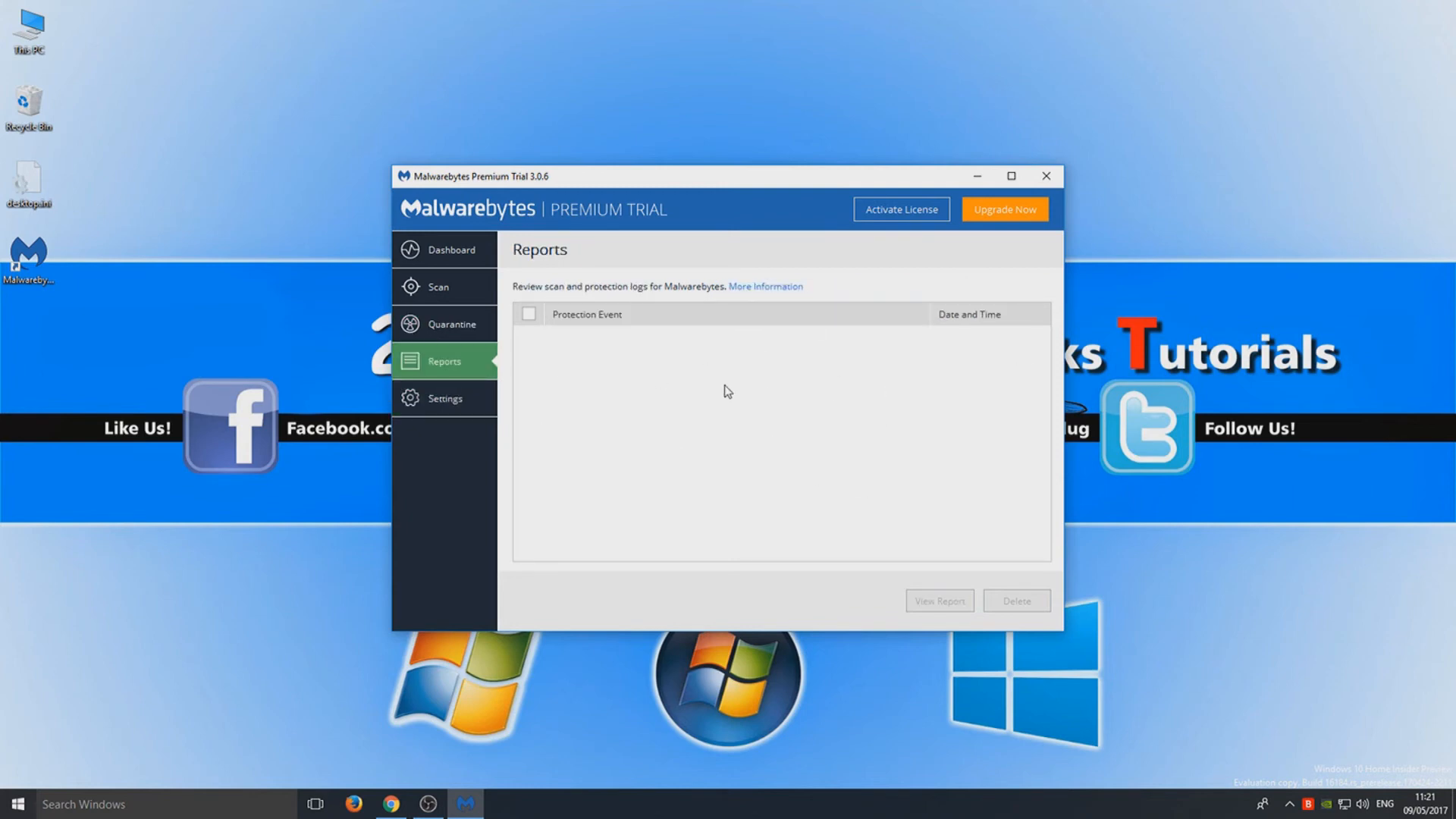
mouse_move(778, 395)
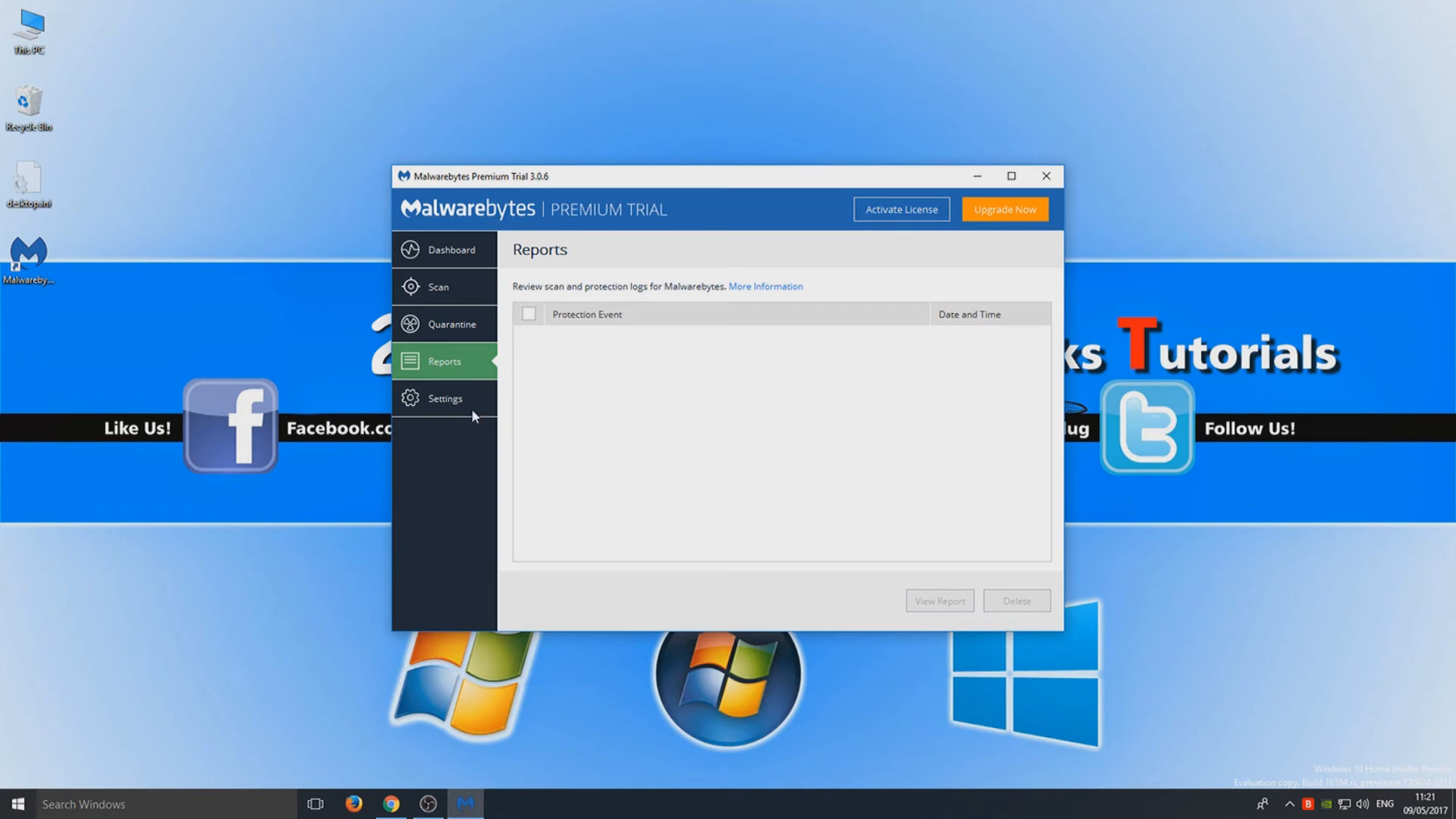
left_click(443, 398)
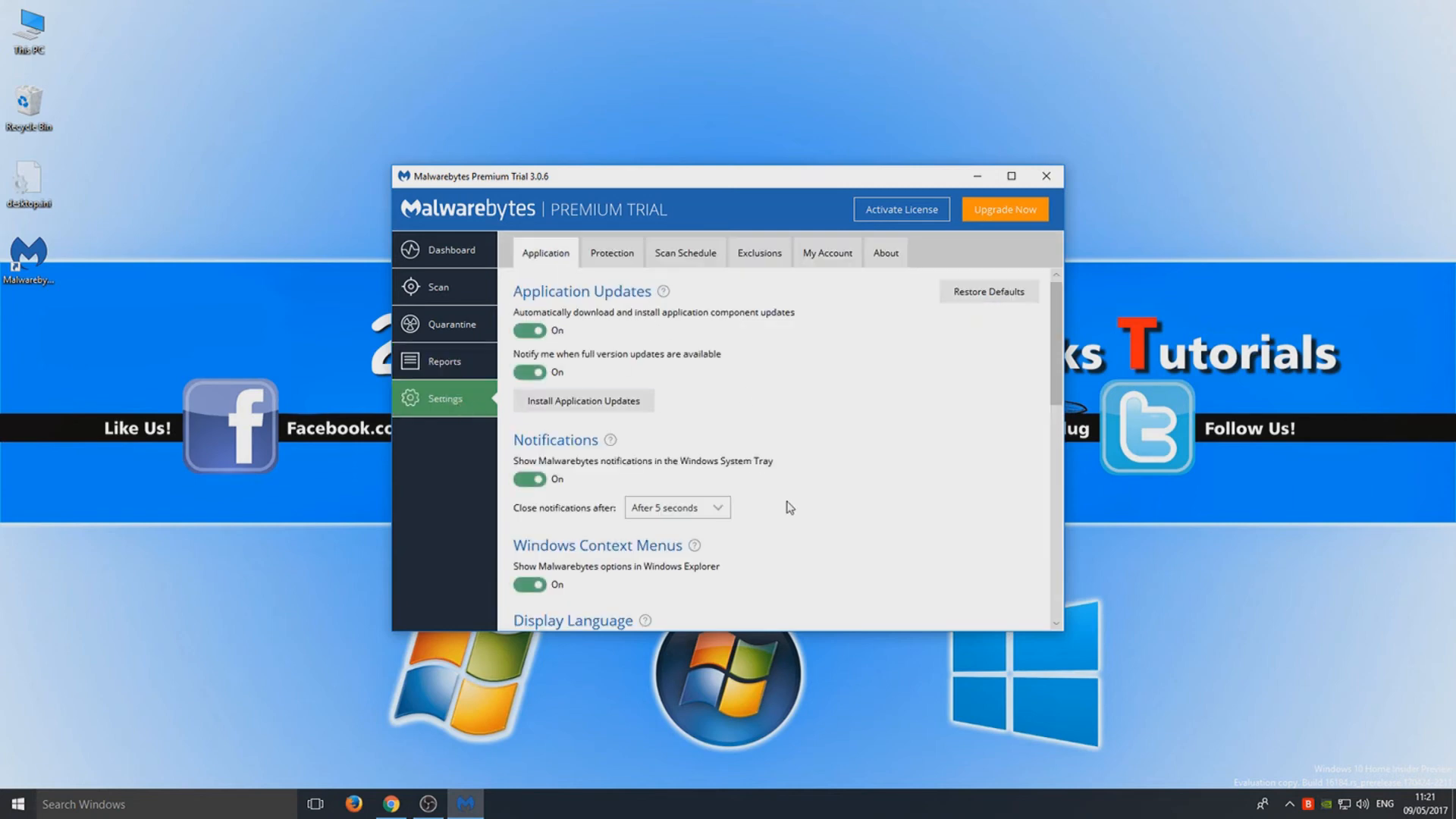
mouse_move(604, 331)
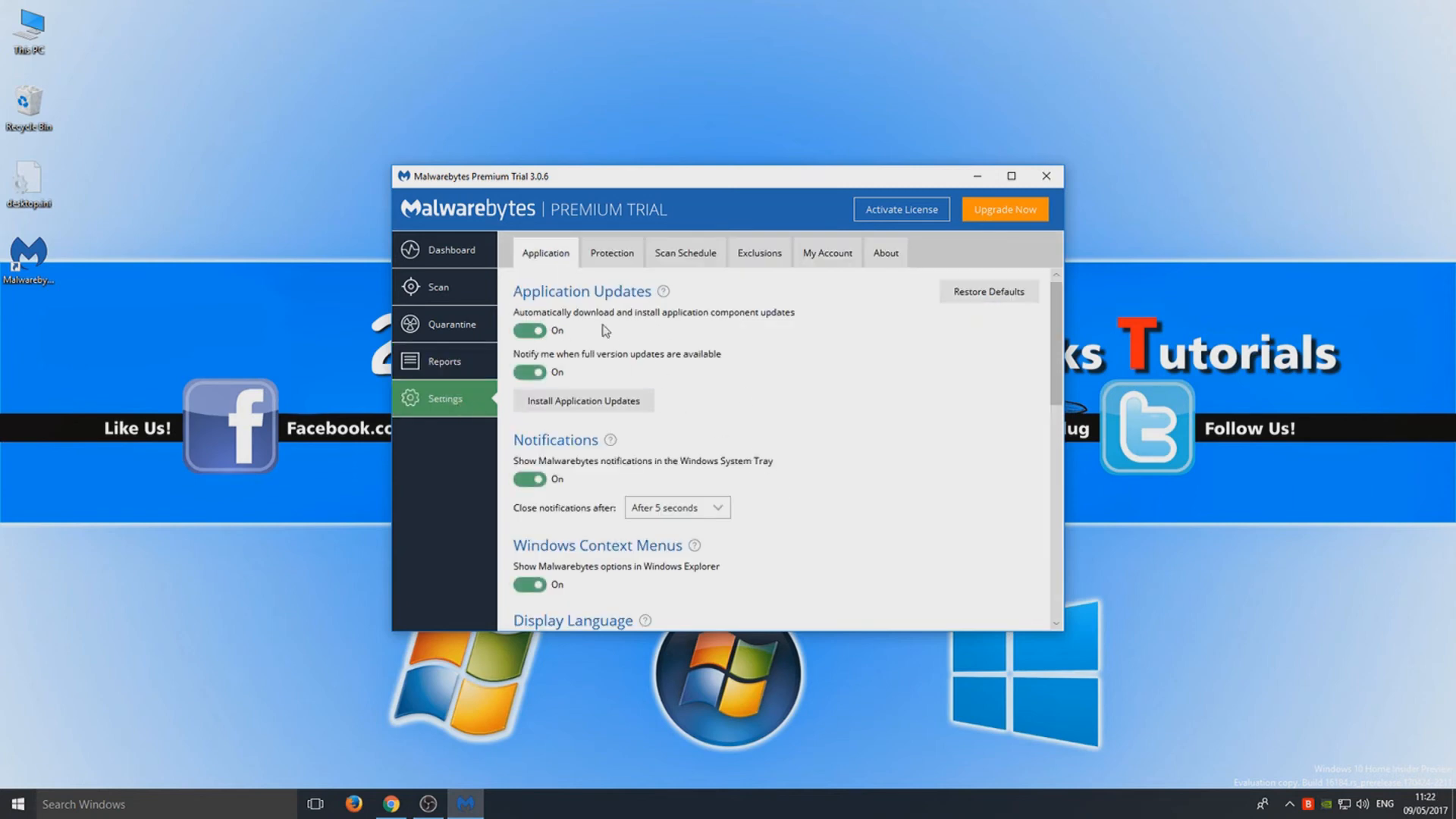
scroll("down", 3)
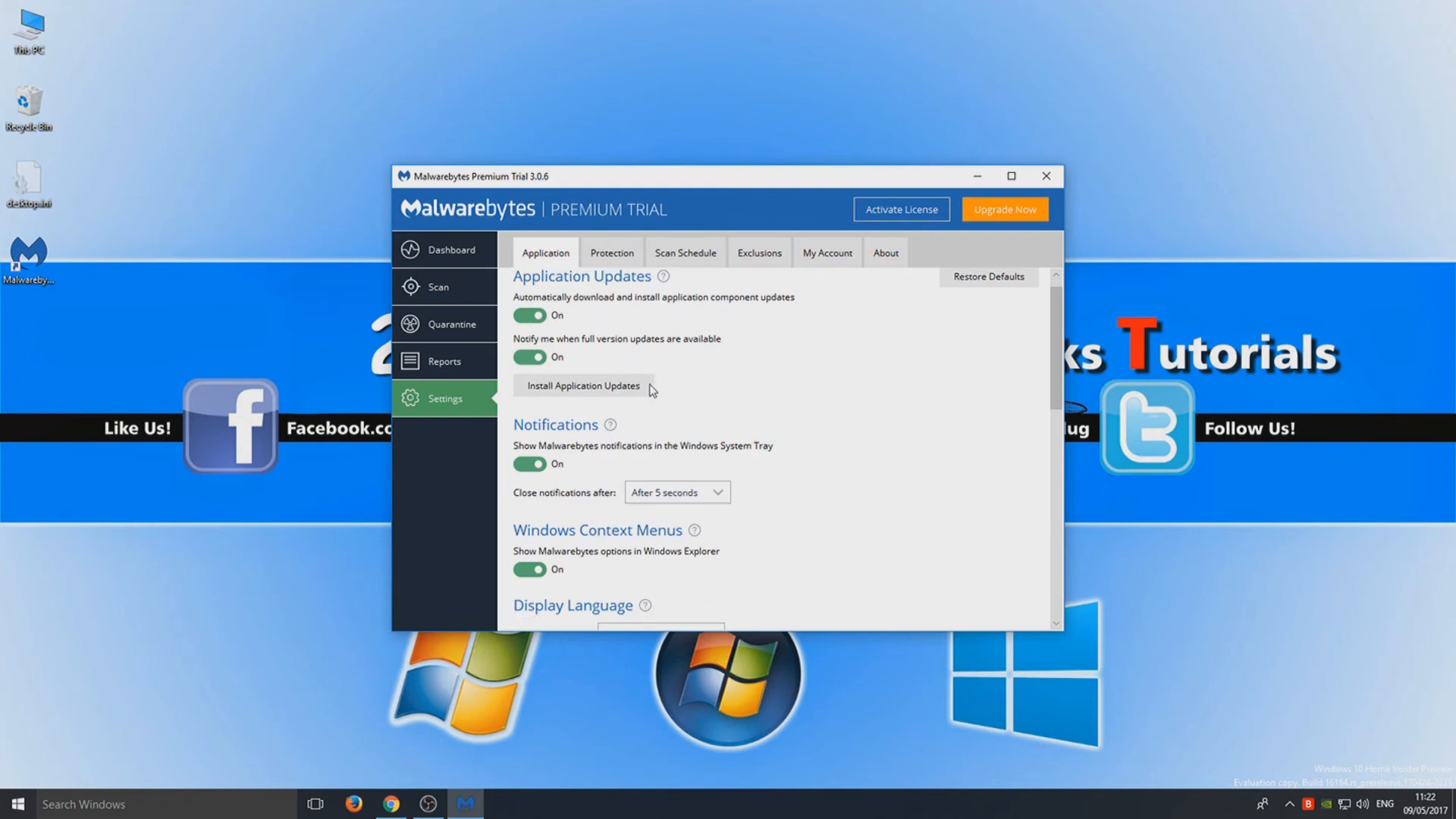
scroll("down", 3)
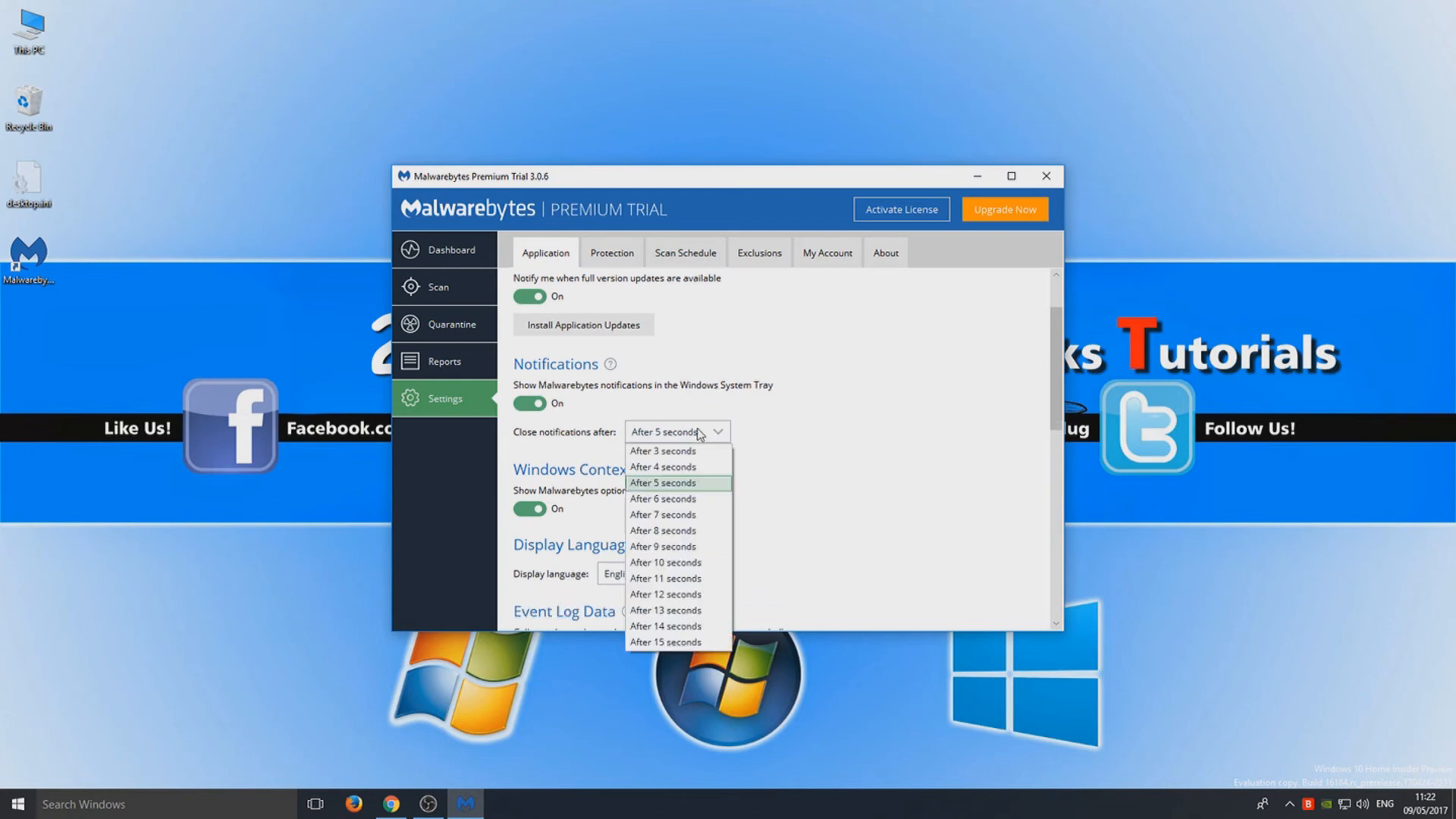
left_click(662, 483)
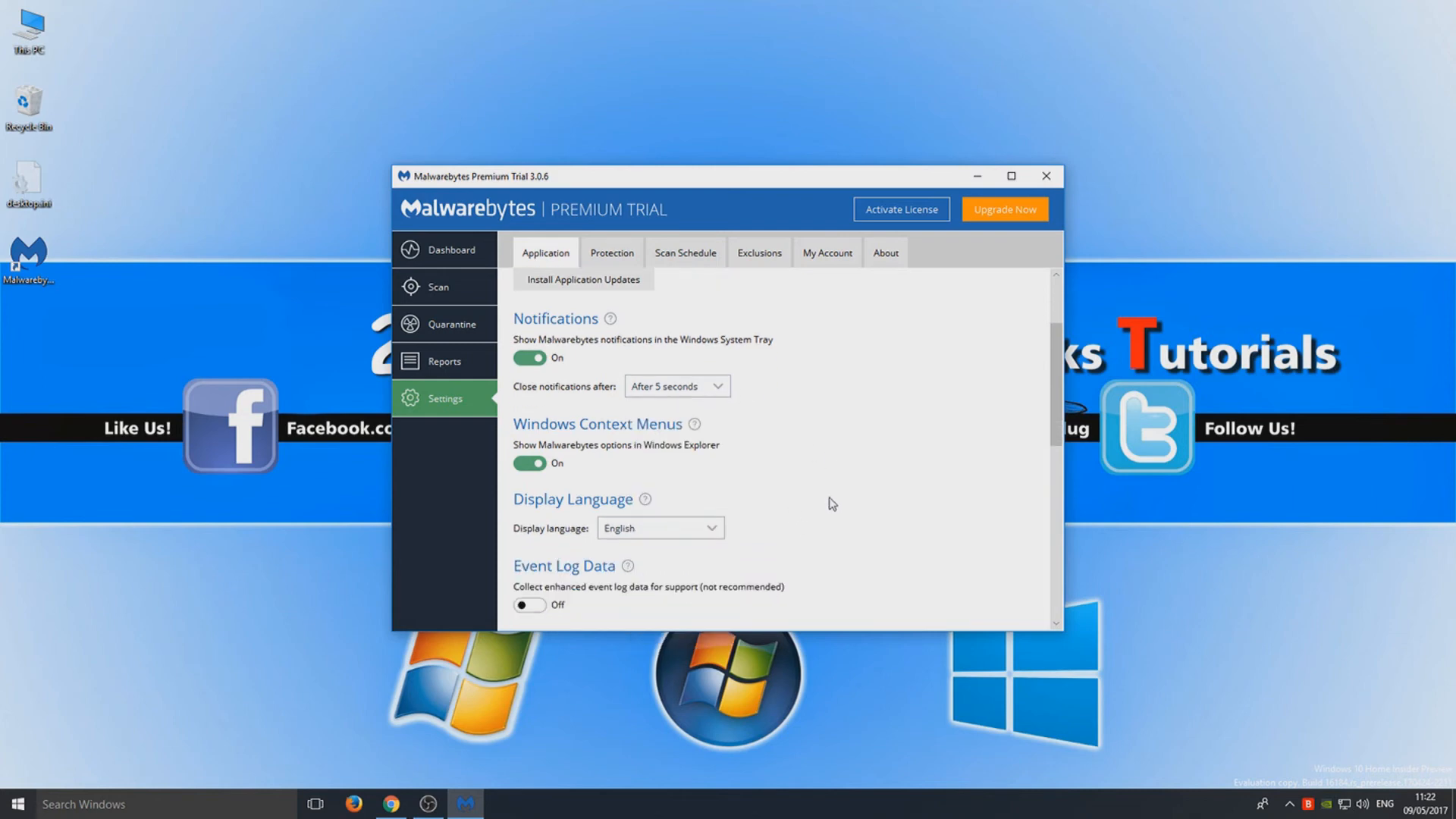
mouse_move(840, 496)
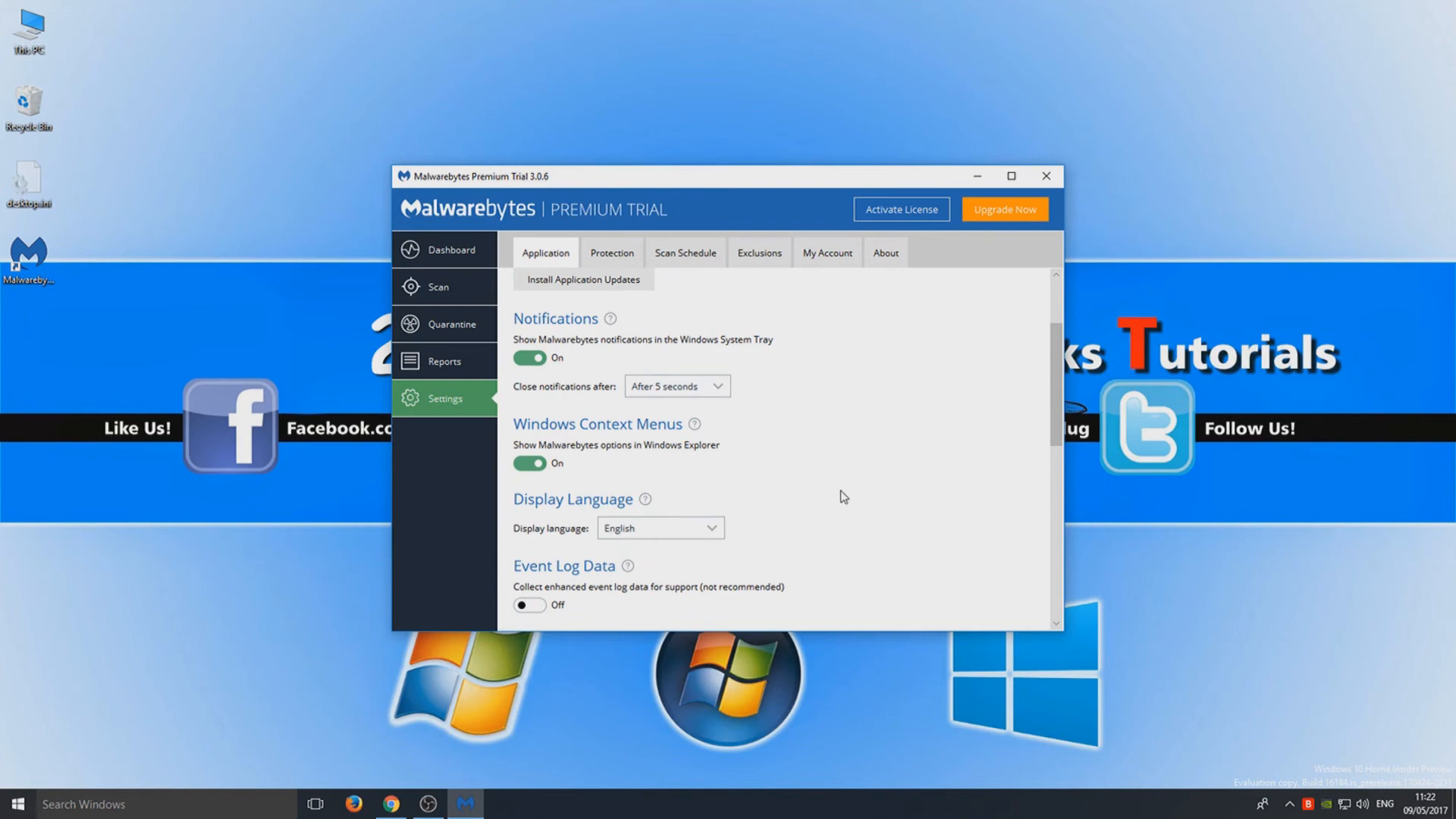
scroll("down", 3)
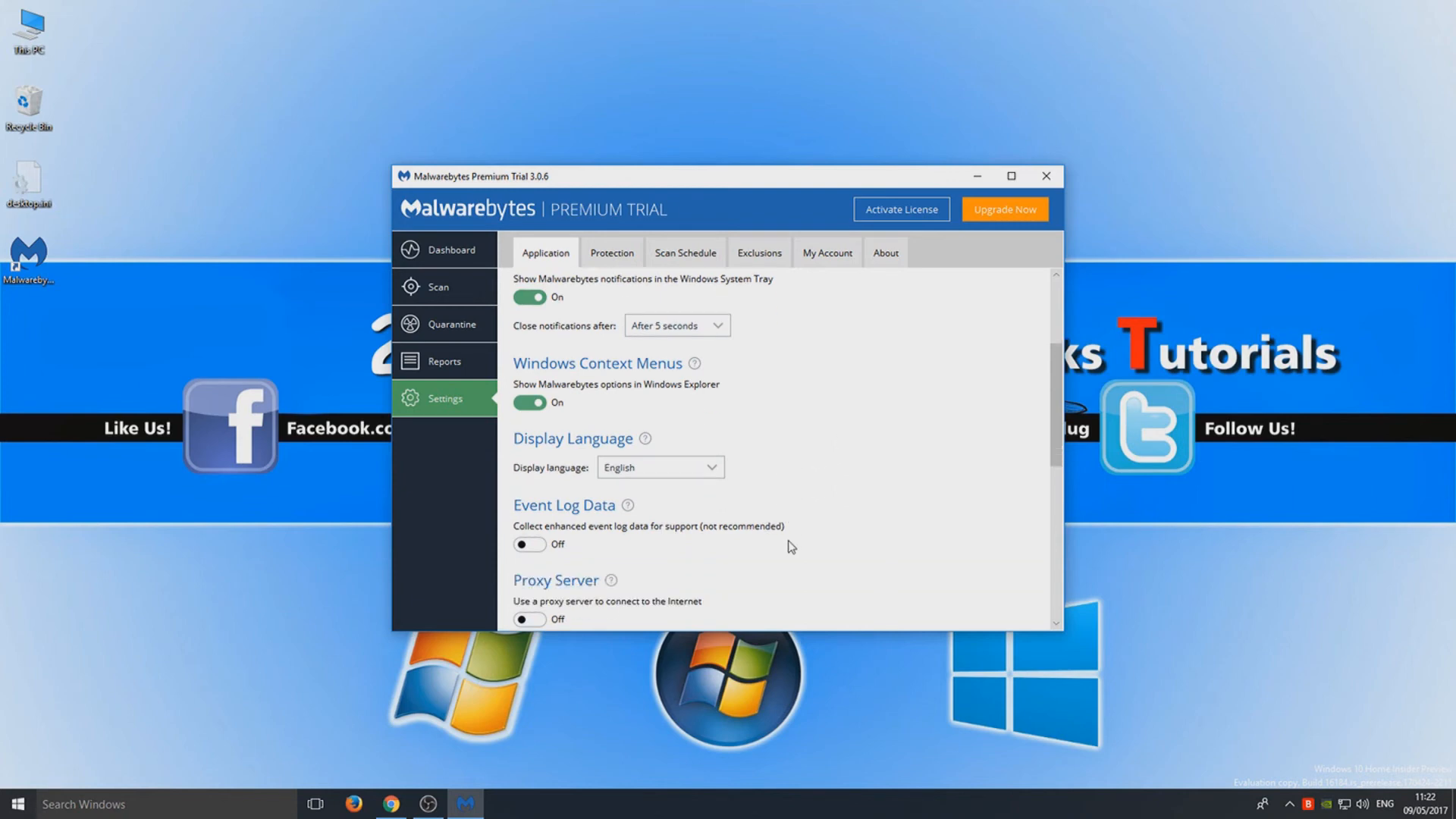
scroll("down", 3)
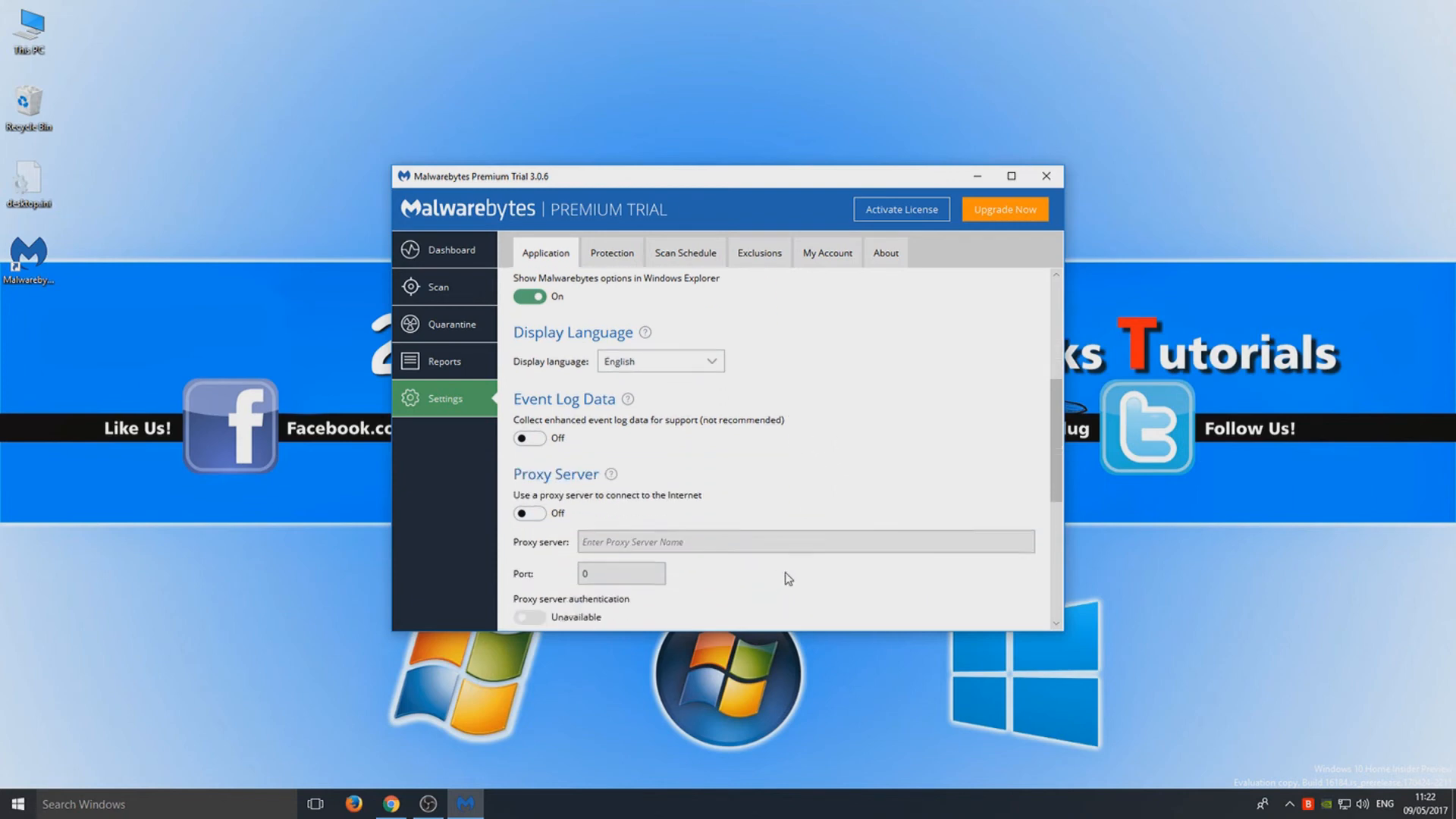
scroll("down", 3)
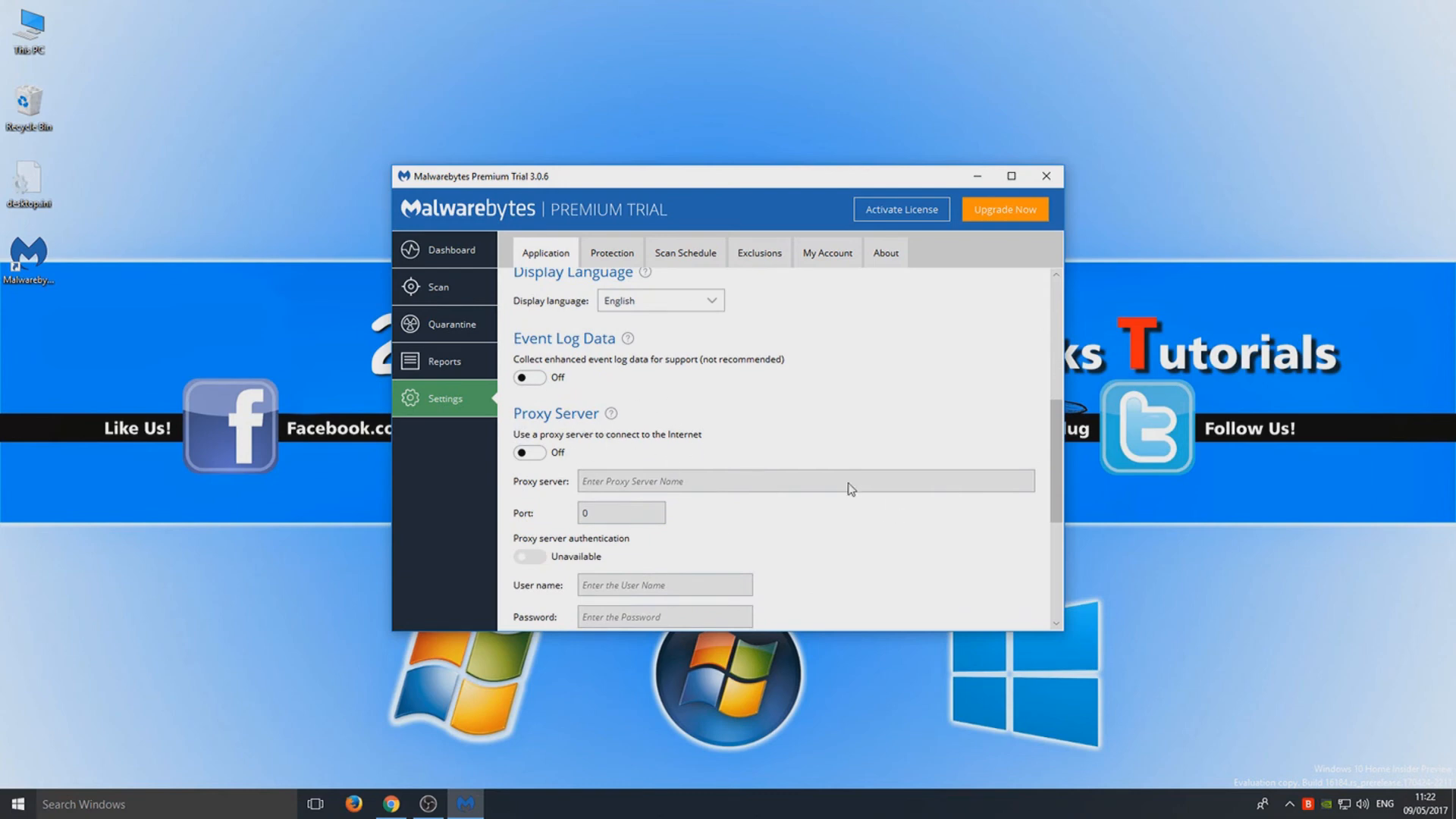
scroll("down", 3)
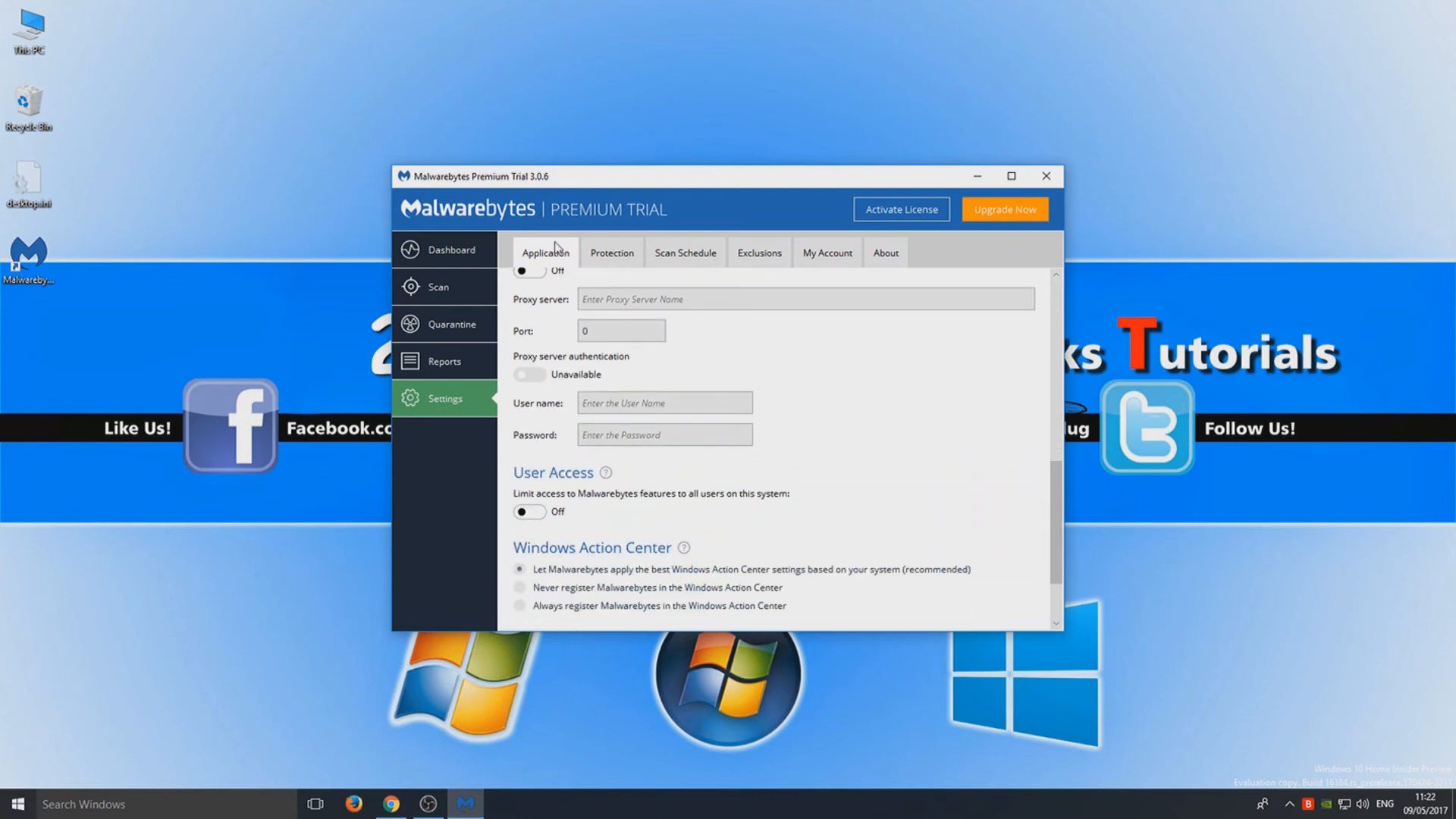
scroll("down", 3)
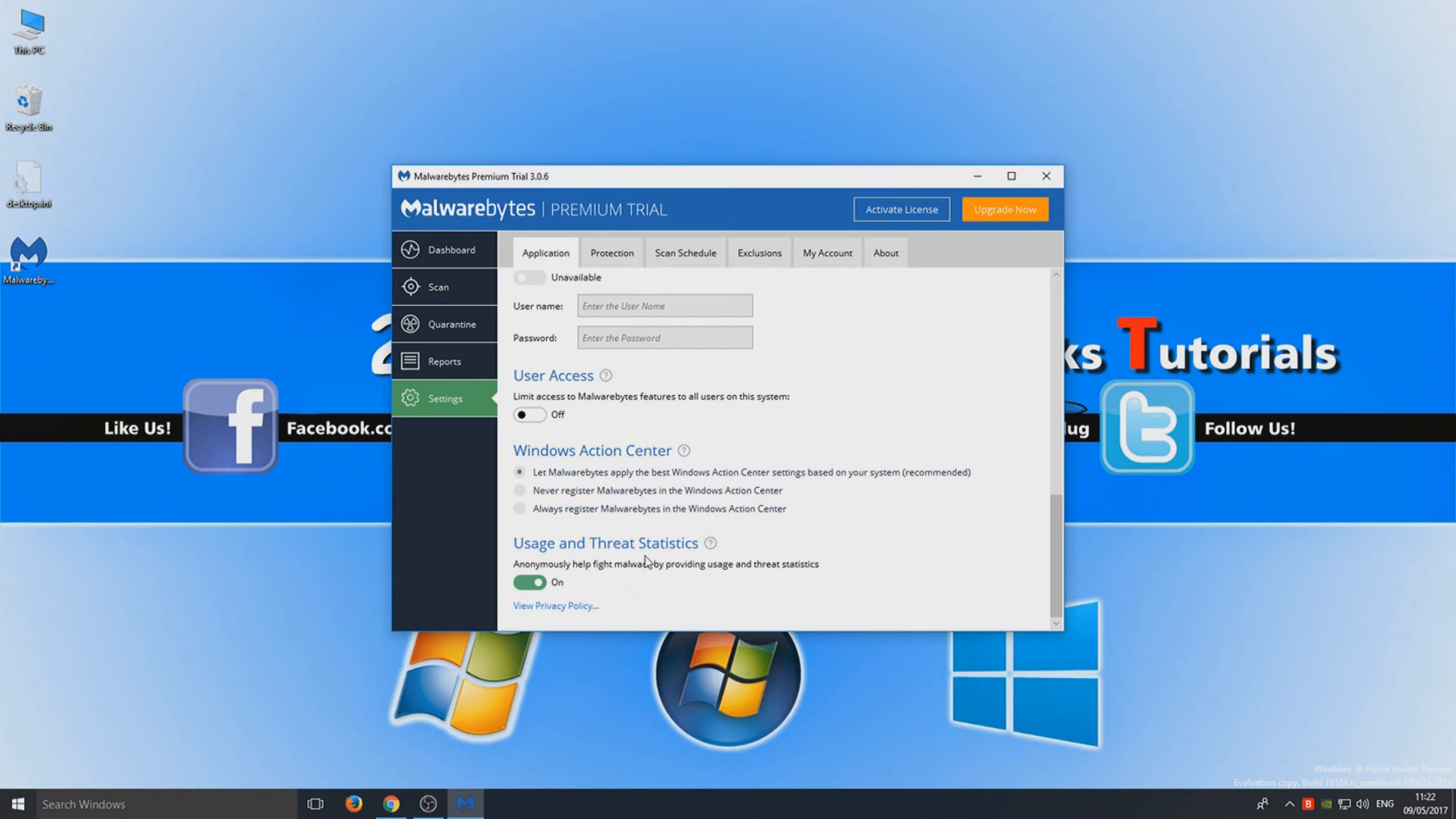
mouse_move(616, 593)
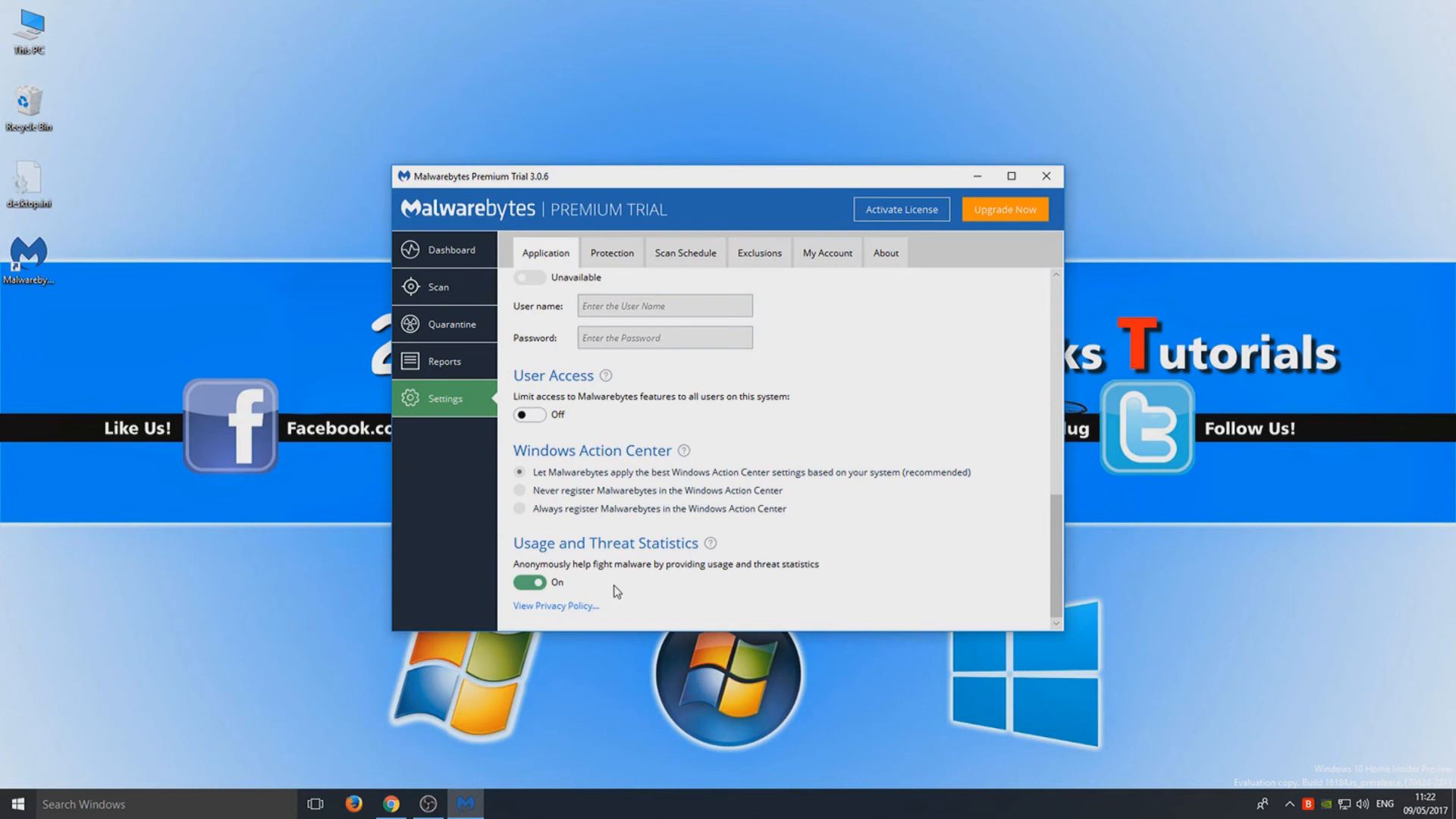
mouse_move(757, 575)
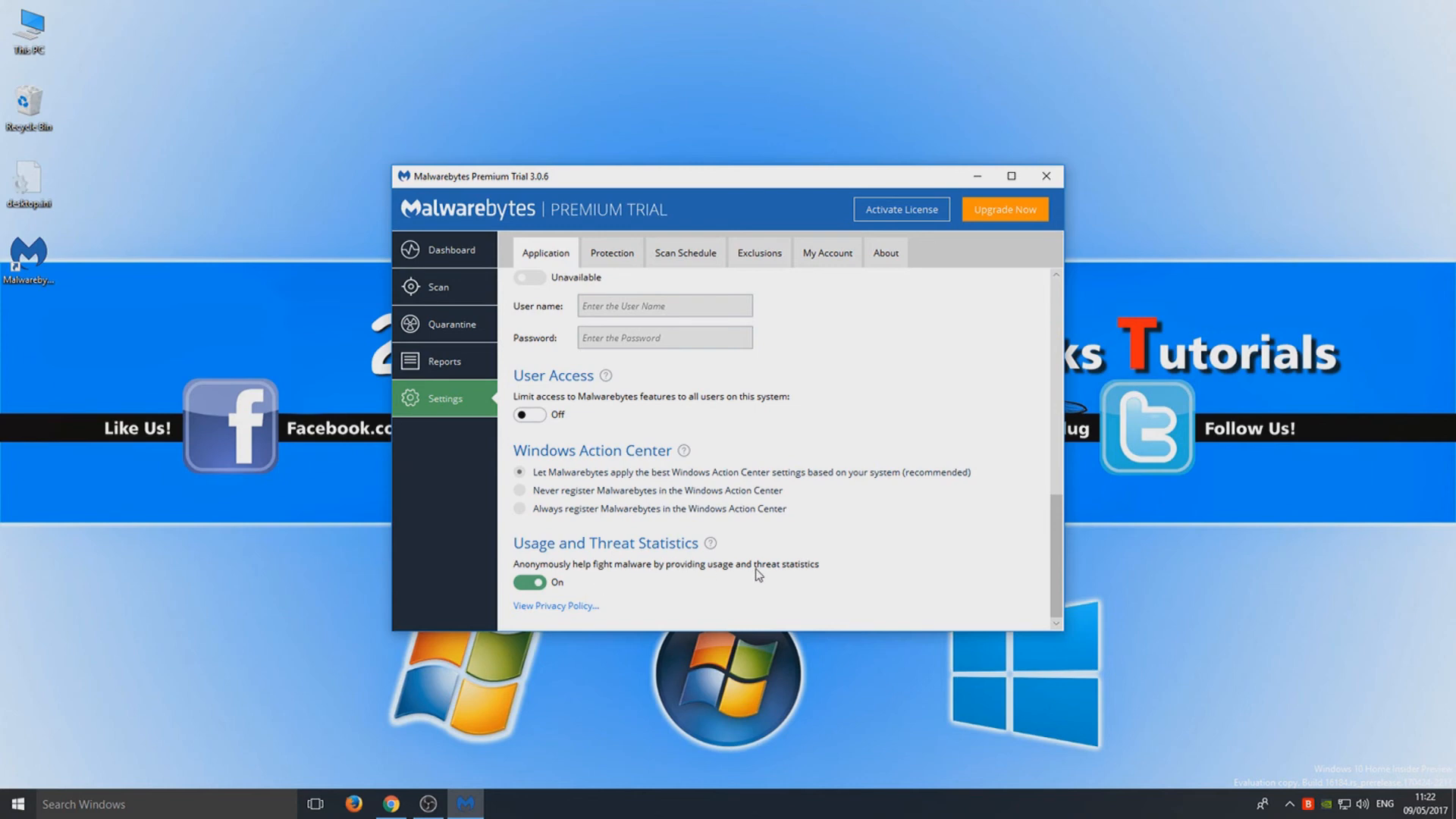
mouse_move(646, 375)
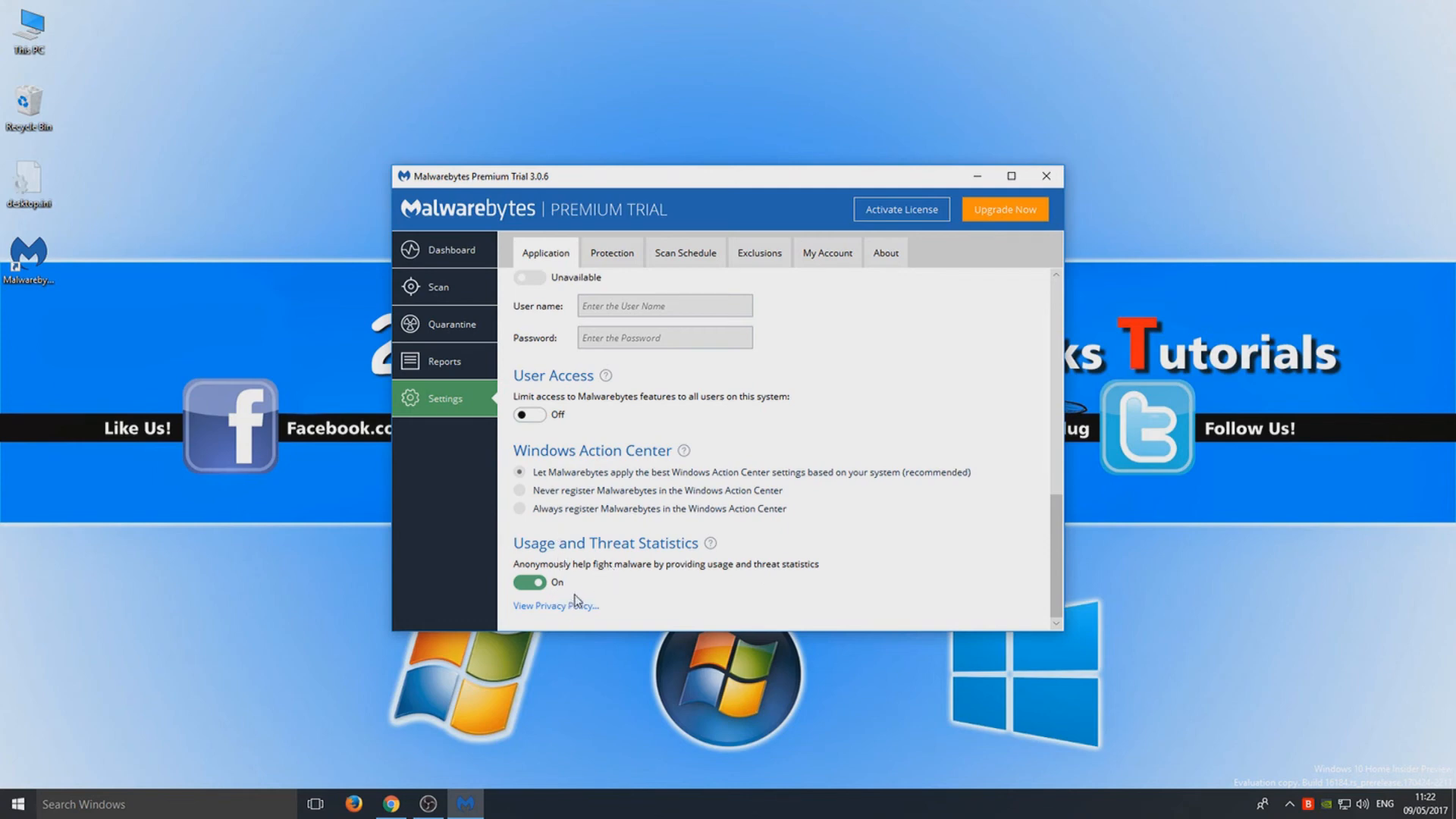
mouse_move(687, 539)
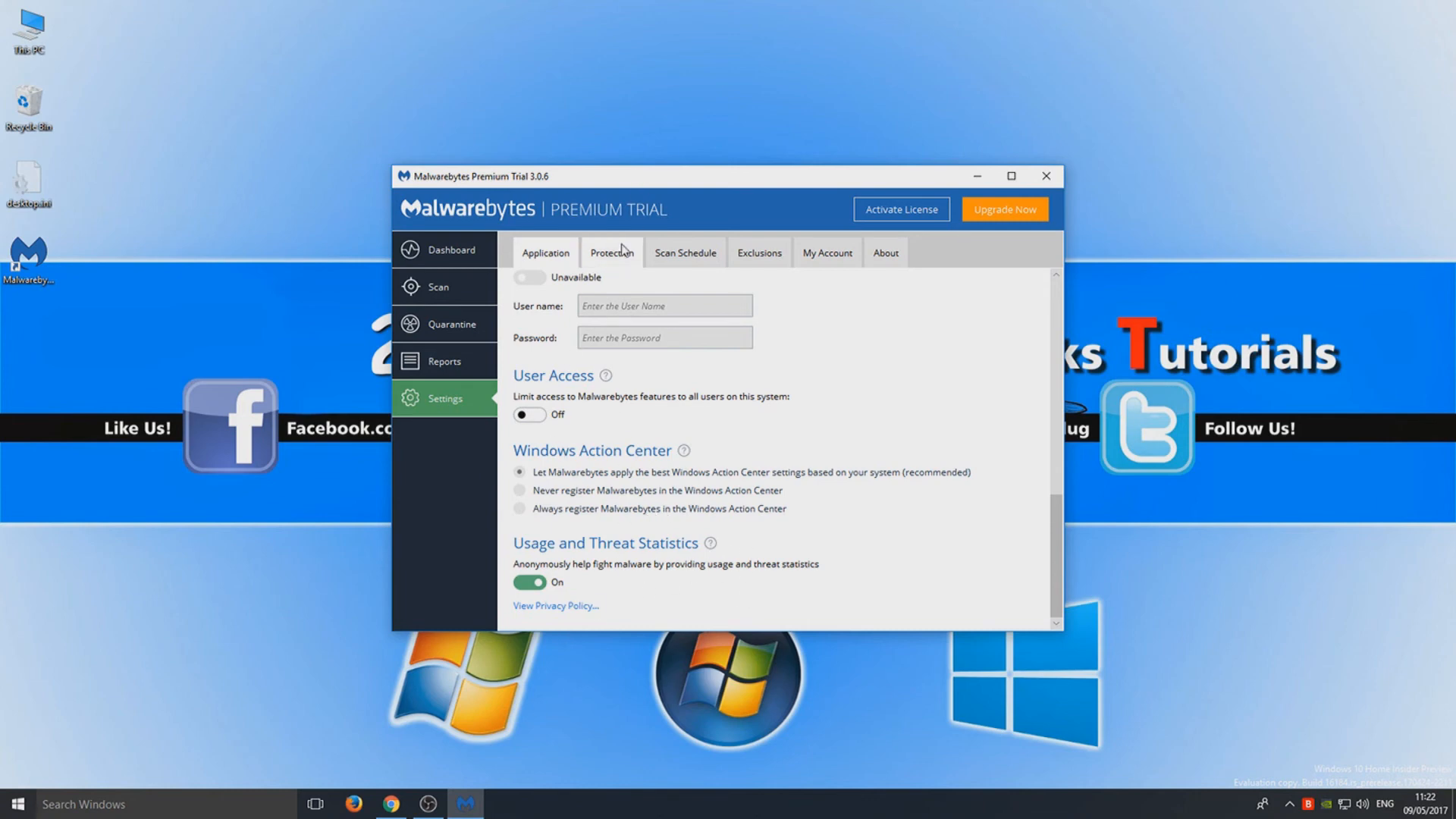
- Review the Protection settings: four real-time protections on, rootkit scanning off
left_click(611, 251)
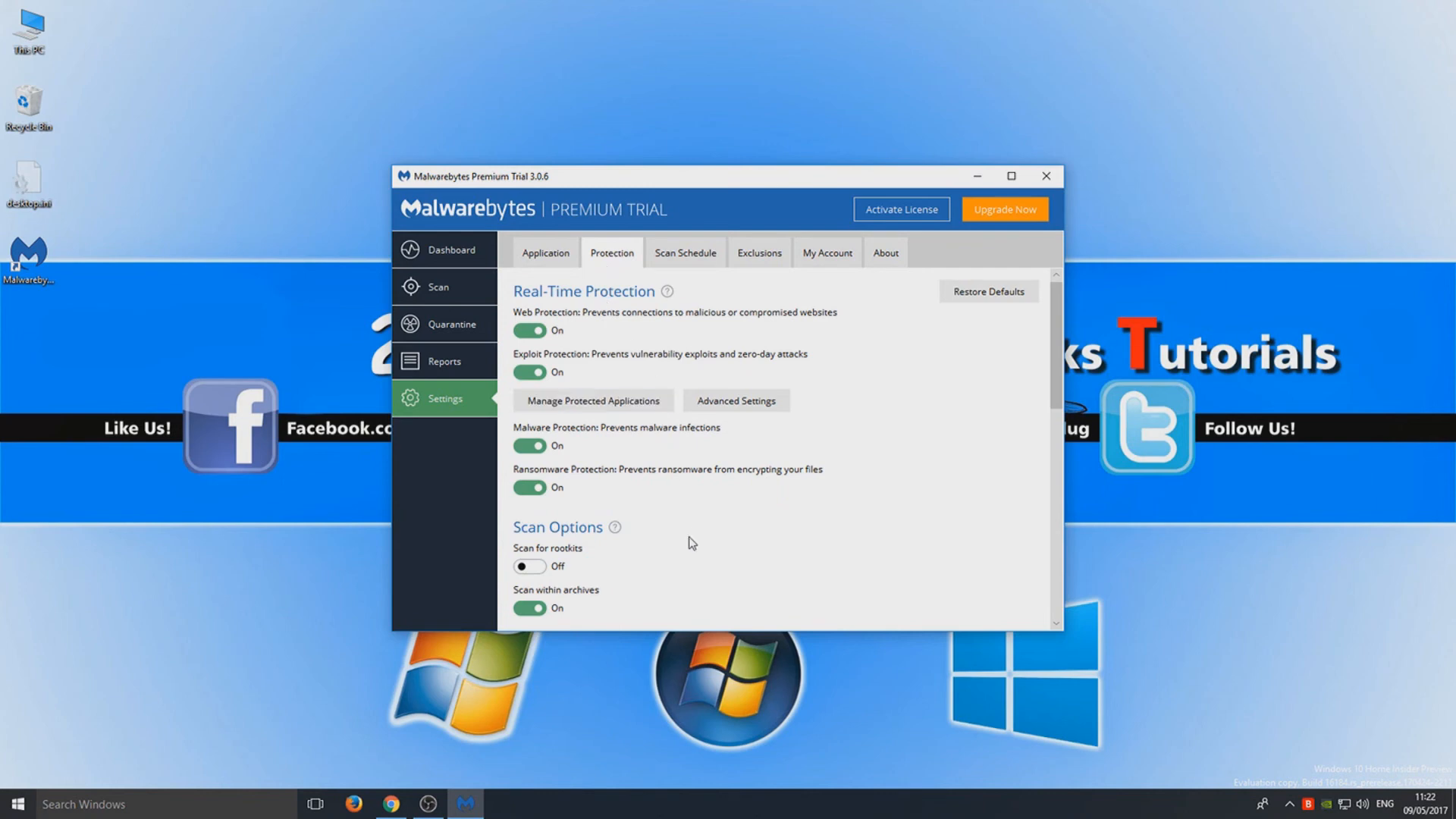
scroll("down", 3)
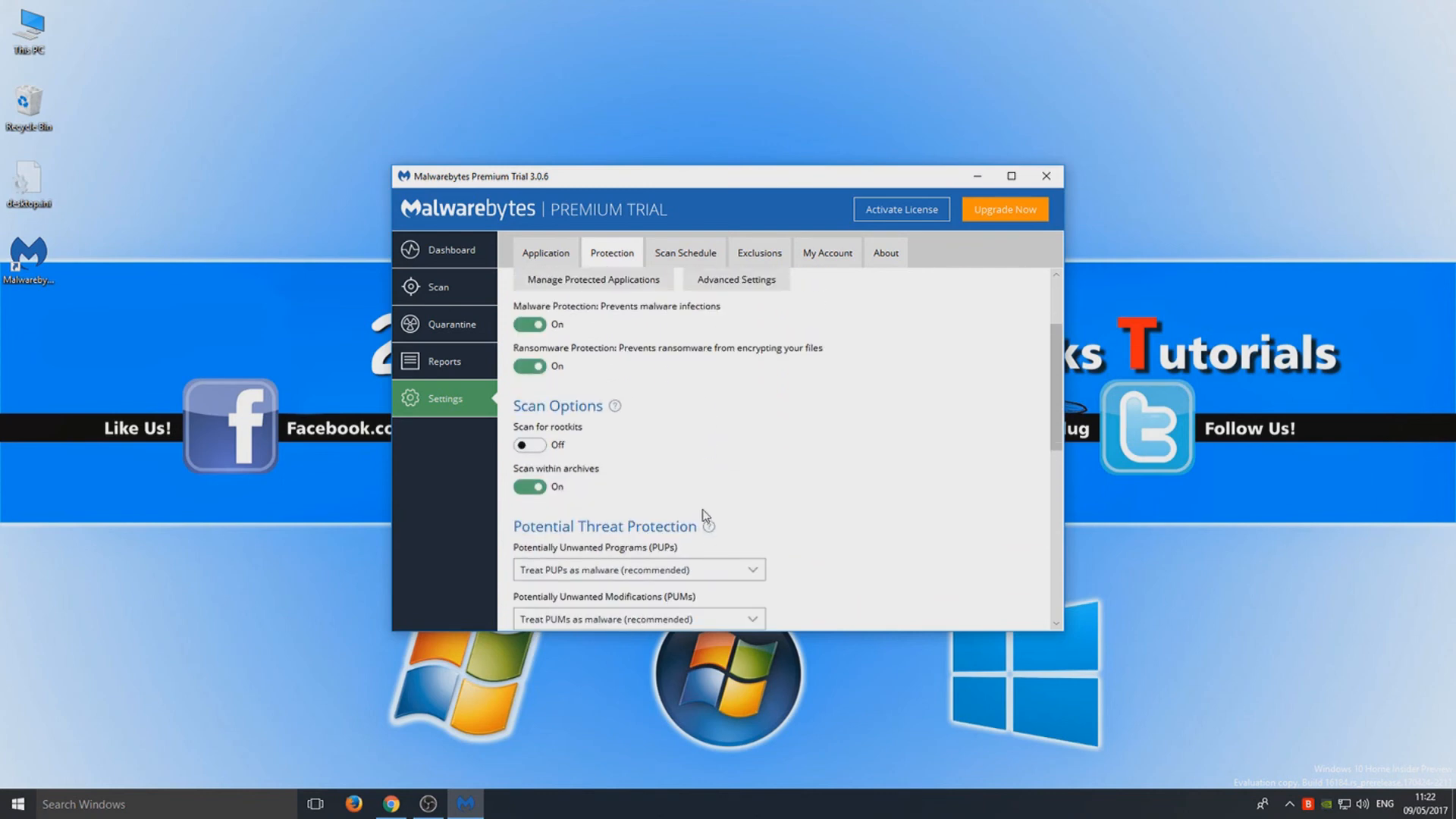
scroll("down", 3)
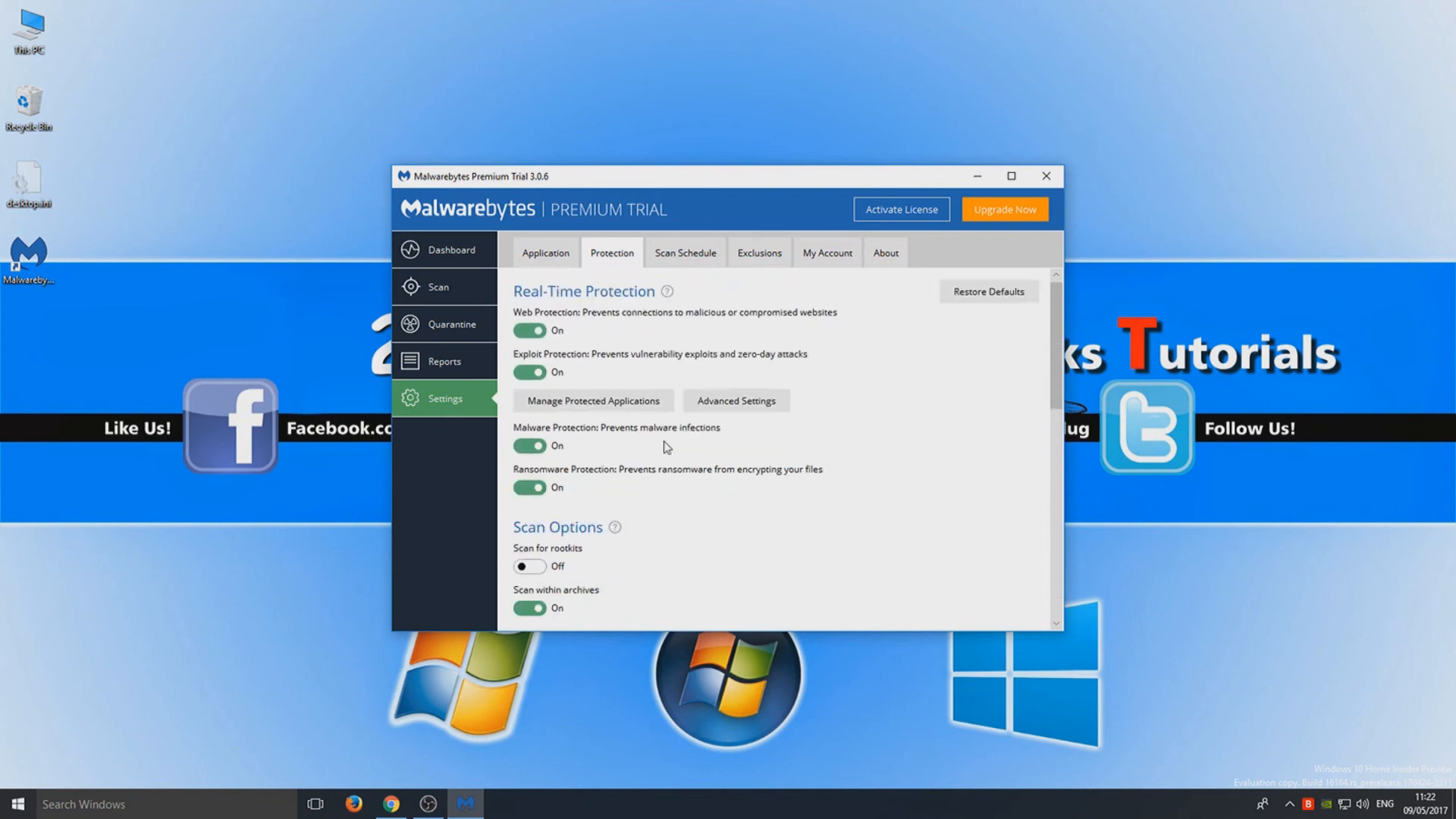
mouse_move(731, 496)
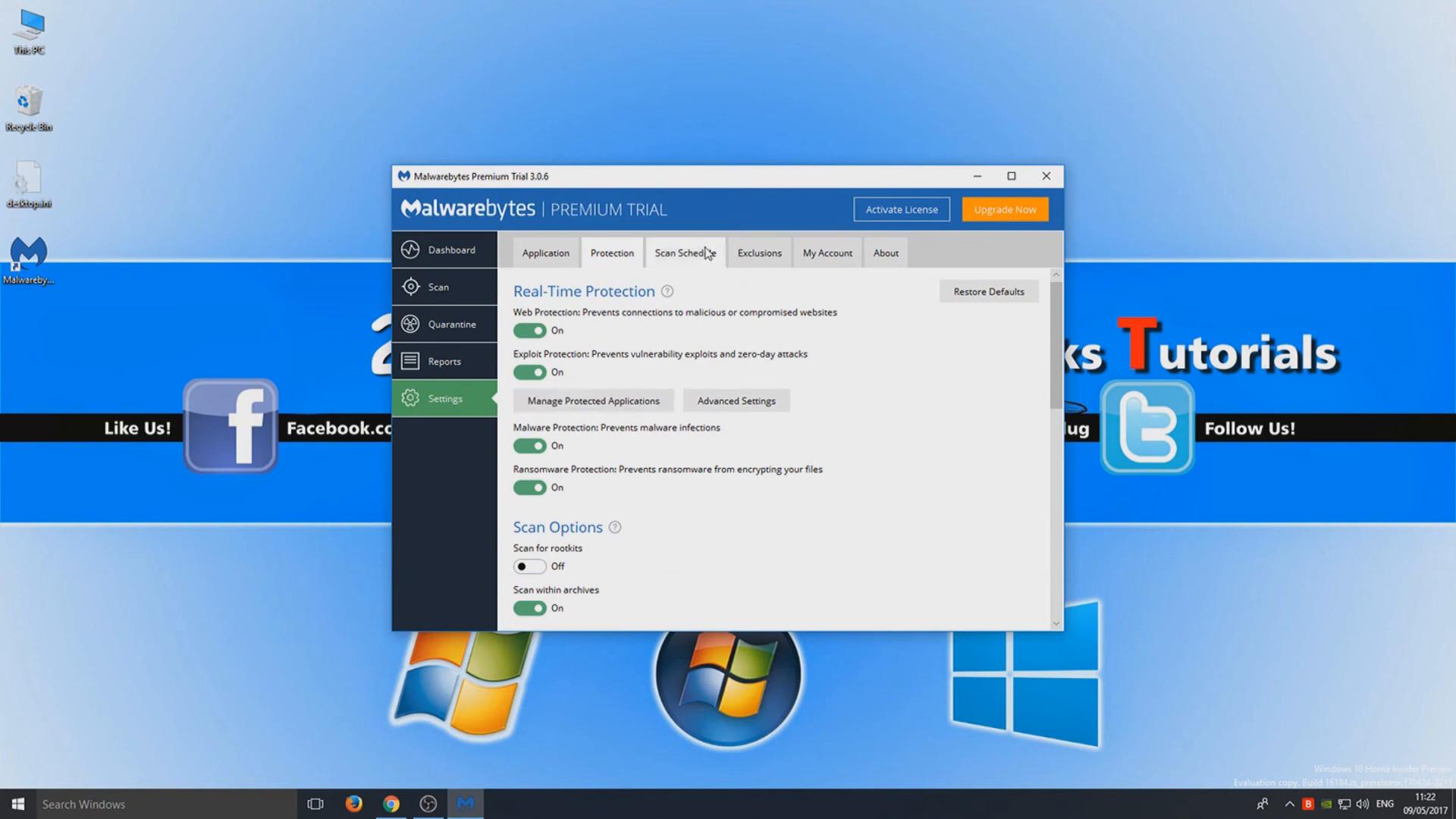
- Review the single daily scheduled scan, then the empty Exclusions list
left_click(684, 252)
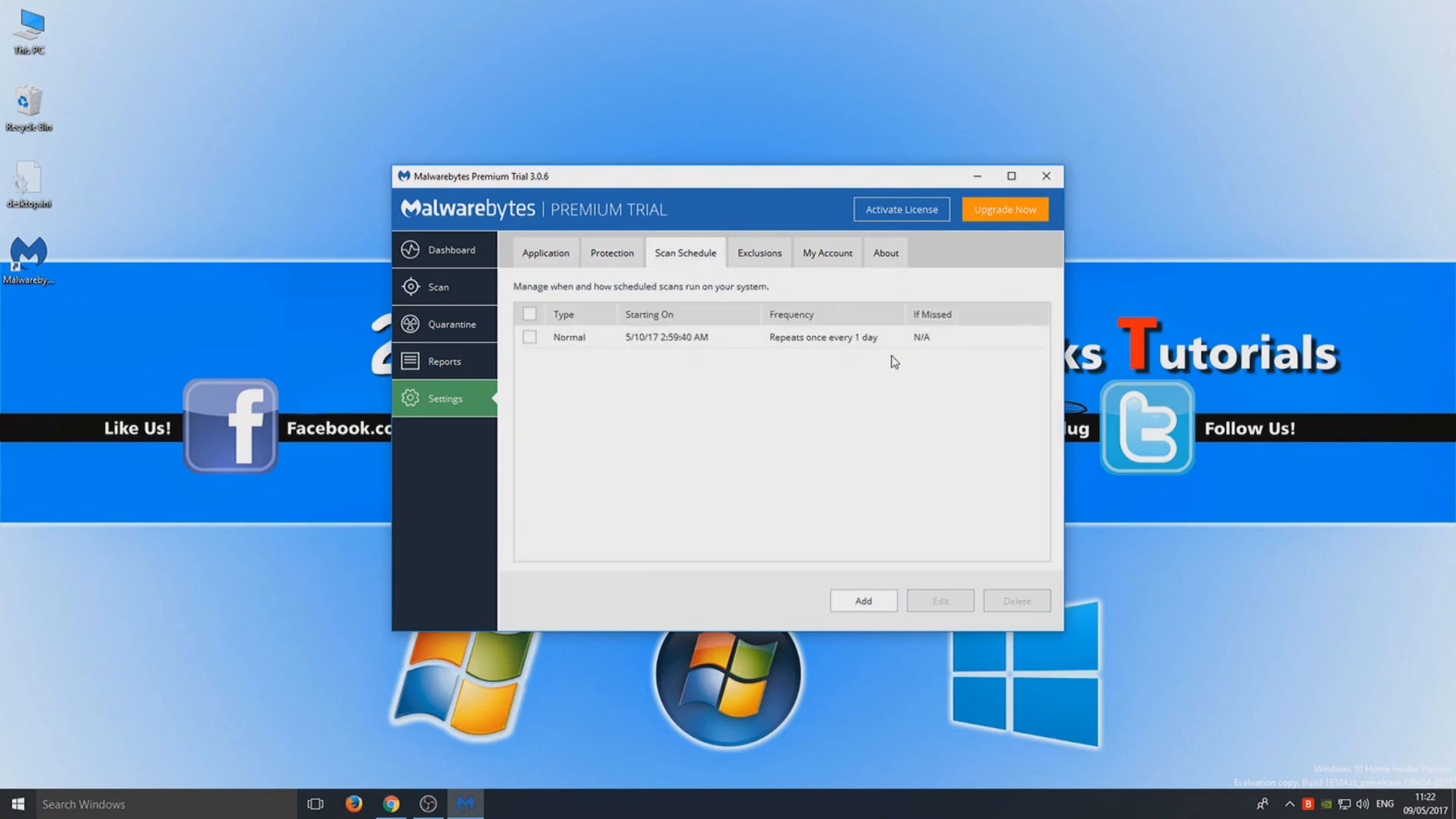
mouse_move(789, 297)
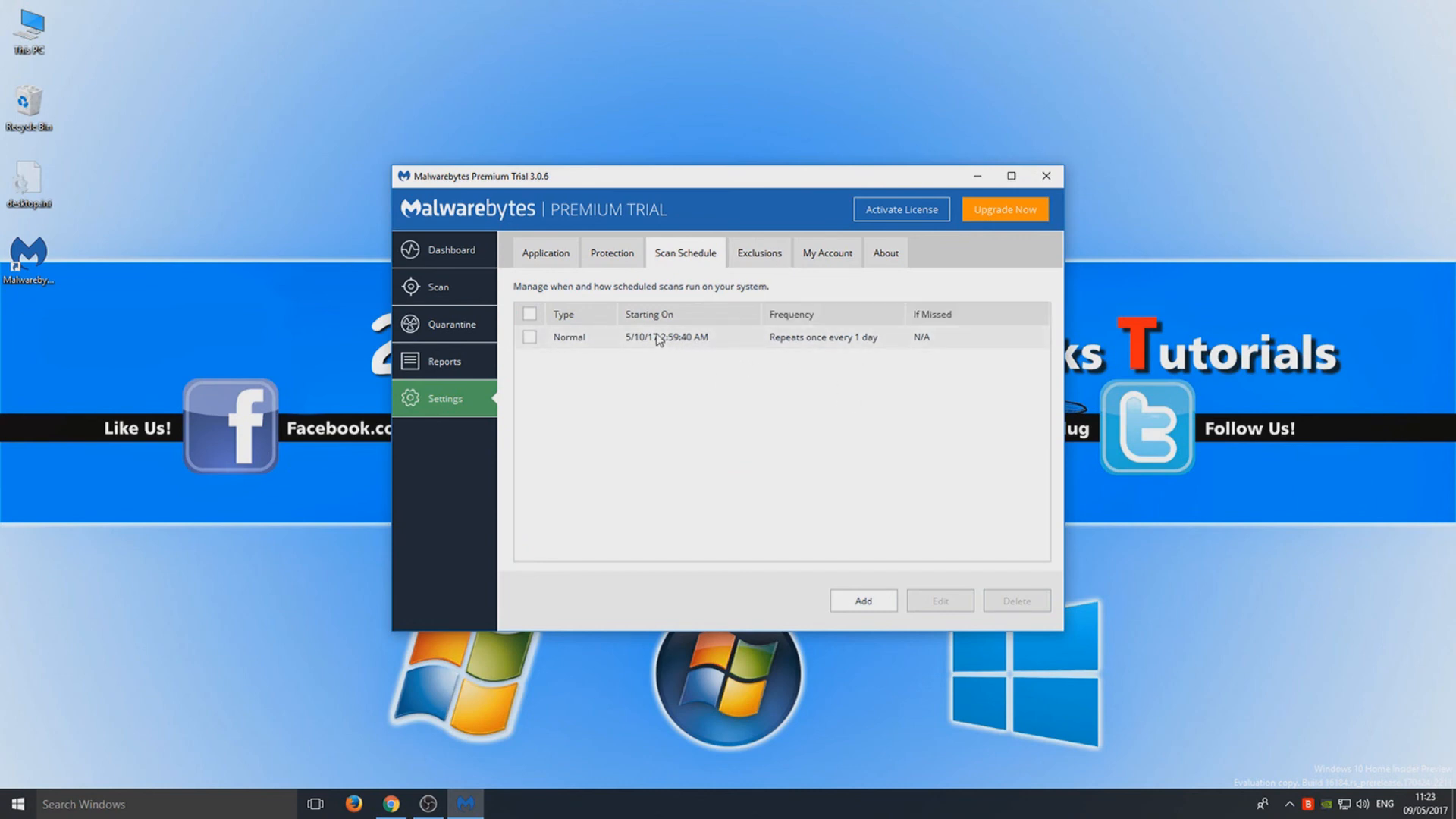
mouse_move(646, 352)
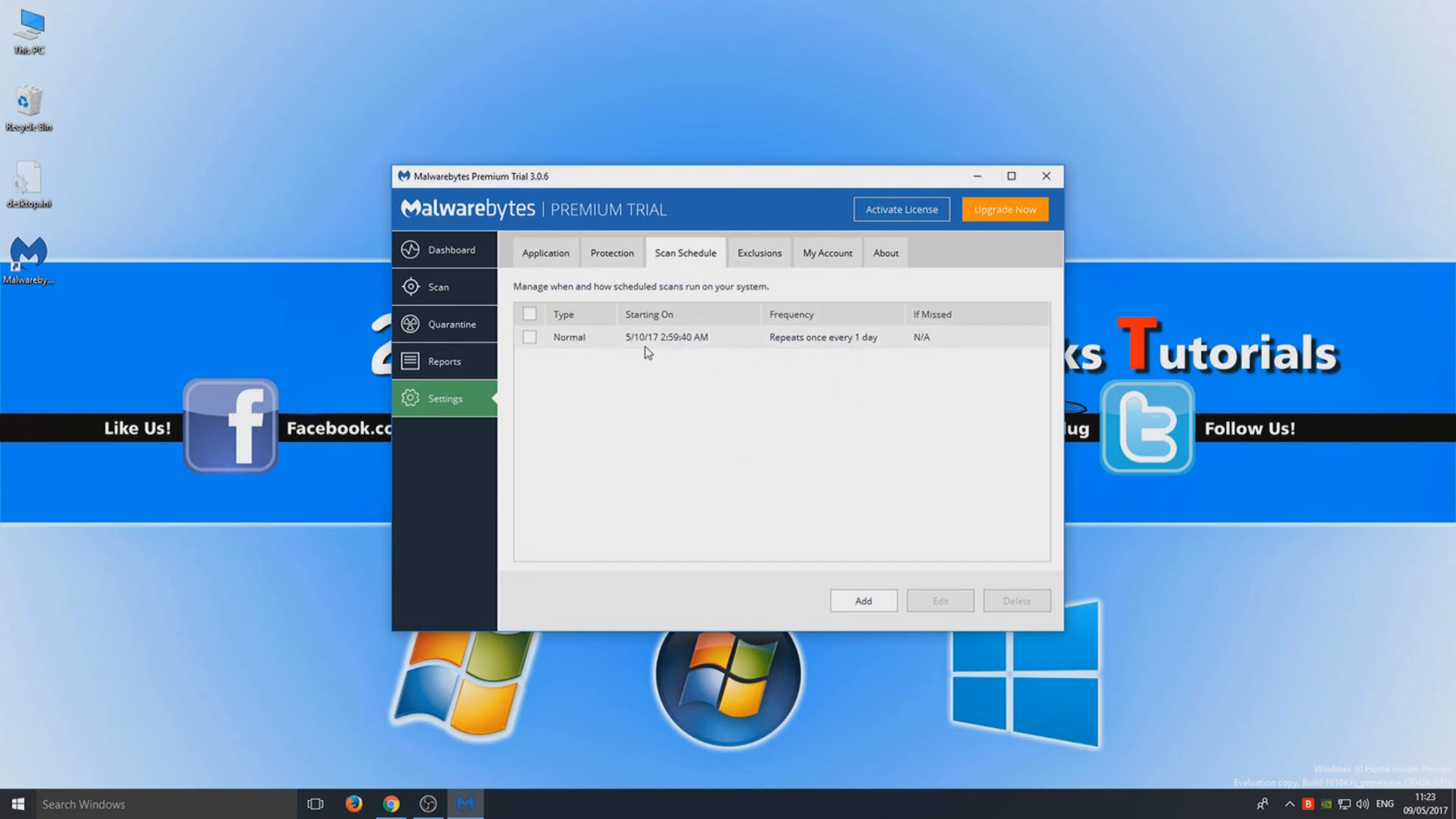
mouse_move(792, 336)
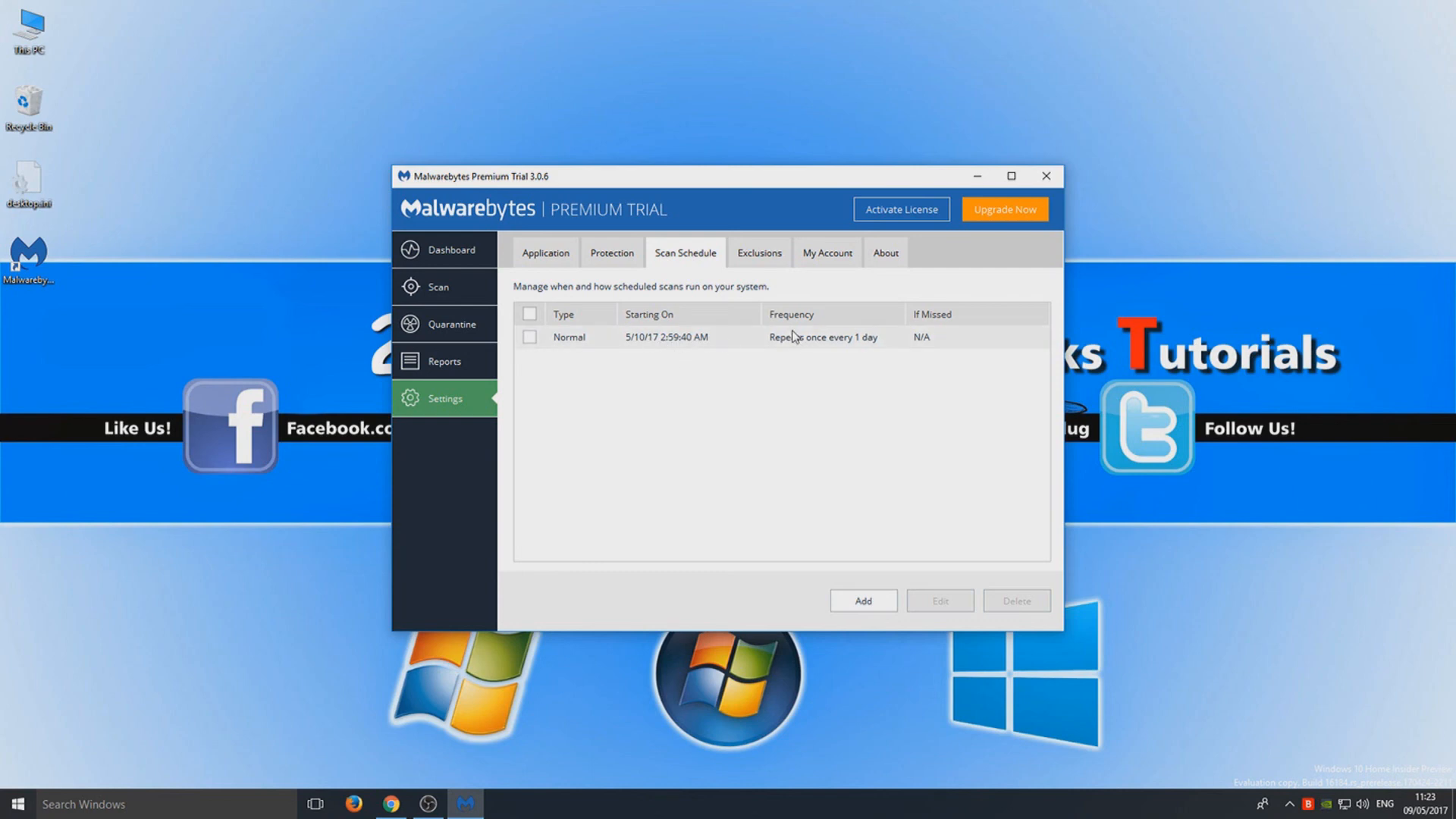
left_click(757, 252)
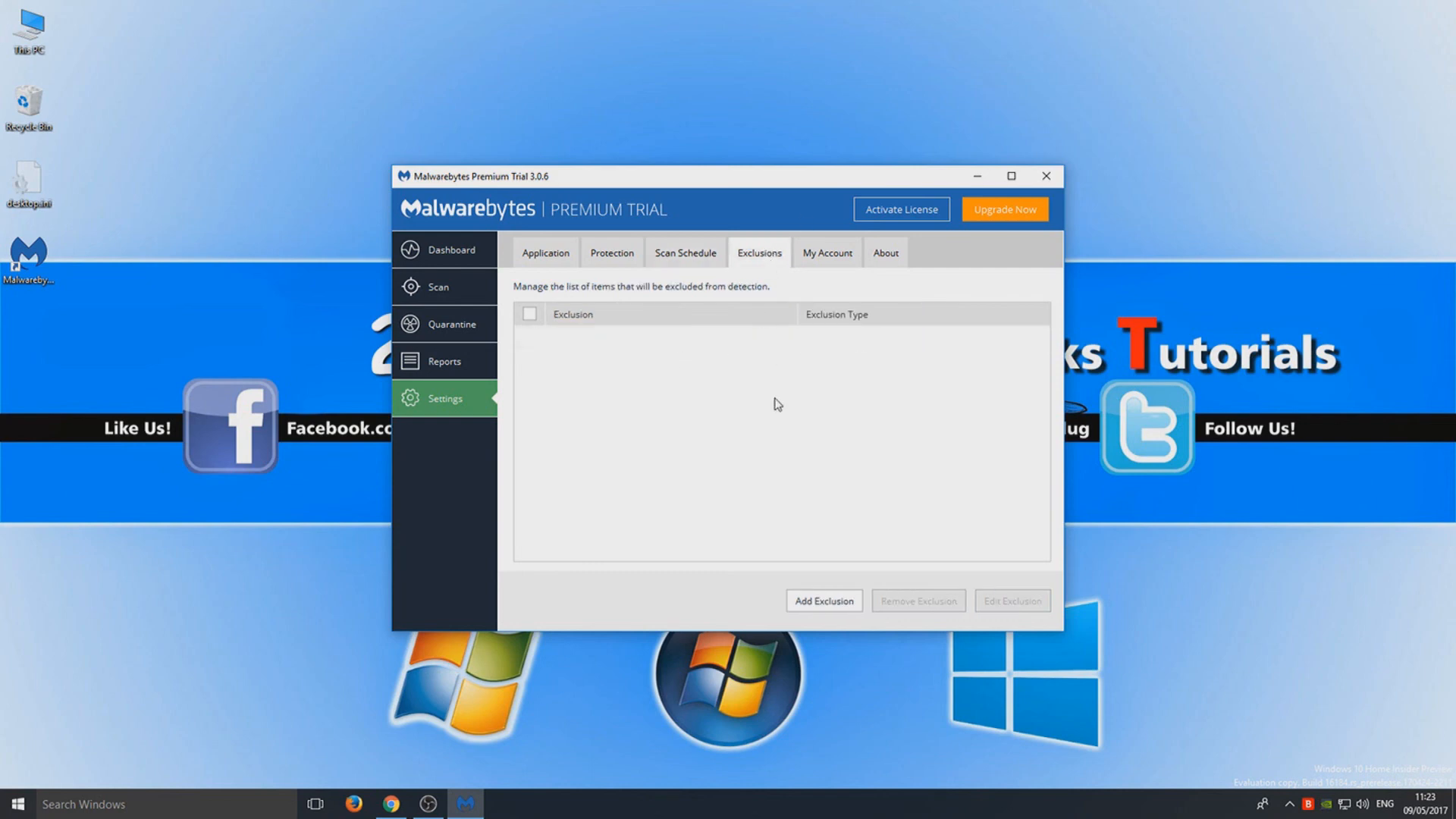
mouse_move(707, 305)
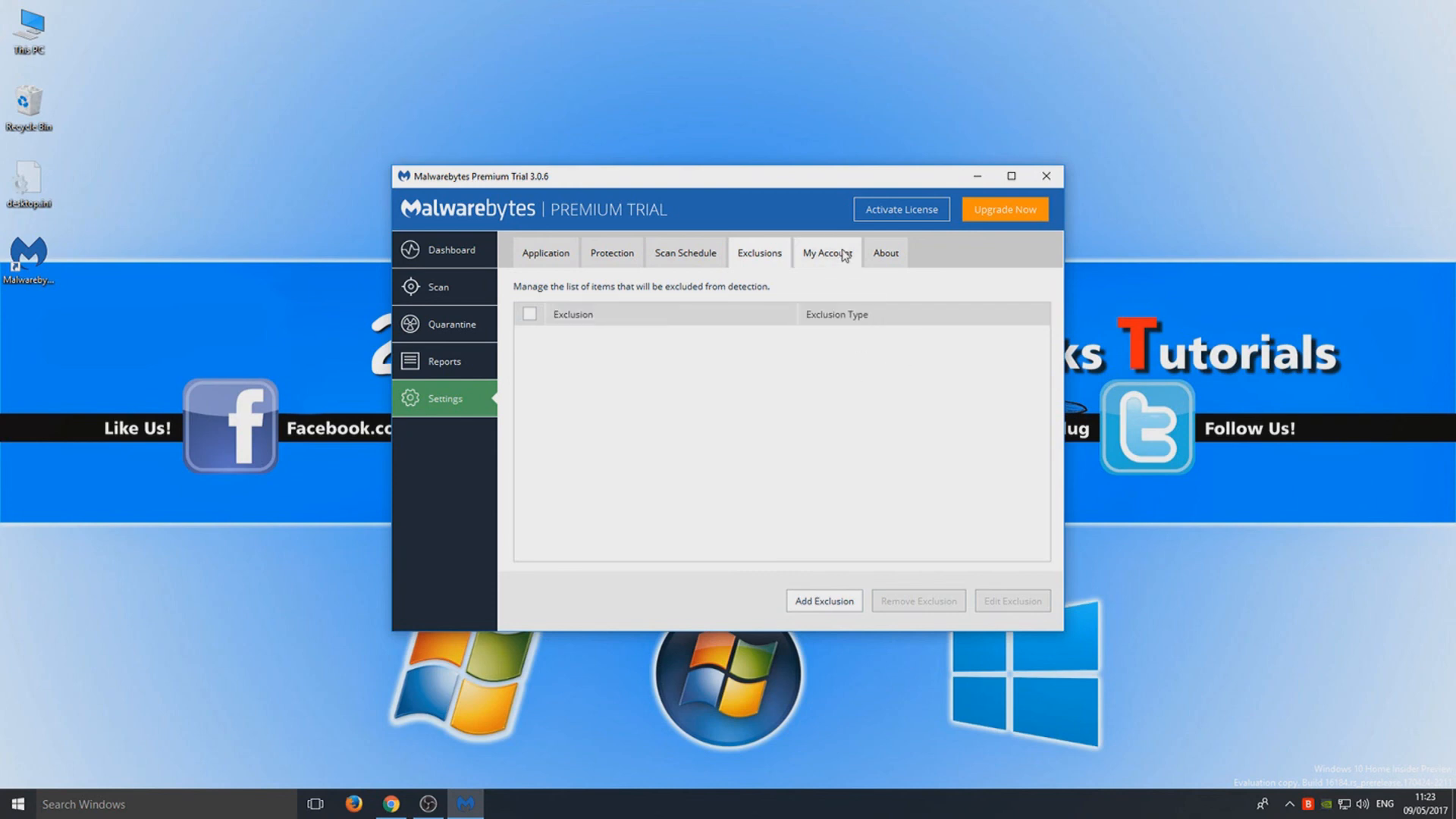
- Check the 14-day trial with 13 days left, then view version 3.0.6 on About
left_click(826, 253)
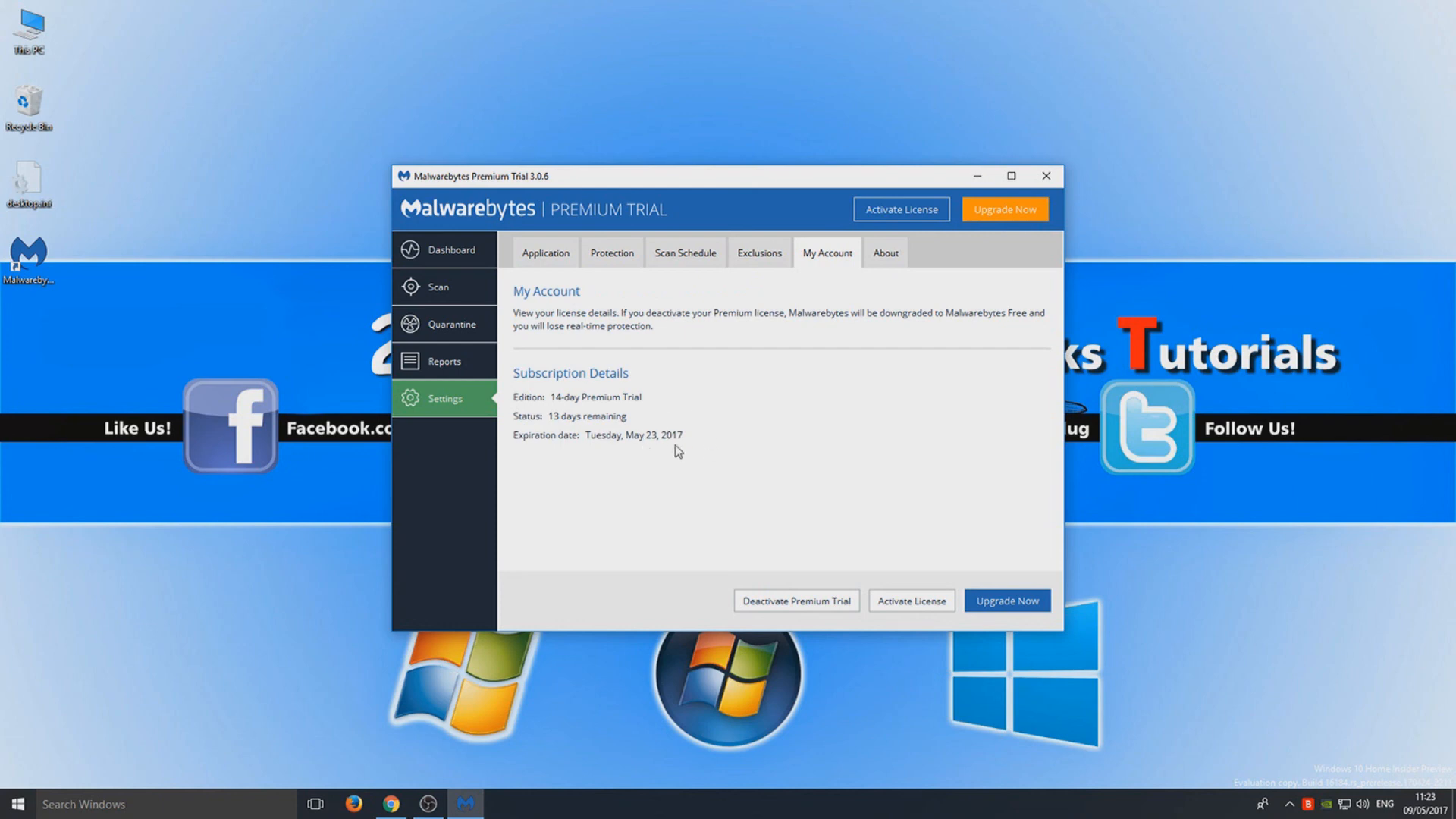
mouse_move(632, 463)
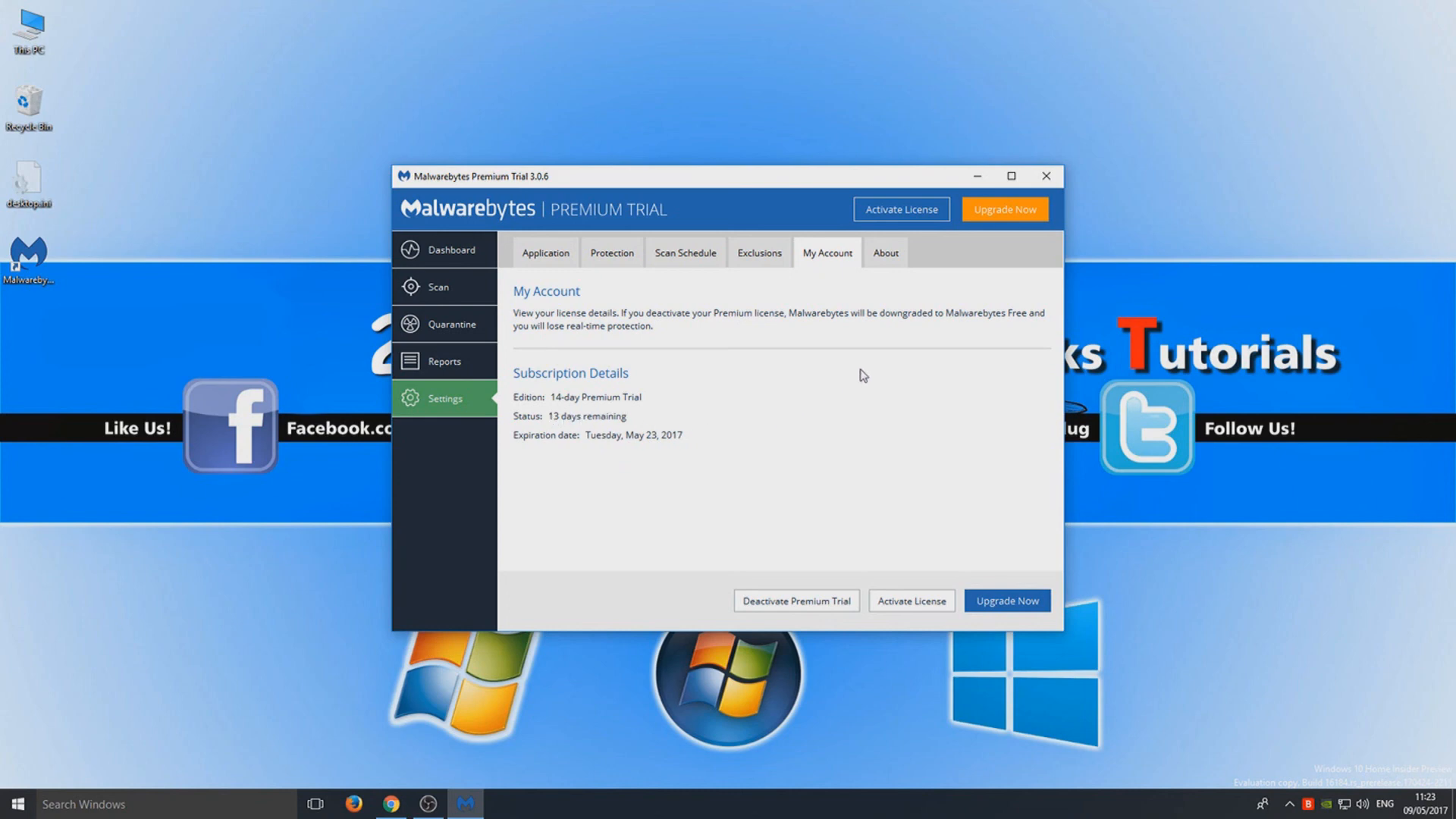
left_click(884, 252)
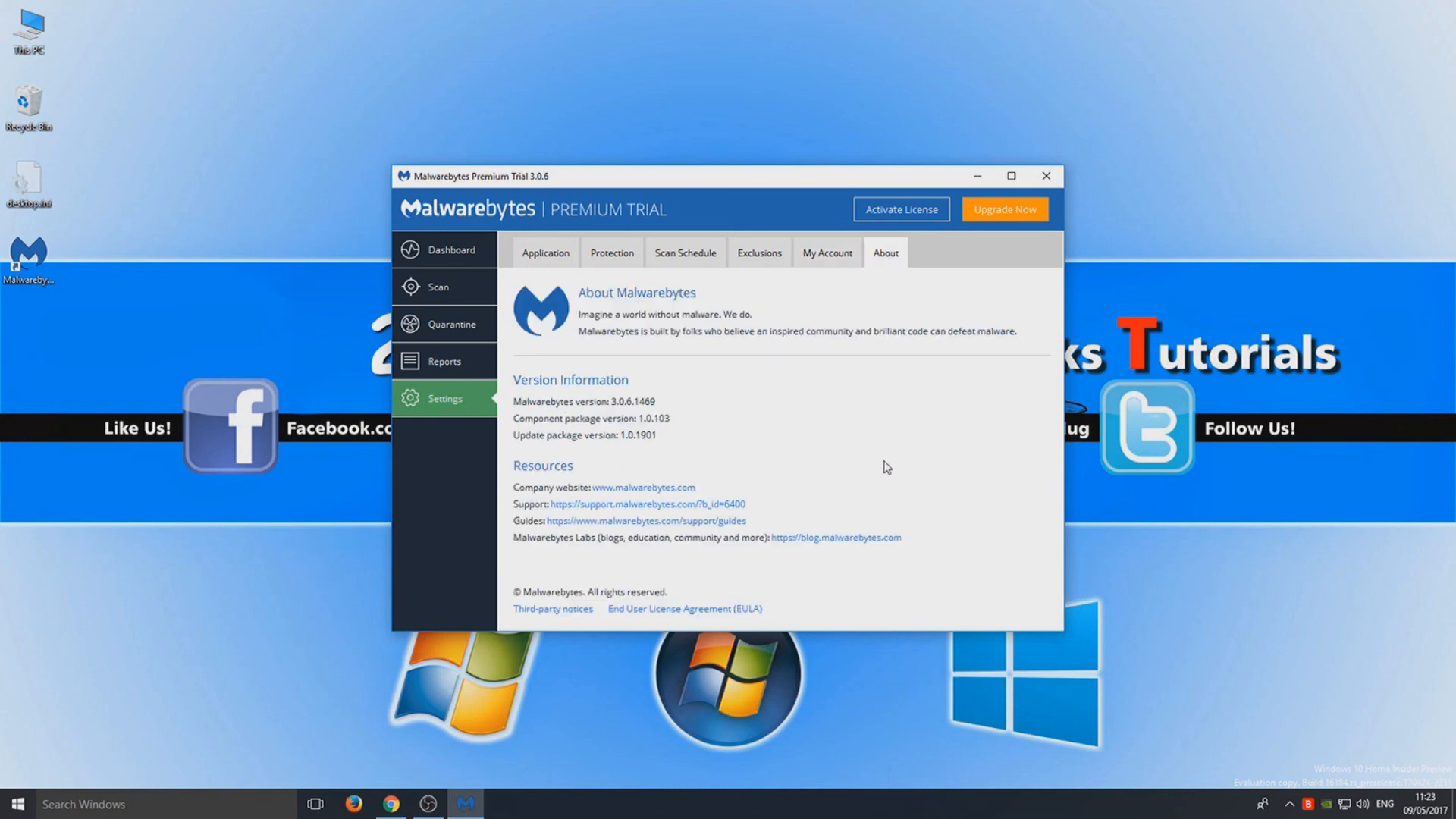
mouse_move(887, 439)
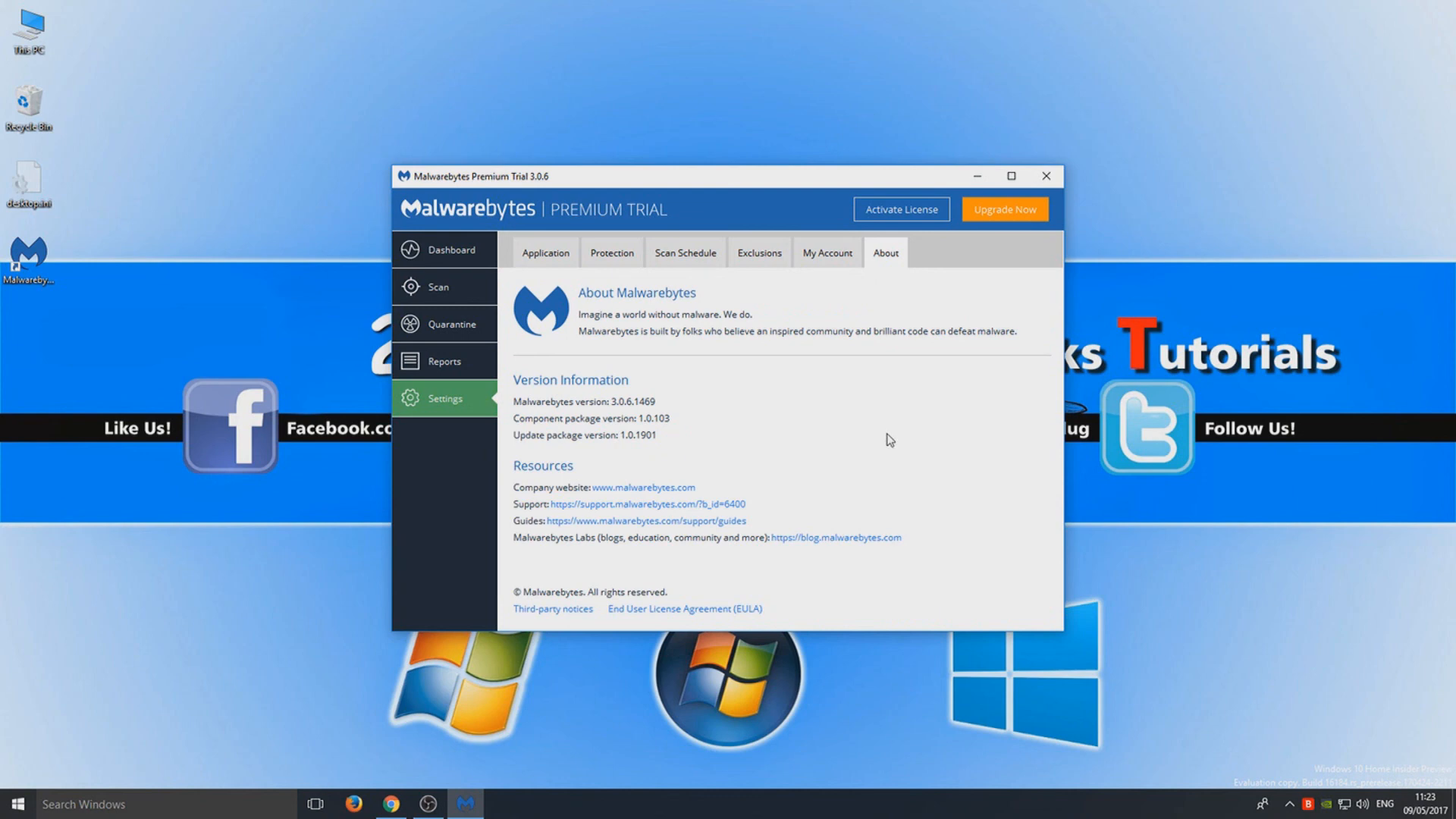
mouse_move(670, 479)
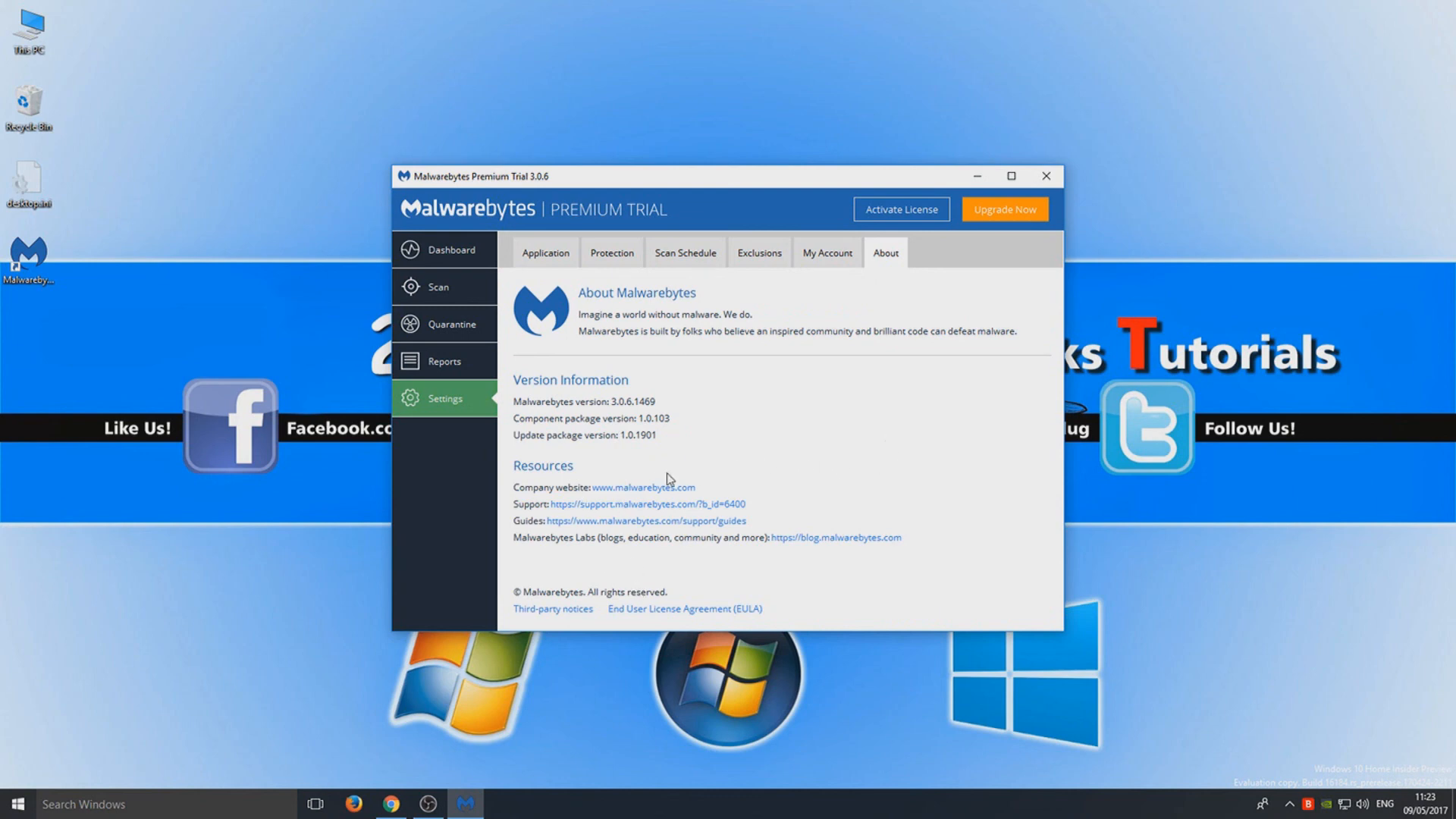
mouse_move(831, 377)
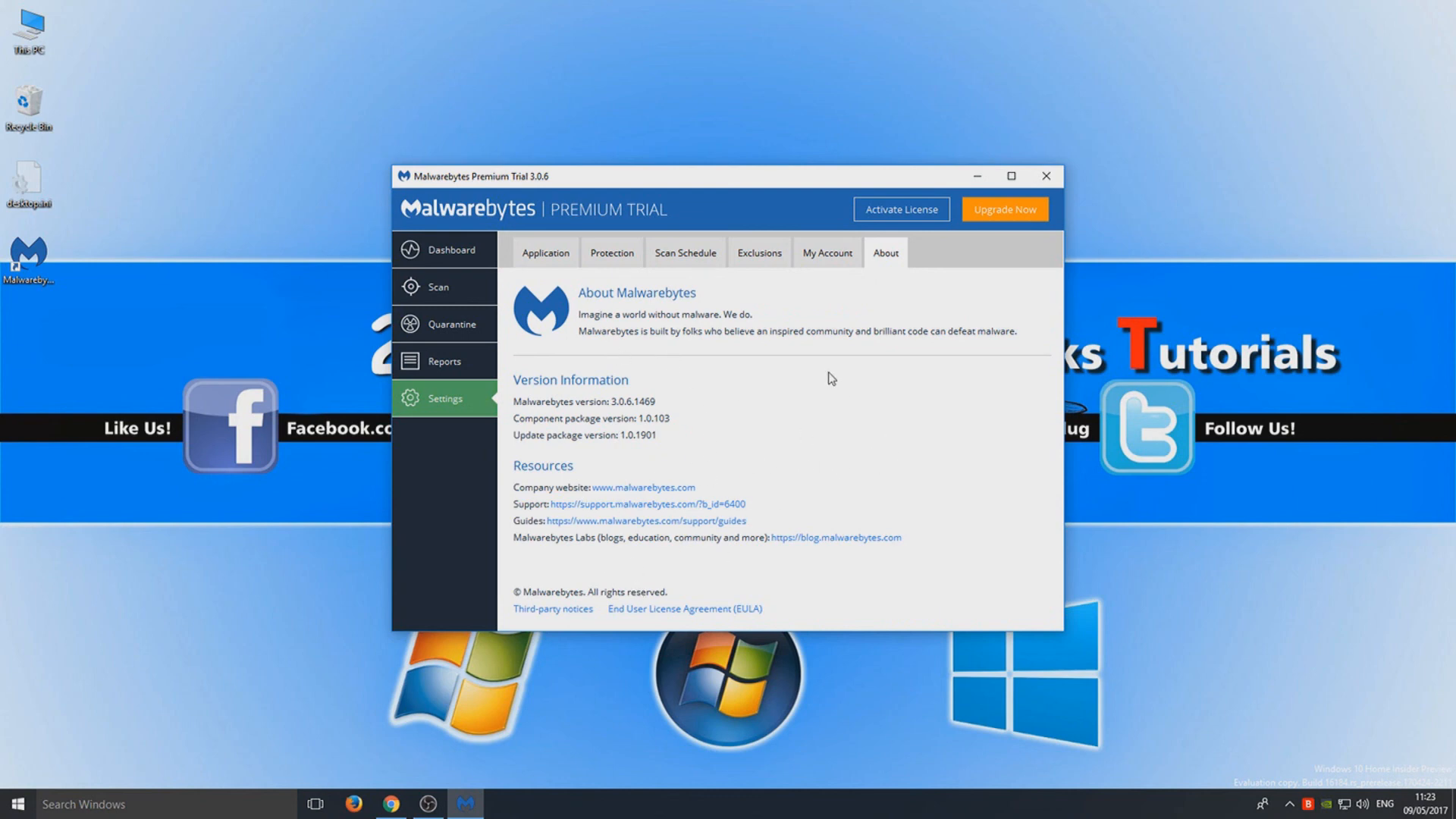
- From the Dashboard, go to Scan and start the recommended Threat Scan
left_click(443, 249)
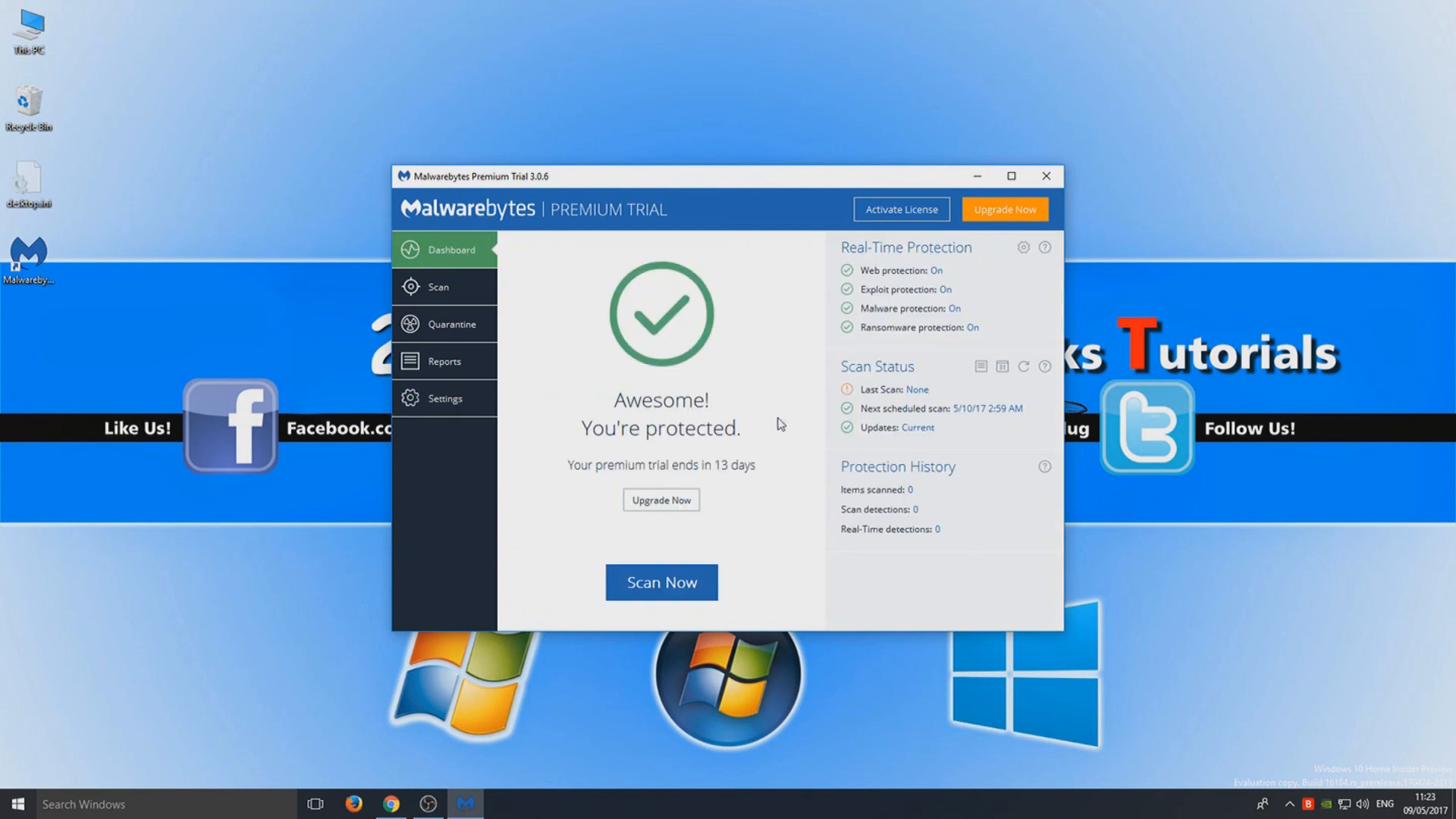
mouse_move(804, 422)
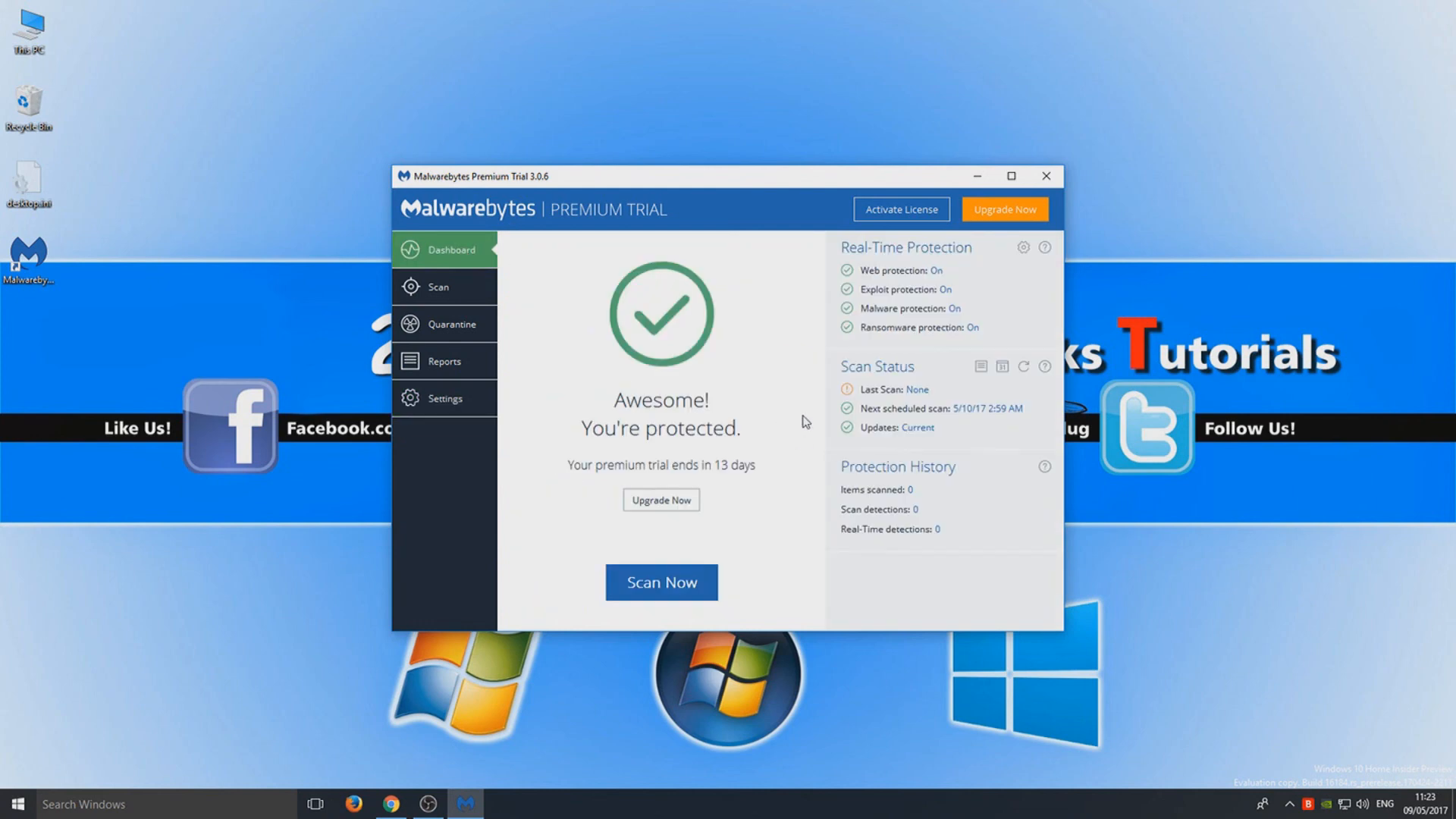
mouse_move(443, 285)
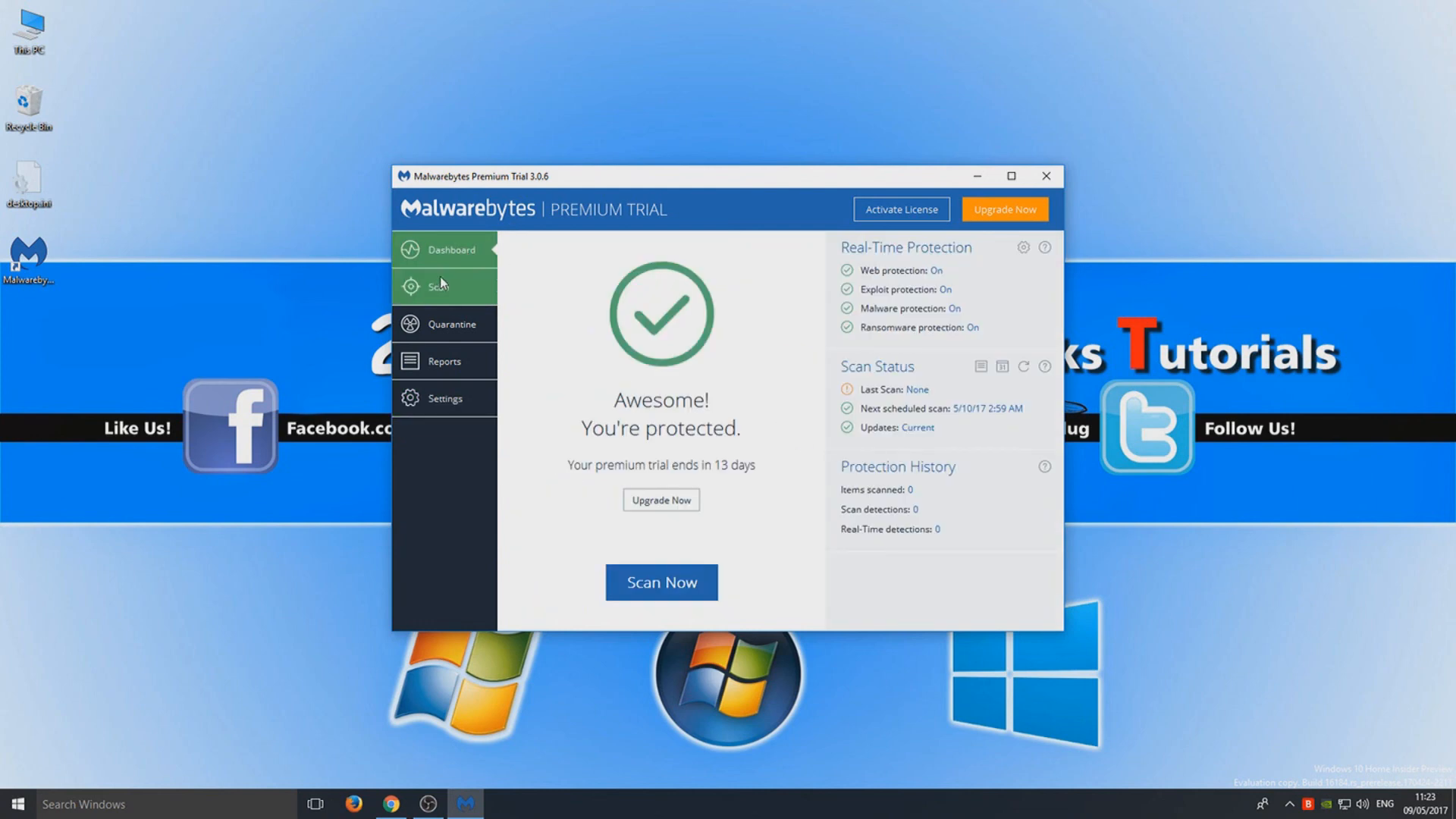
left_click(438, 286)
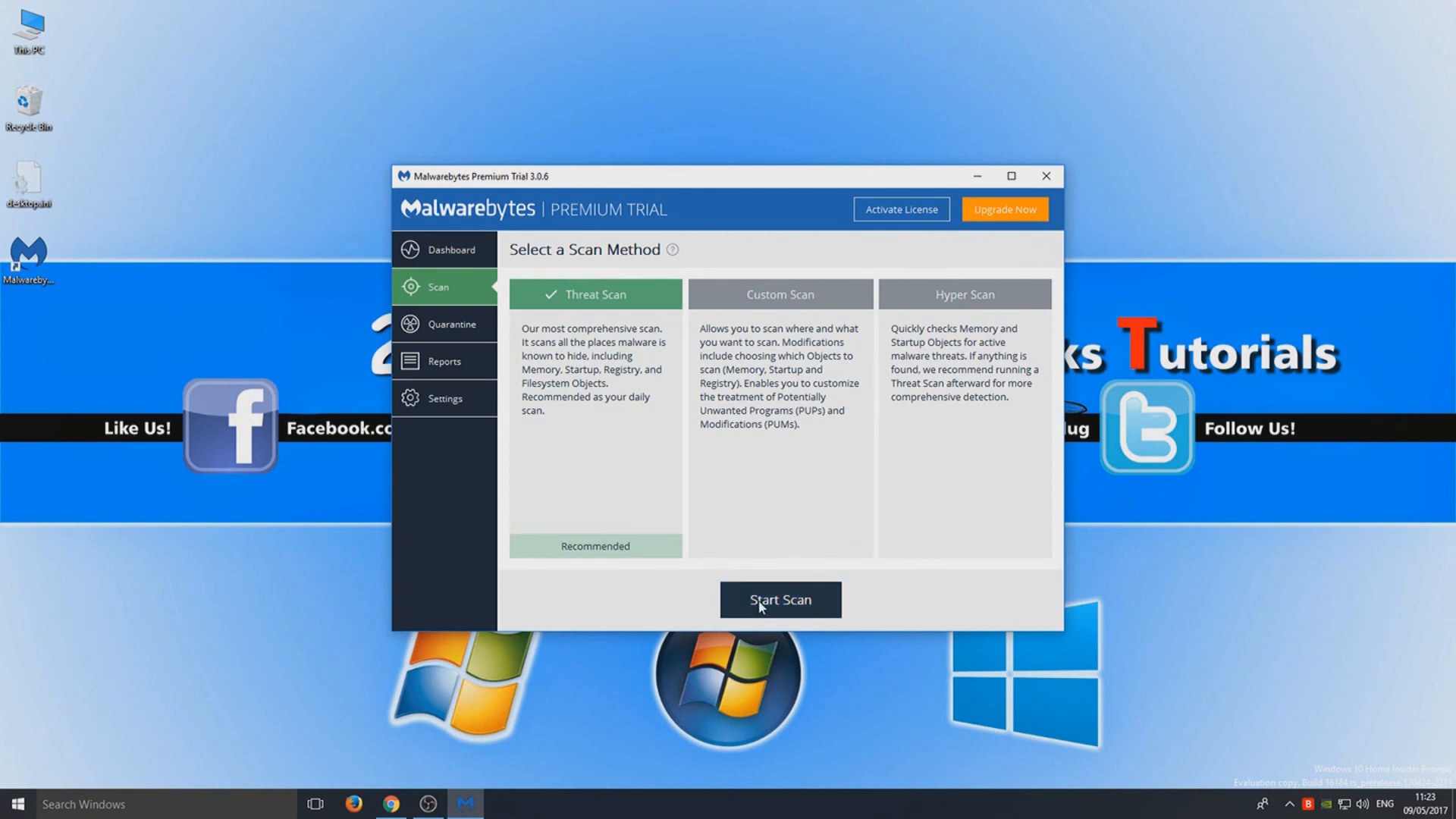
left_click(778, 600)
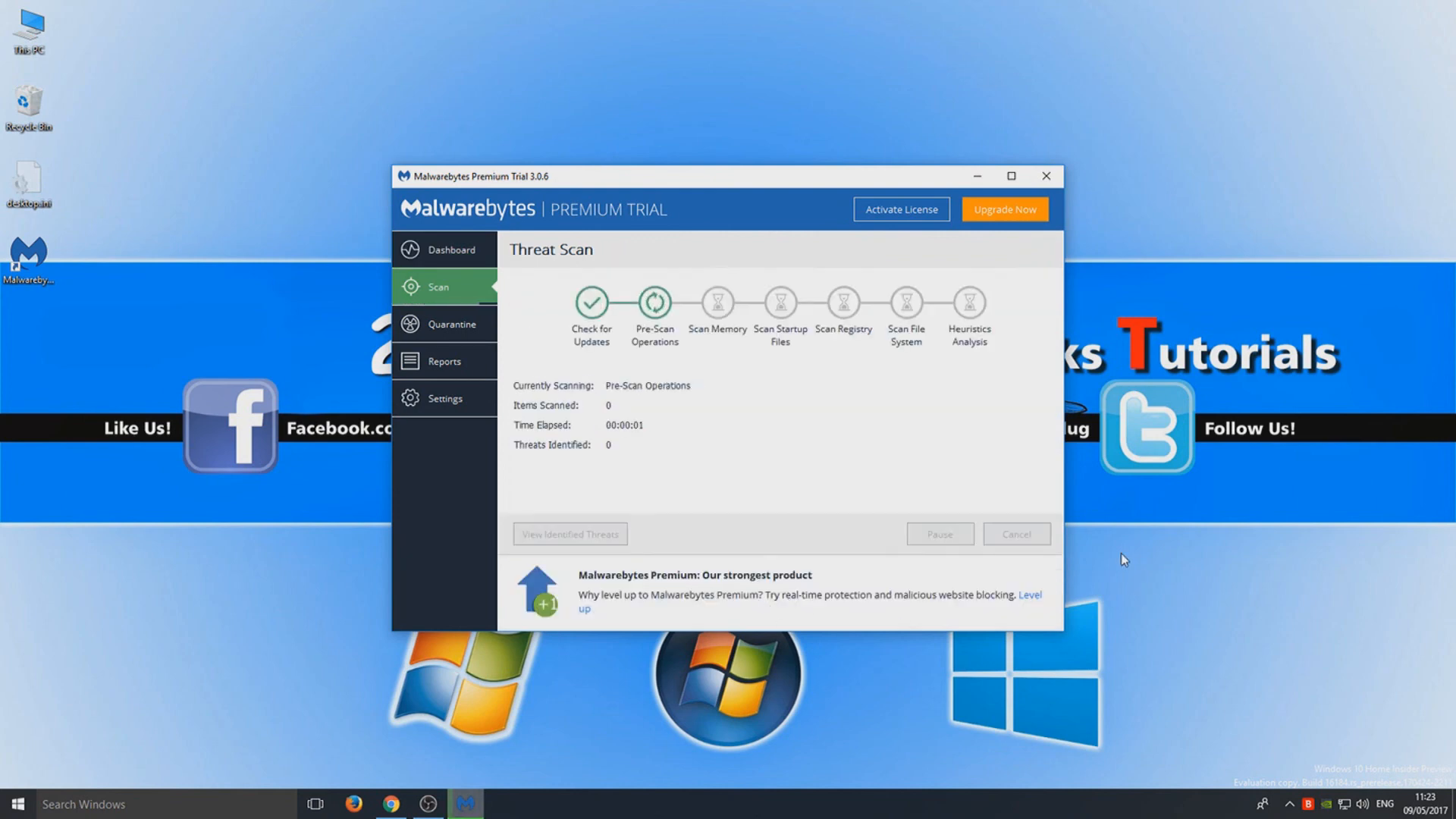